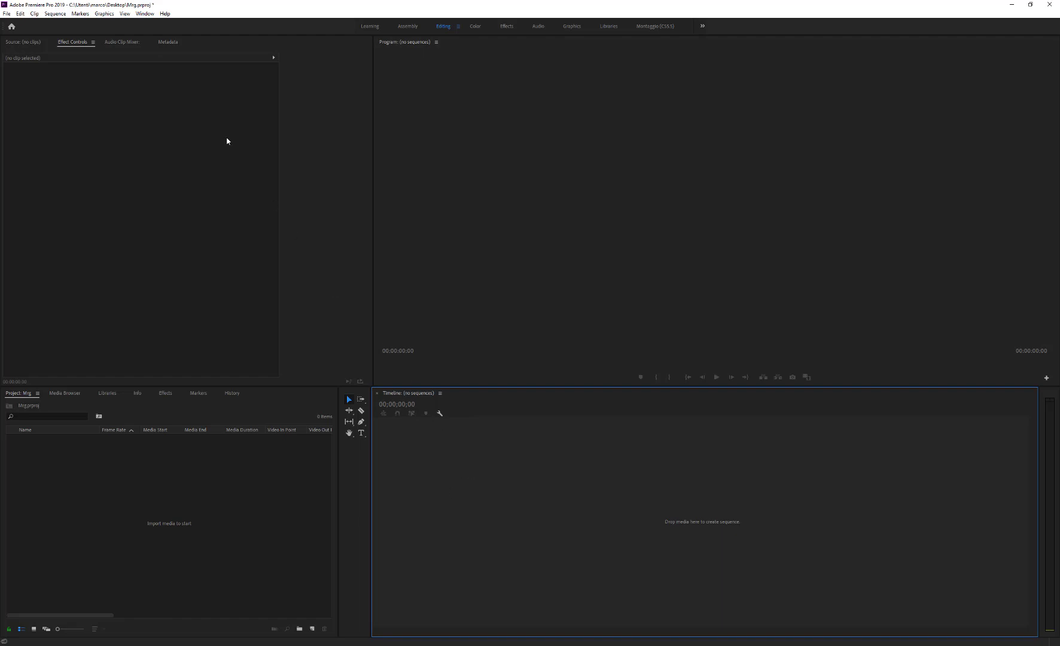
Step: Show the Essential Graphics panel and install the Map Route Generator HD.mogrt template
left_click(144, 13)
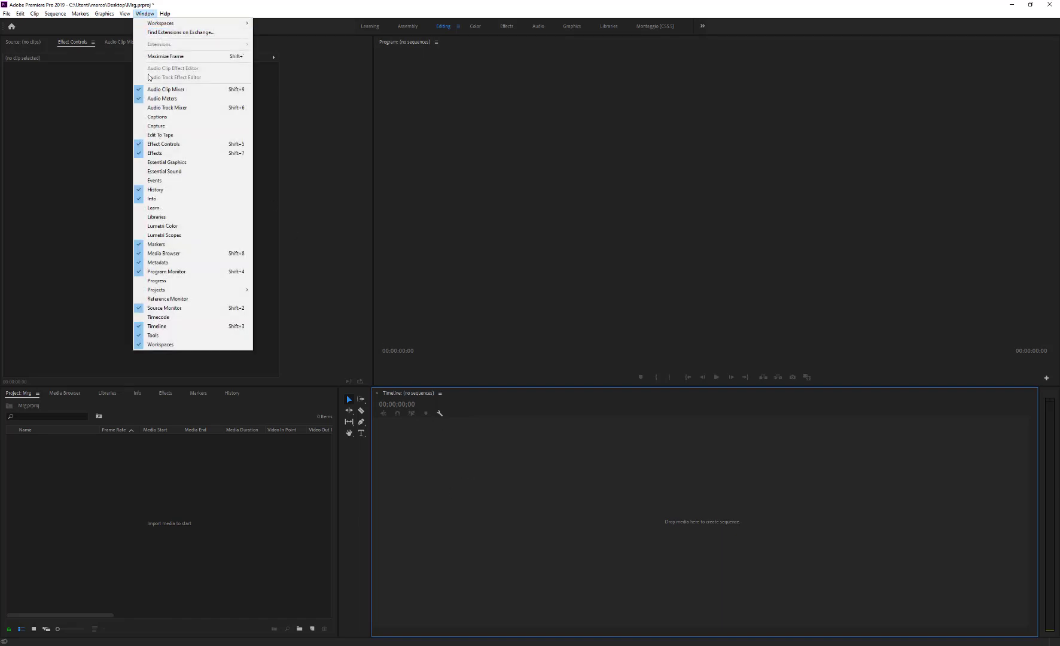
mouse_move(166, 163)
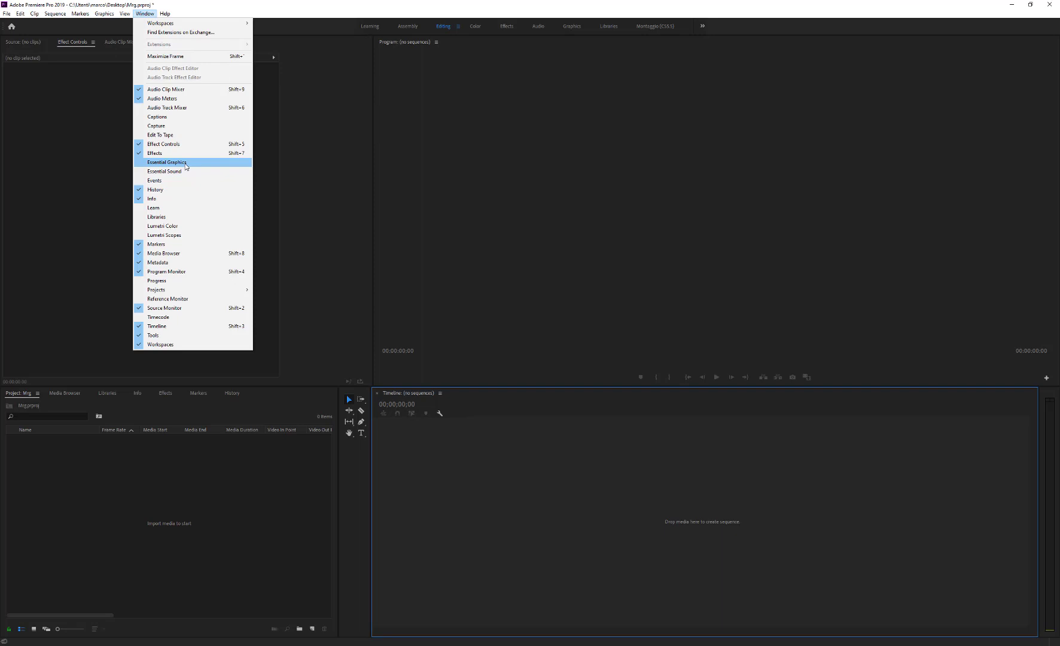
left_click(165, 163)
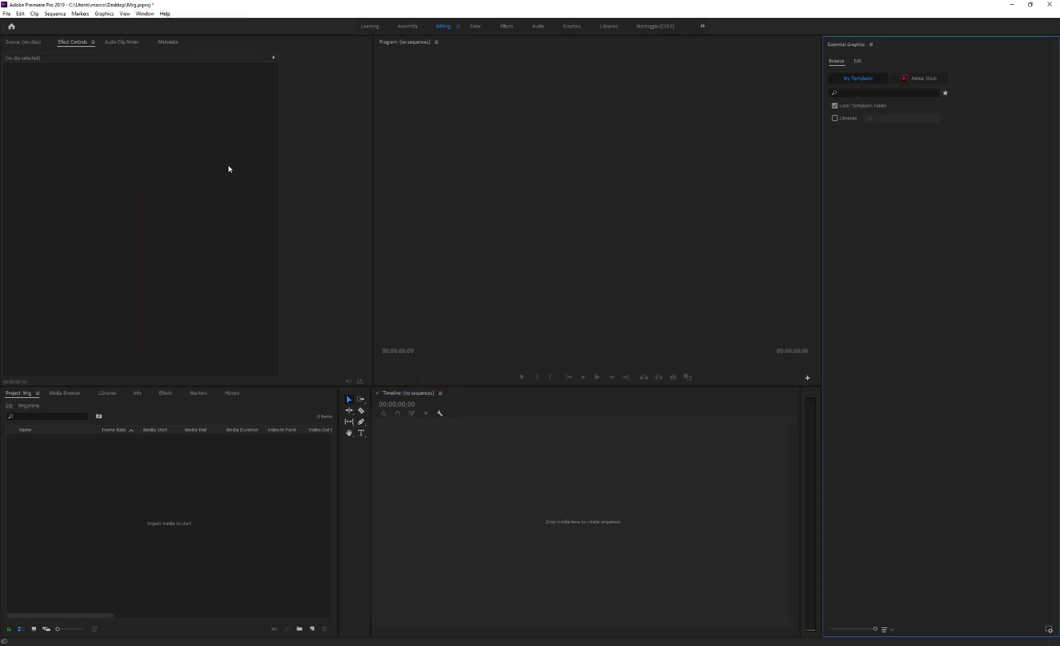
mouse_move(881, 152)
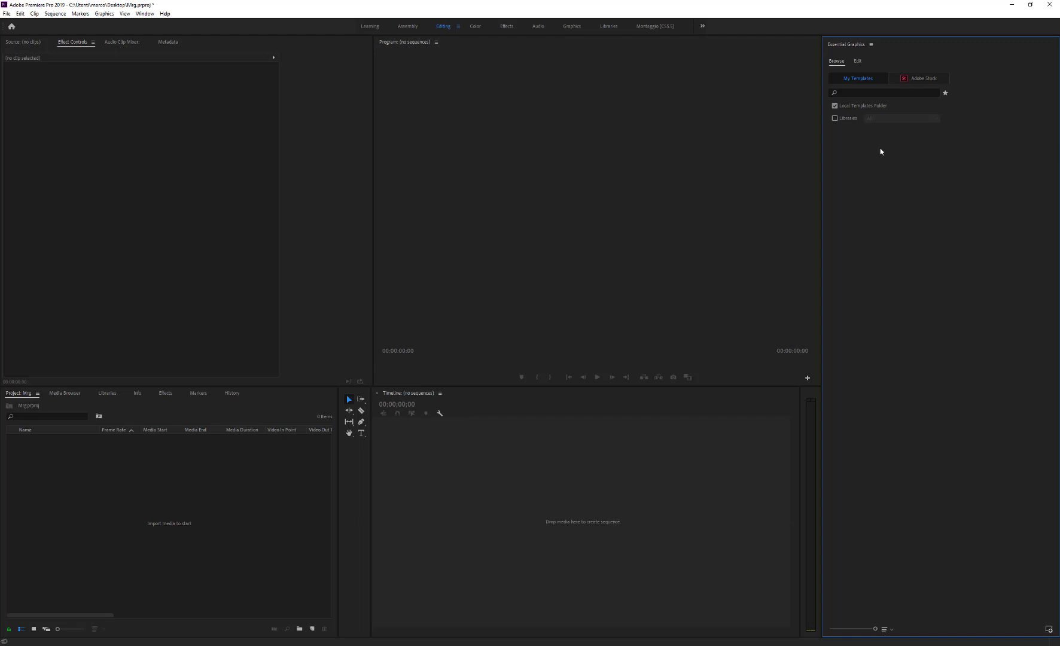
mouse_move(1051, 634)
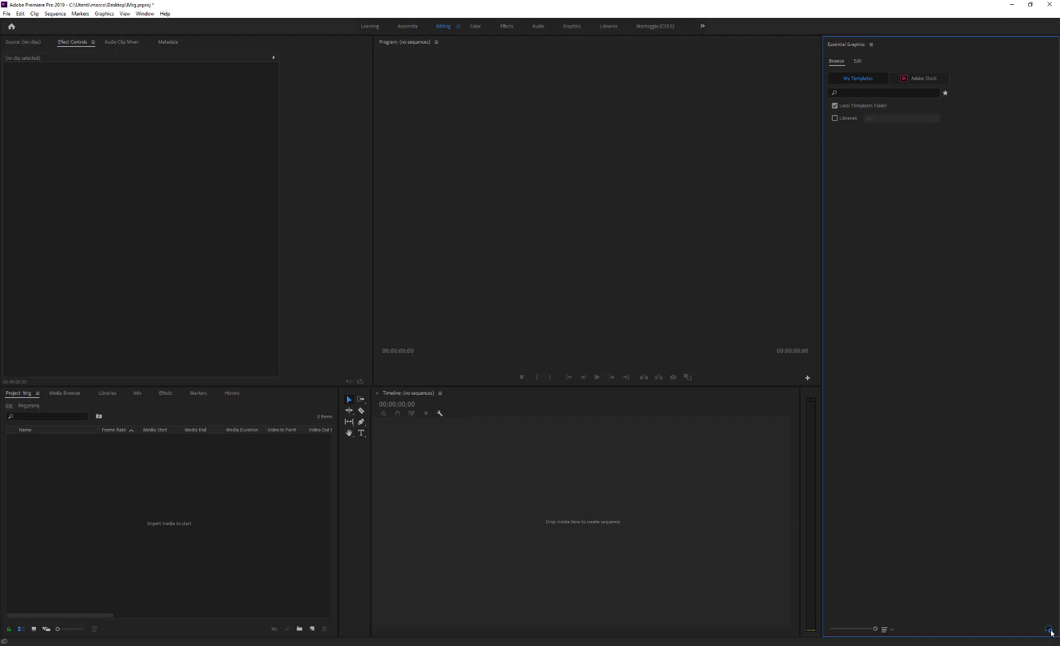
left_click(1051, 630)
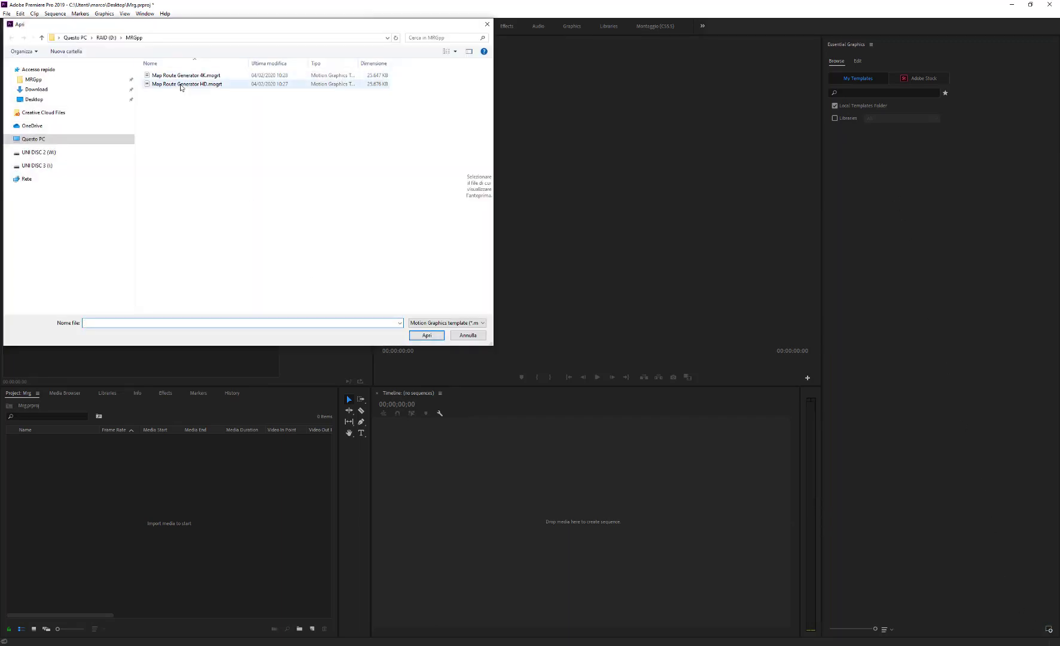
left_click(467, 336)
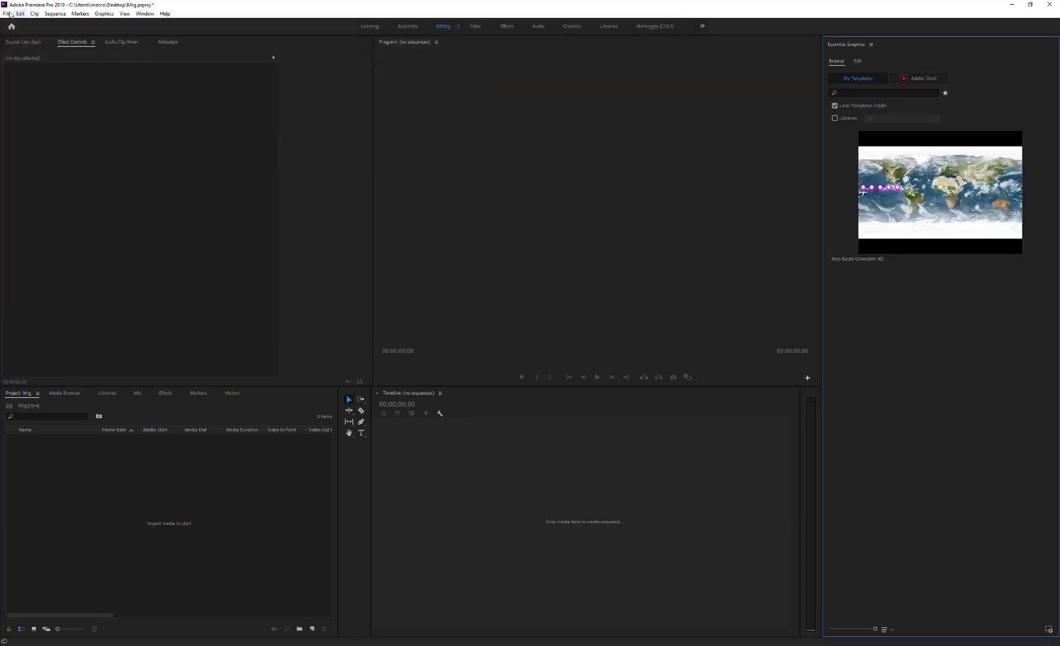
Step: Create a new sequence, place the Map Route Generator HD template on its timeline and match sequence settings to the clip
left_click(6, 13)
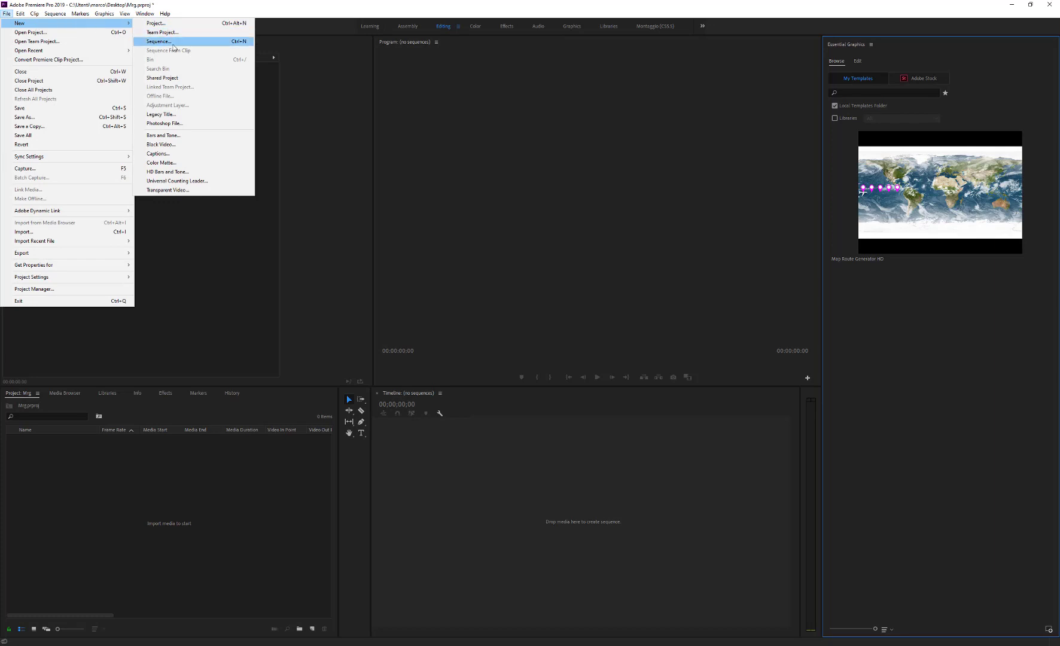
left_click(157, 40)
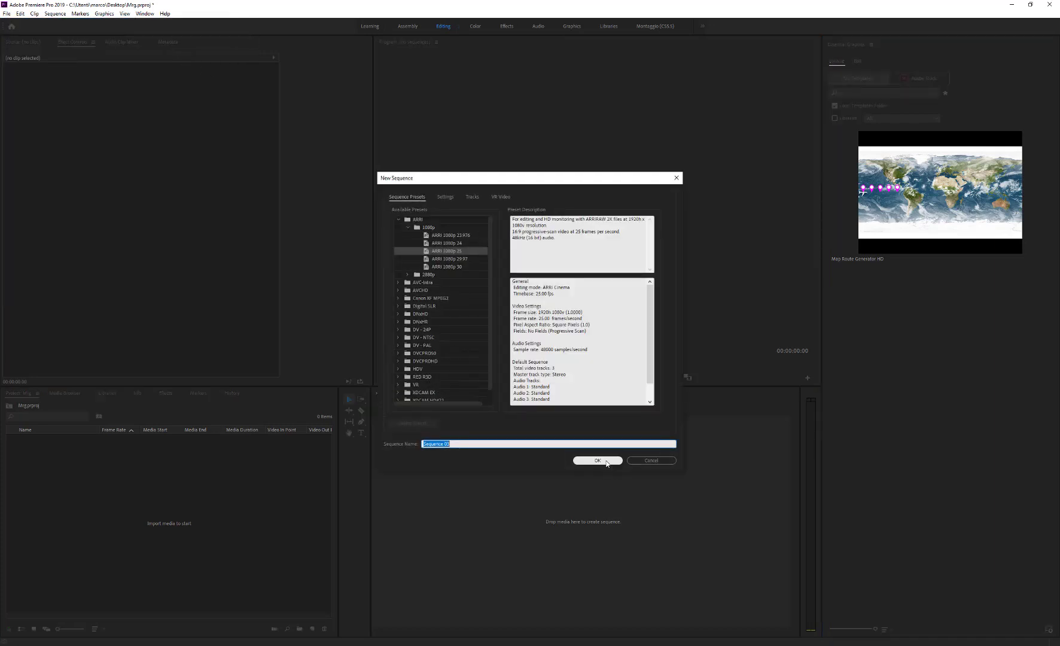
left_click(597, 461)
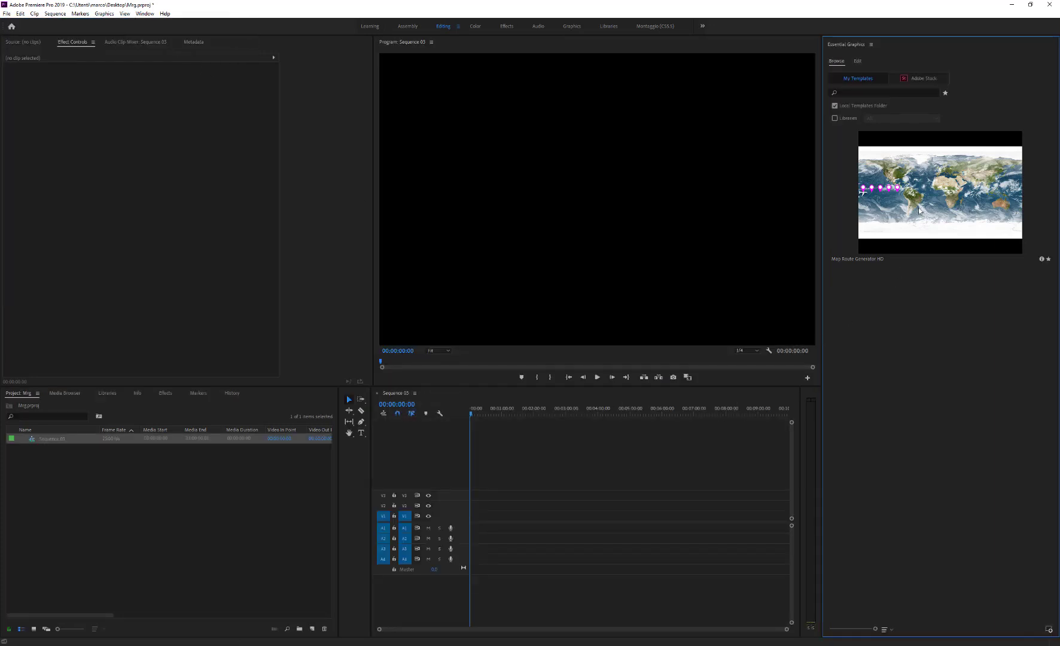
left_click_drag(939, 194, 473, 528)
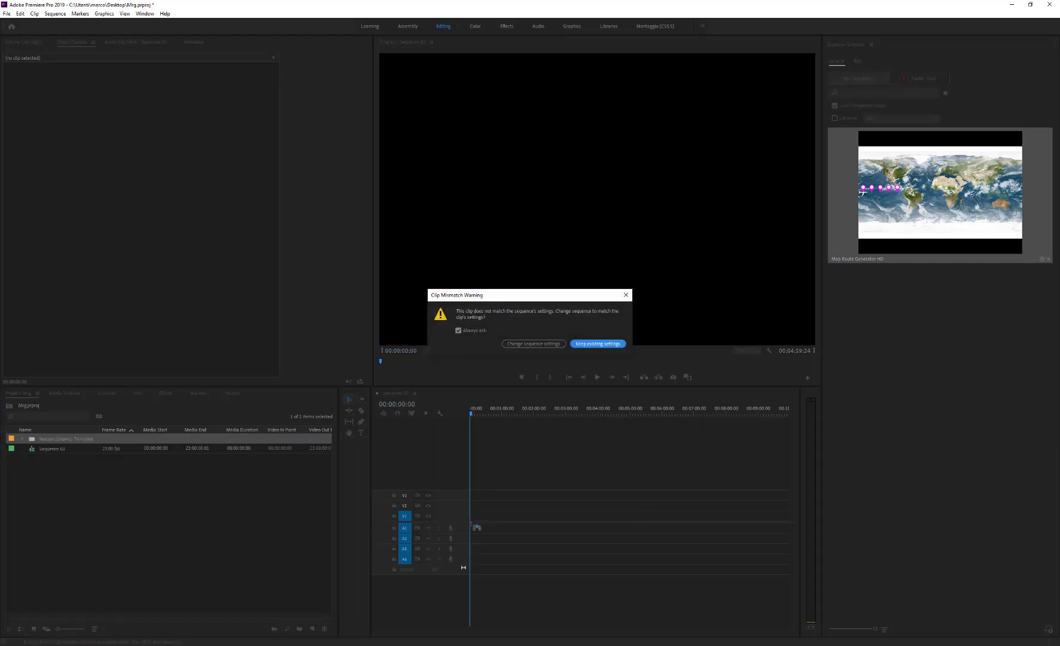
mouse_move(533, 343)
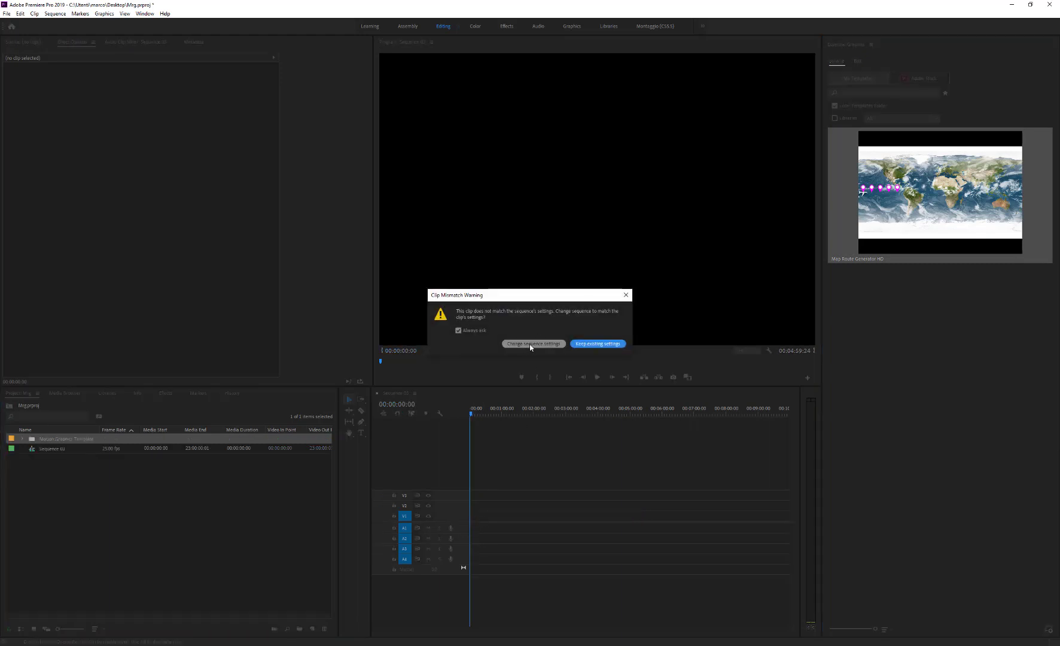
left_click(597, 343)
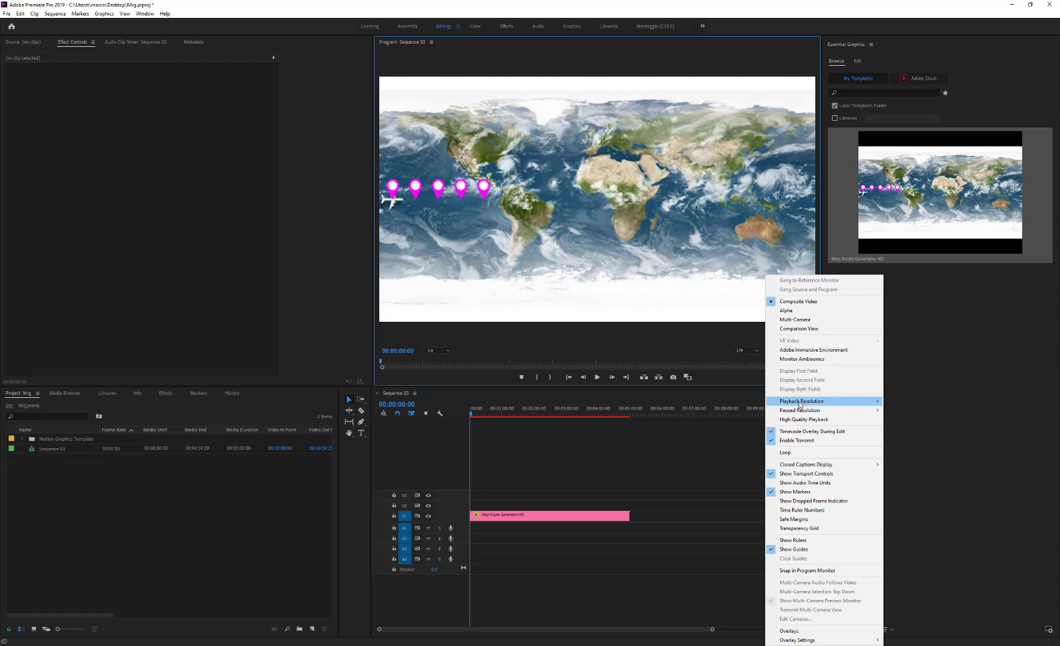
mouse_move(799, 410)
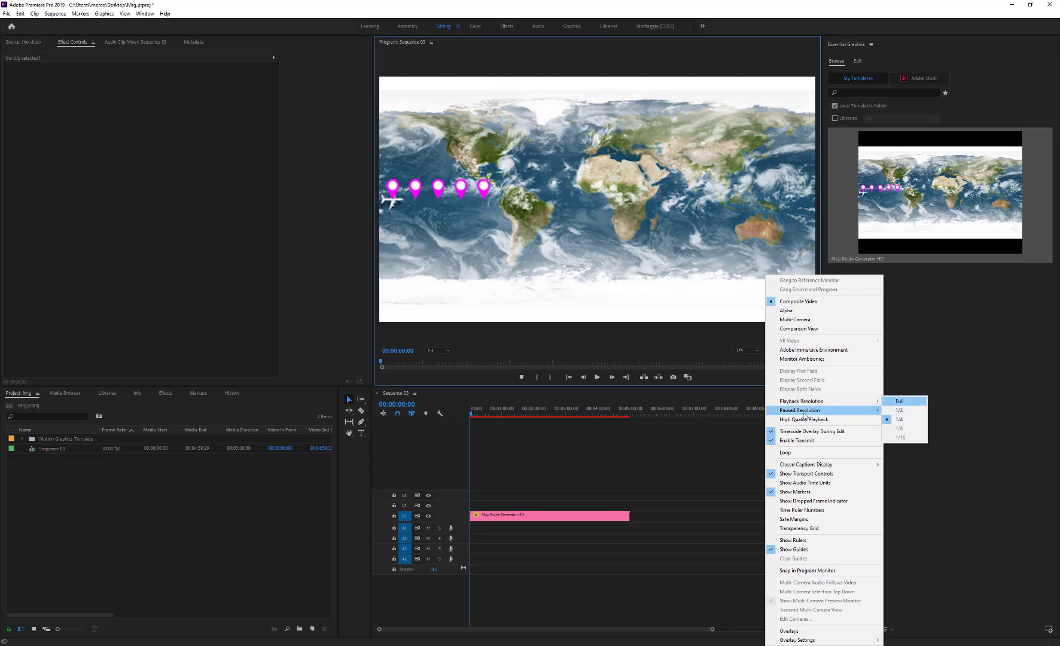
mouse_move(900, 428)
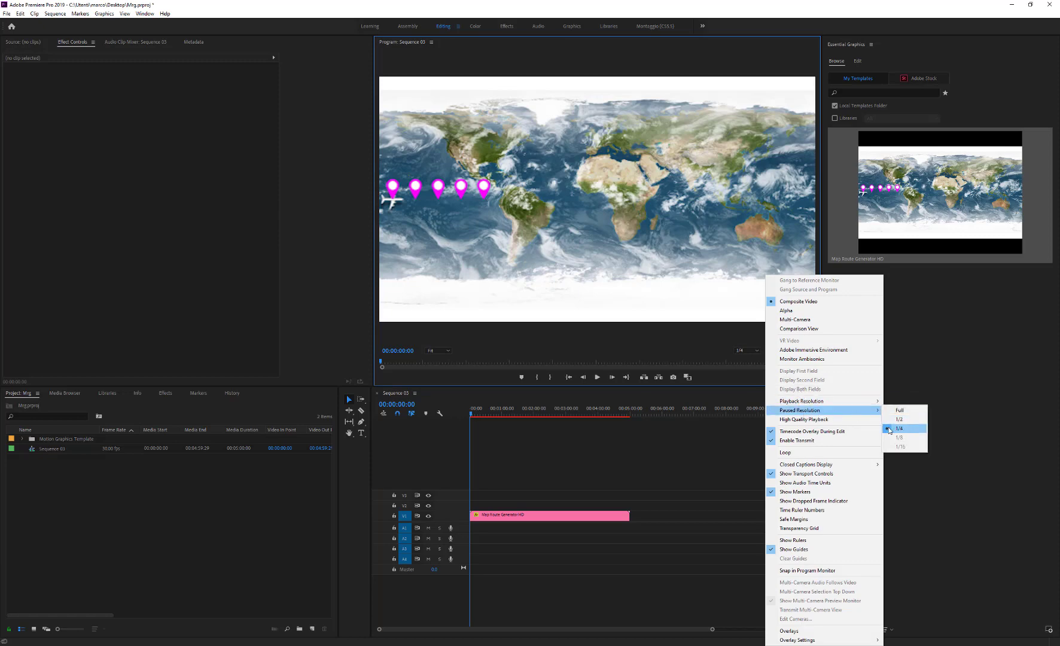
Step: Set the program monitor's paused resolution to 1/4
left_click(899, 430)
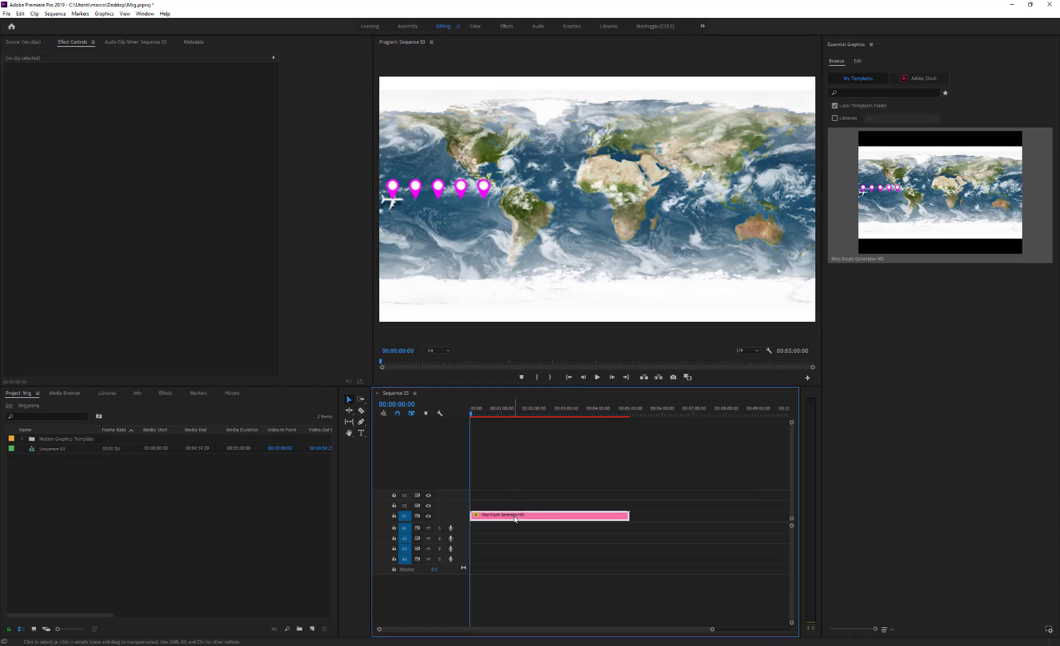
mouse_move(859, 62)
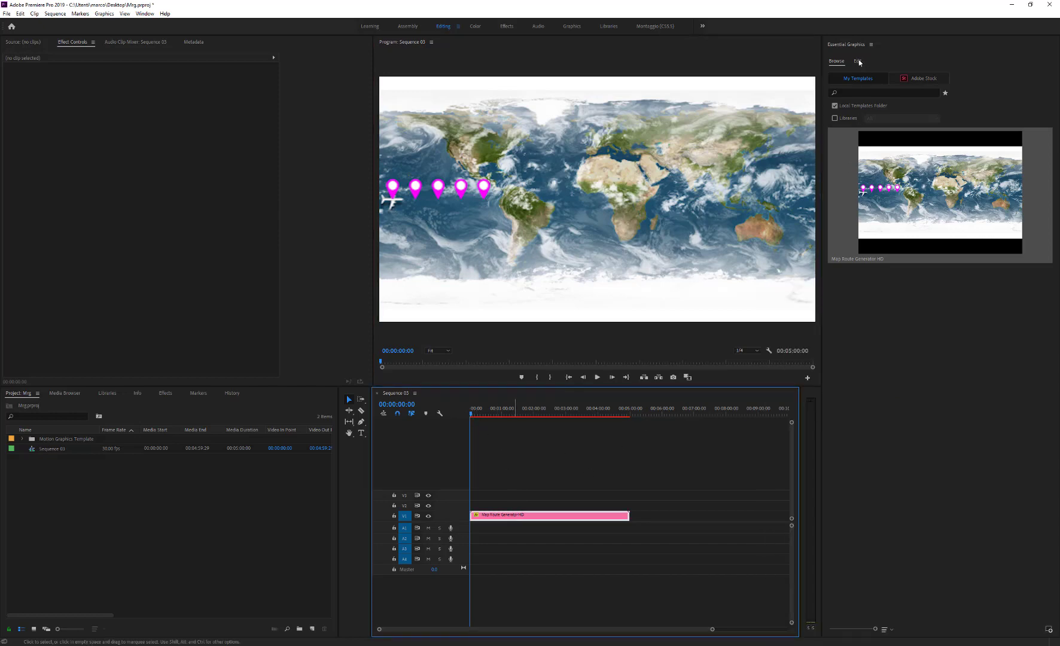
Step: In General Settings, shorten the Animation Duration and drag Clouds Opacity down to 0
left_click(548, 514)
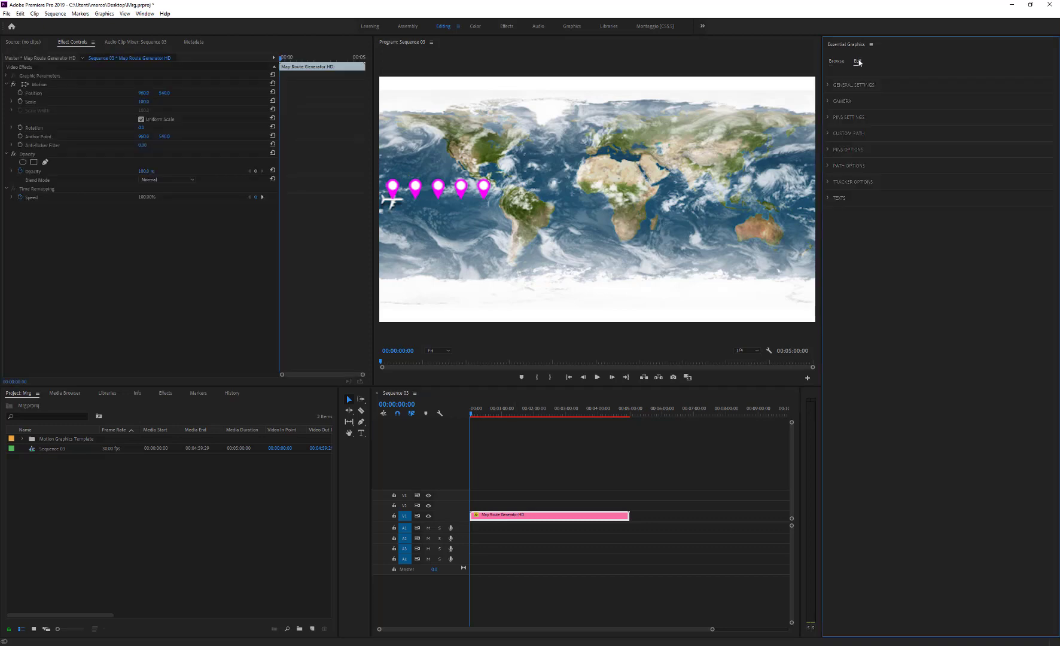
left_click(853, 85)
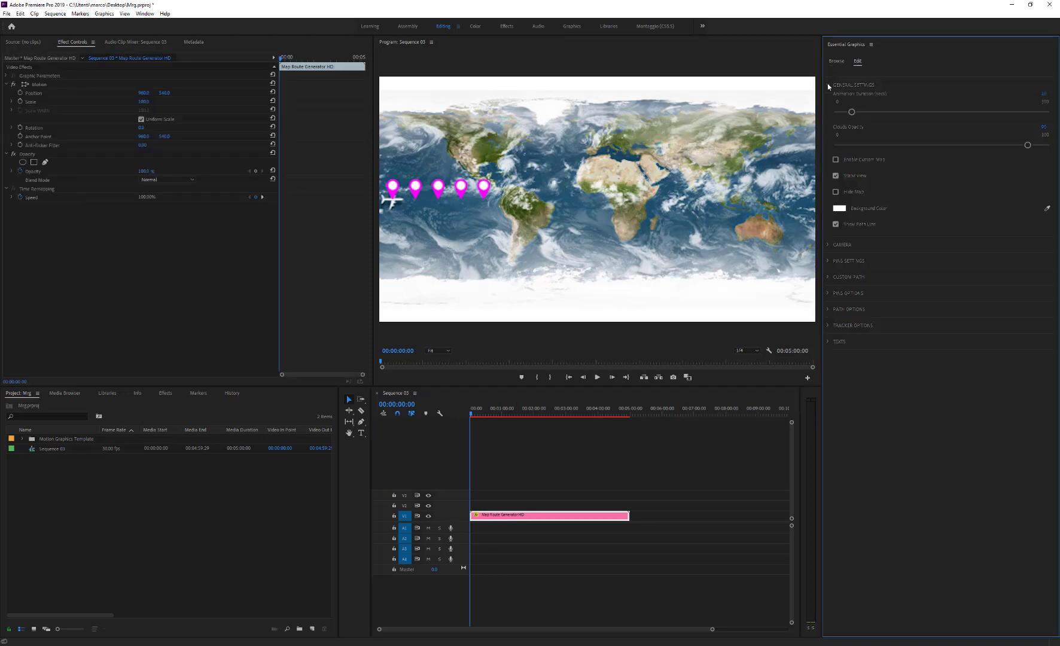
mouse_move(992, 102)
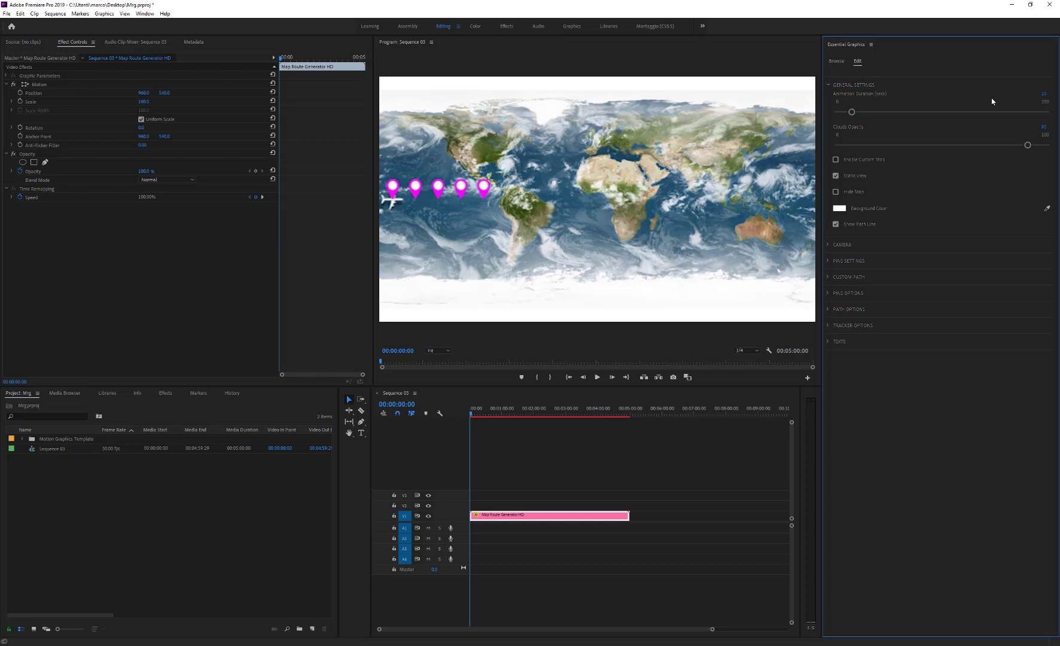
left_click(1047, 94)
type("15")
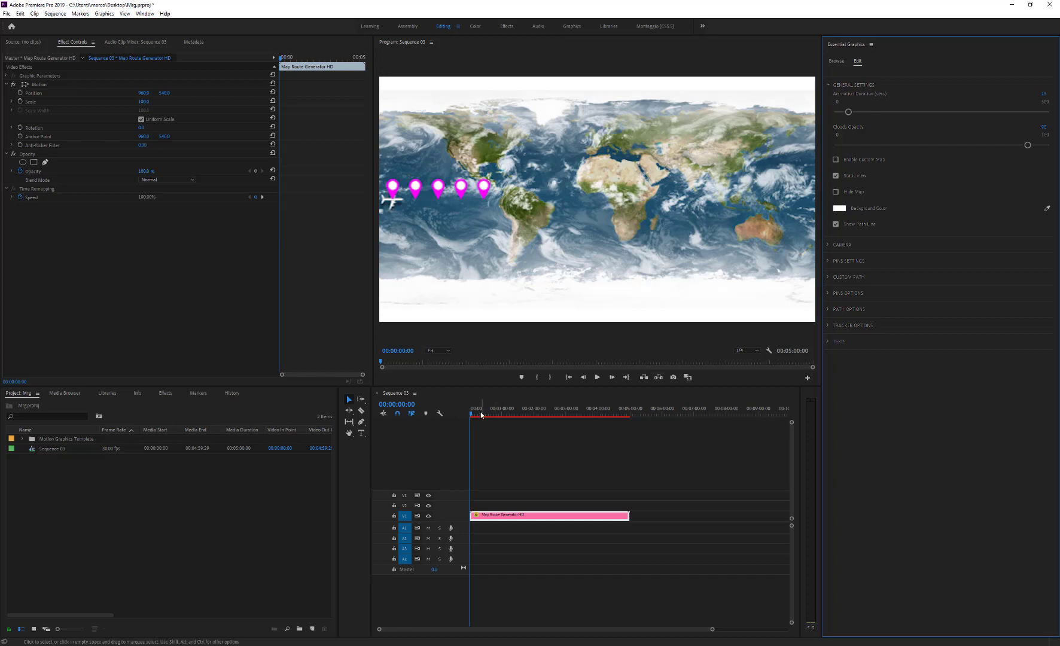
left_click(480, 411)
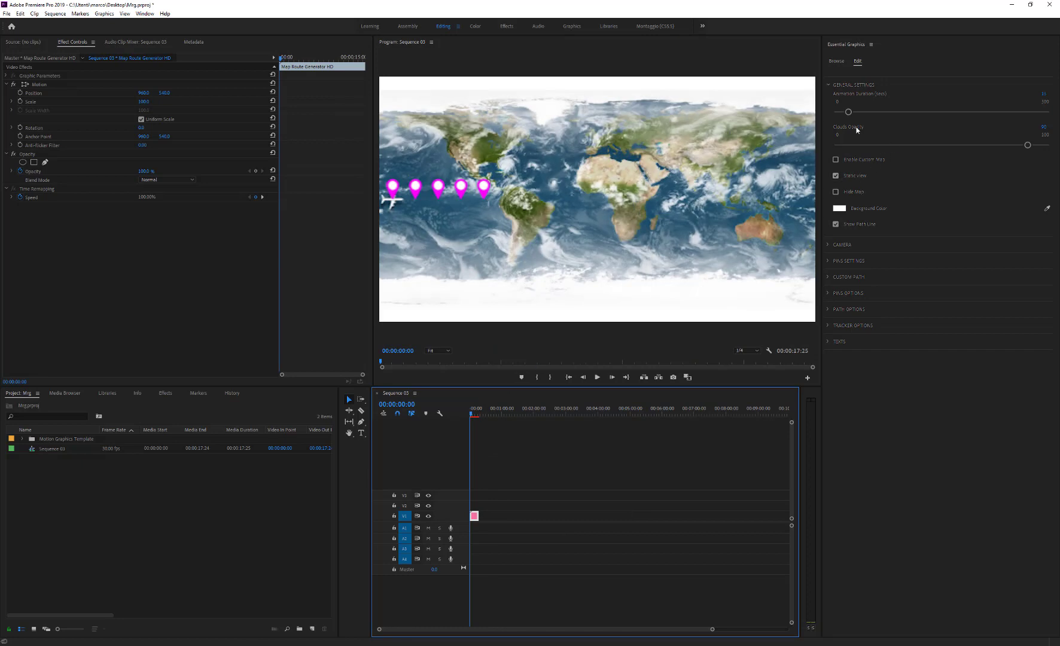
left_click_drag(1027, 145, 963, 144)
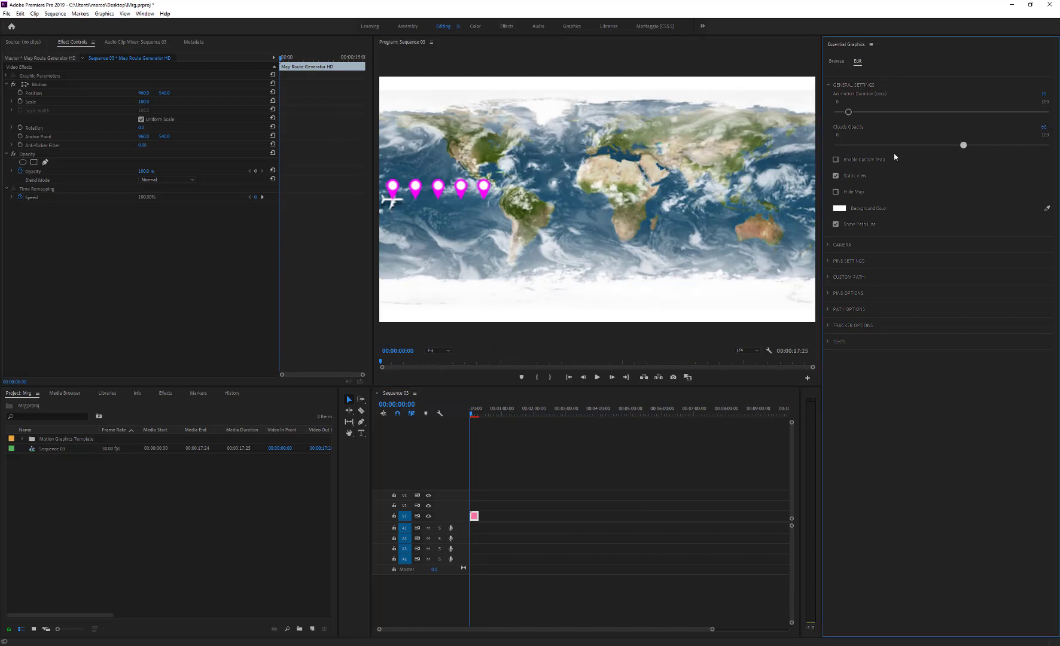
left_click_drag(963, 145, 837, 144)
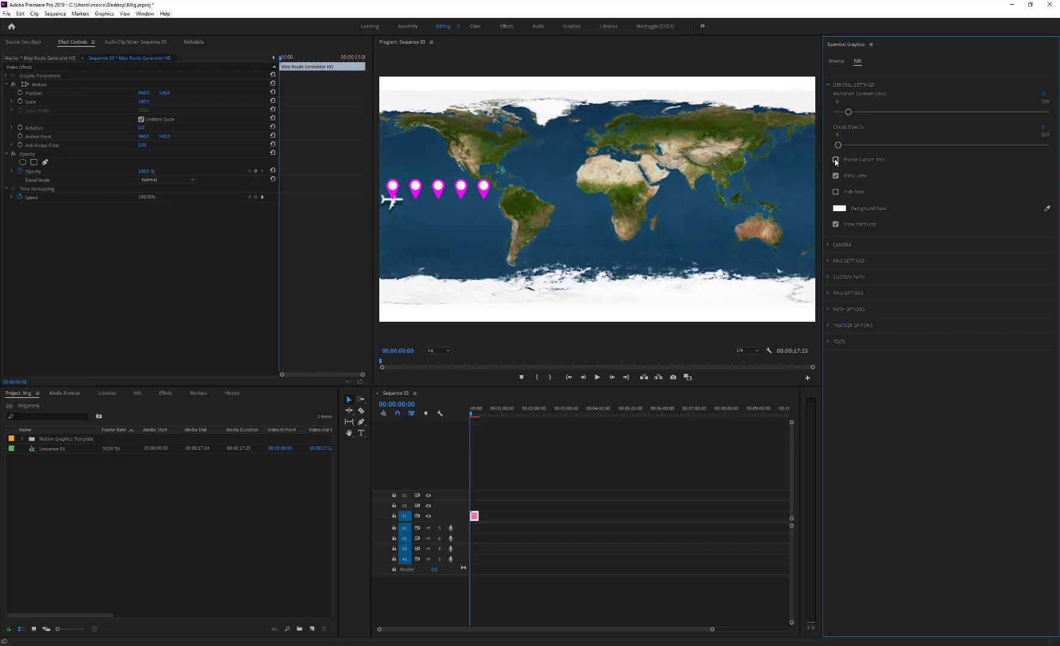
Step: Toggle Enable Custom Map on and off, then pick red as the map's Background Color
left_click(835, 159)
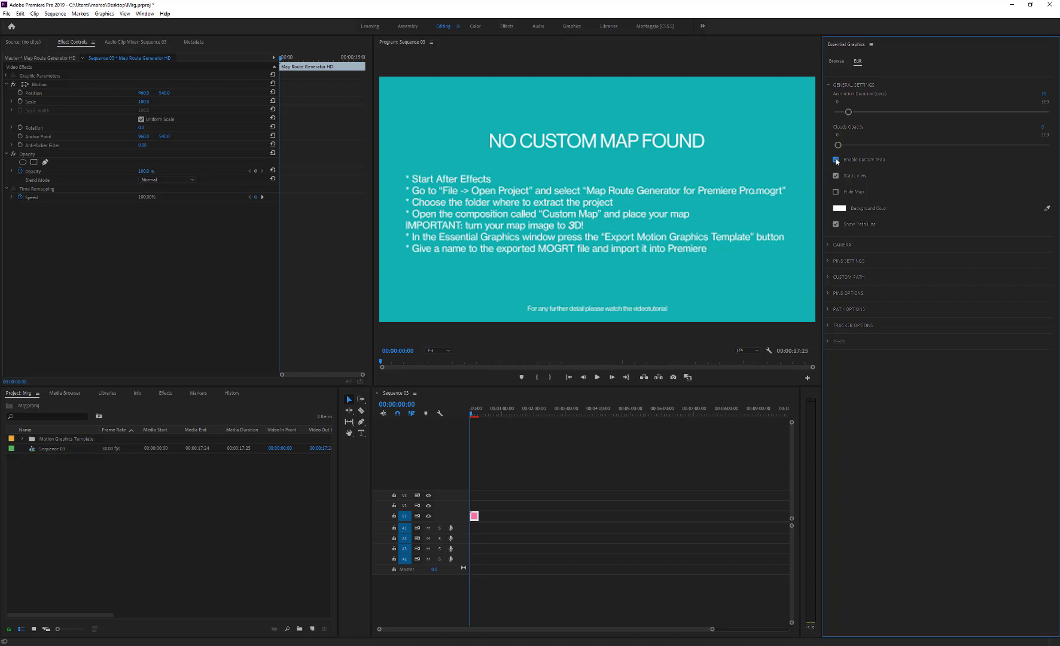
left_click(835, 159)
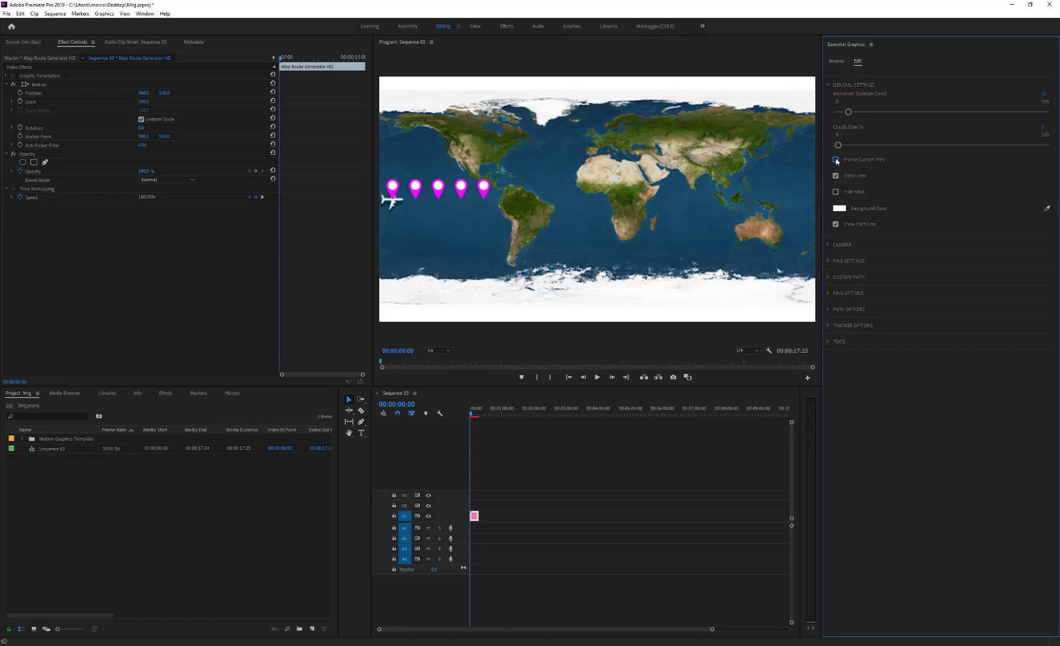
left_click(836, 159)
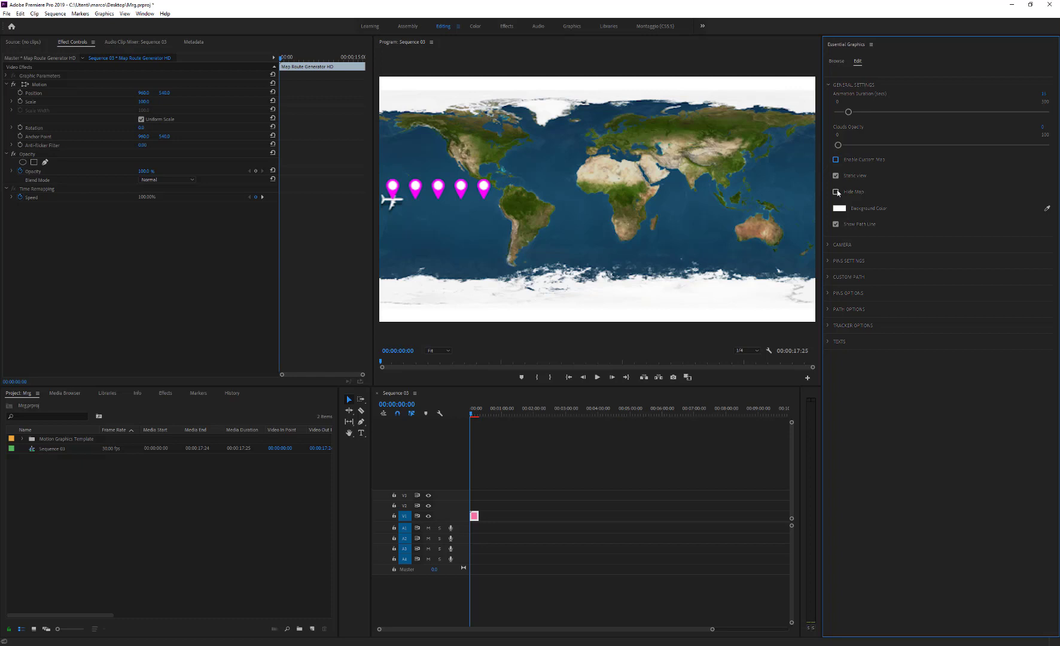
left_click(849, 208)
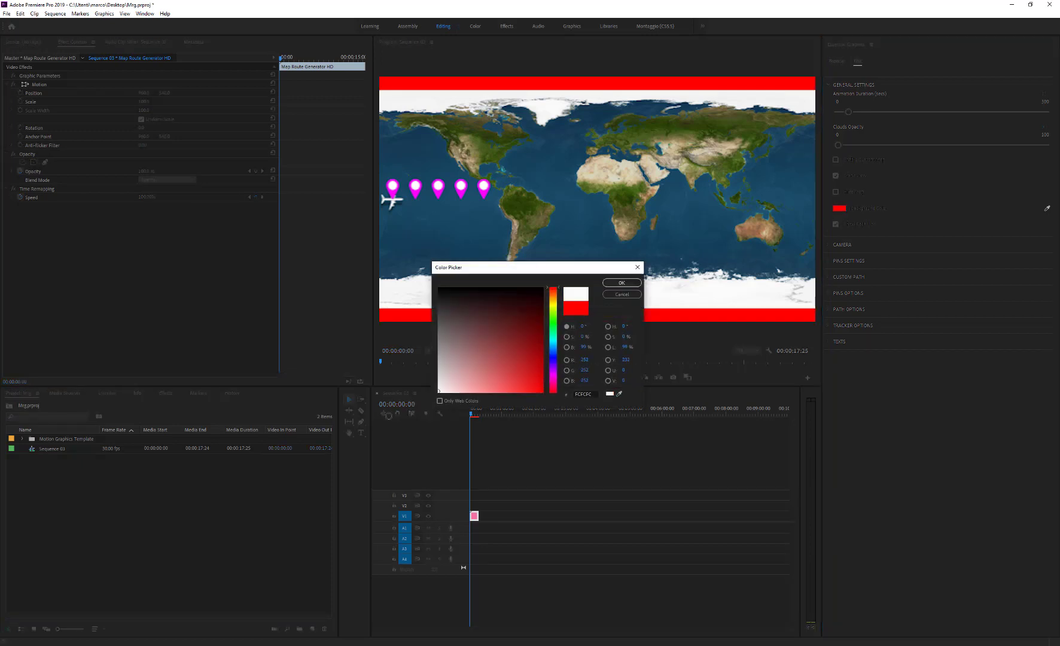
Step: Cancel the Color Picker so the map background stays white
left_click(619, 283)
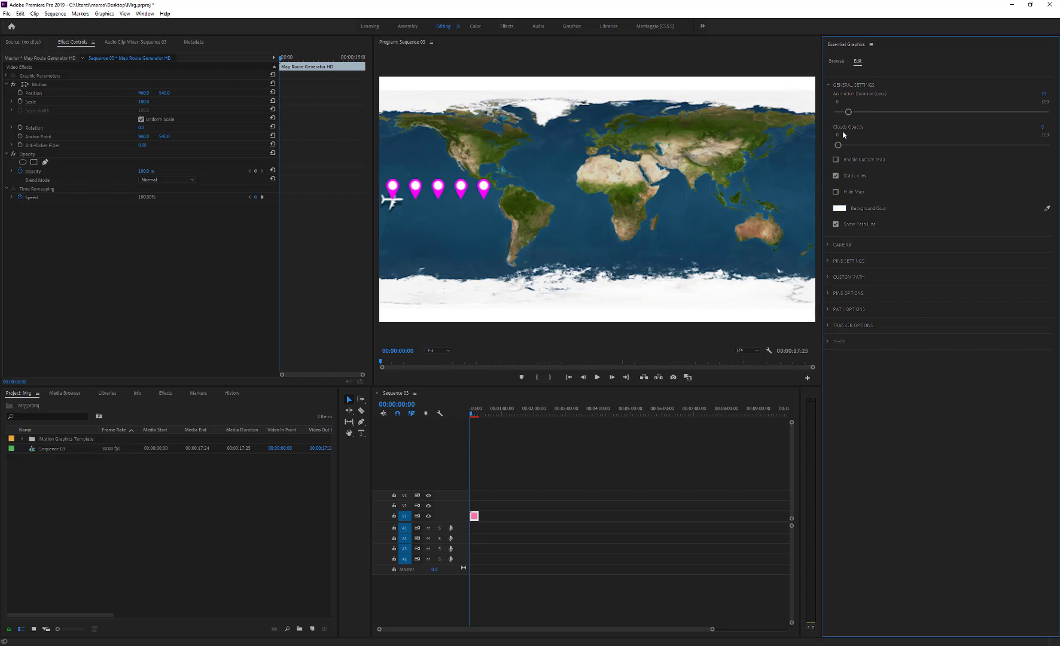
Step: Collapse General Settings, expand the next settings group and play the route animation to about 15 seconds
left_click(854, 85)
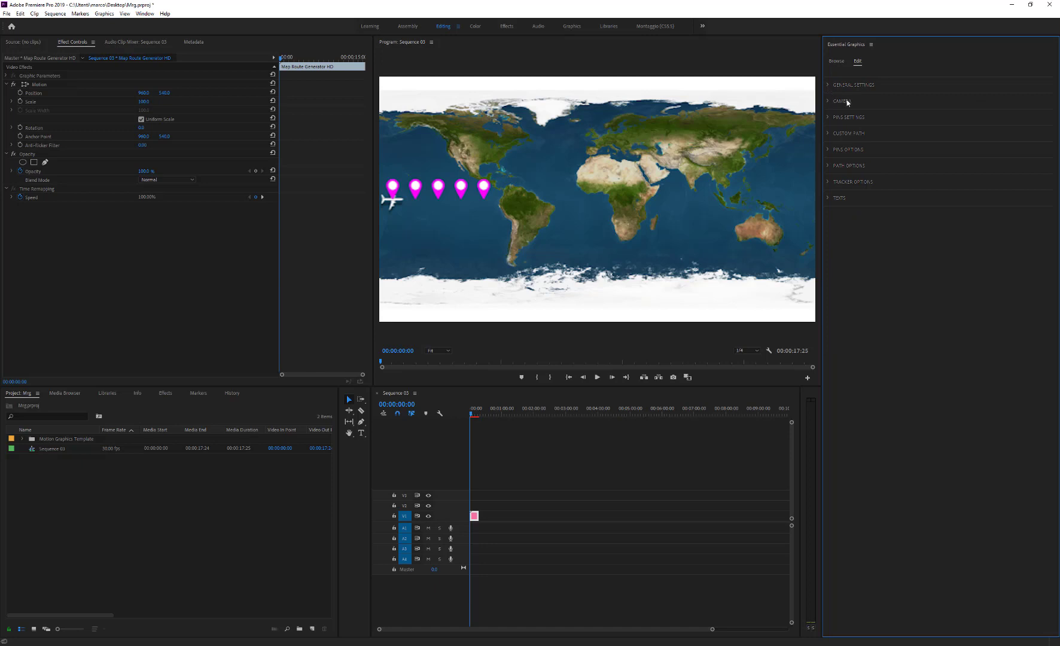
left_click(849, 118)
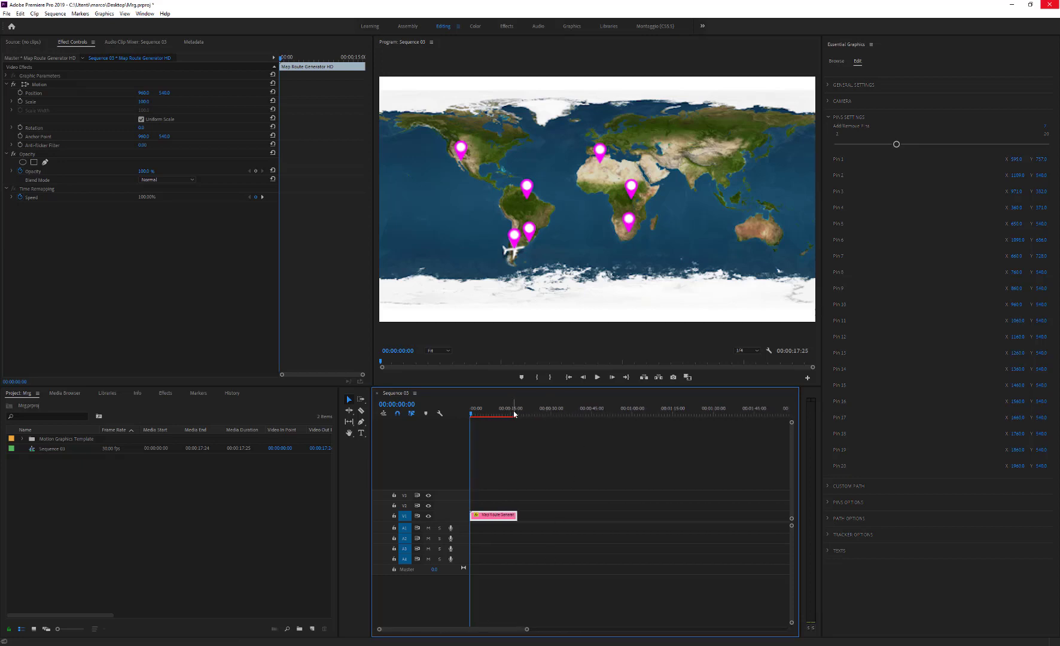
left_click(511, 408)
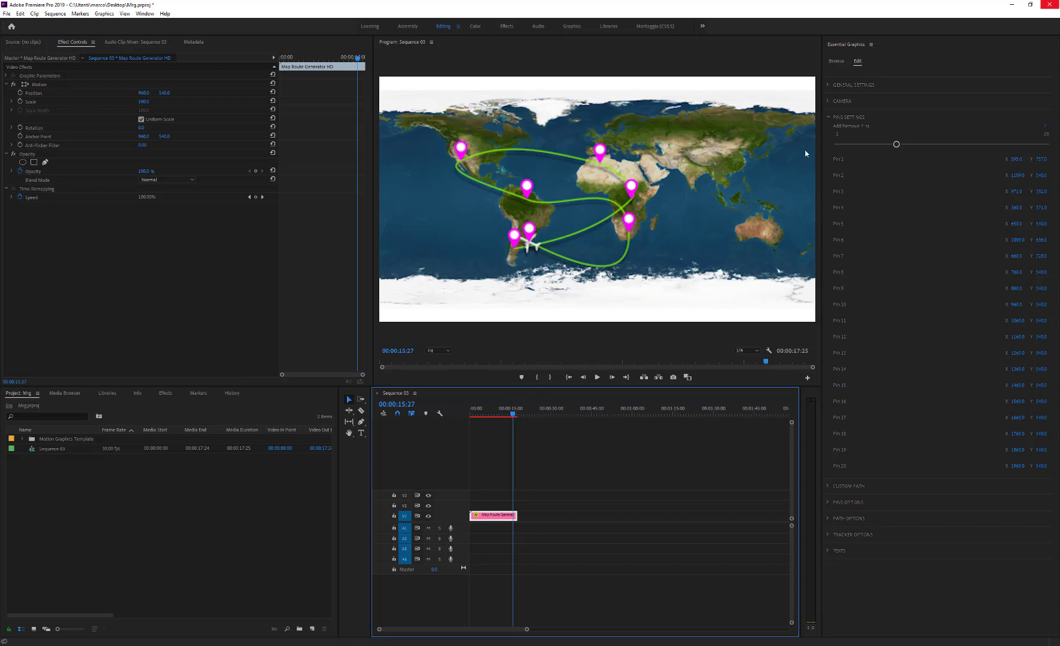
Step: Enable Custom Path so the routes between pins are drawn as straight lines
left_click(849, 117)
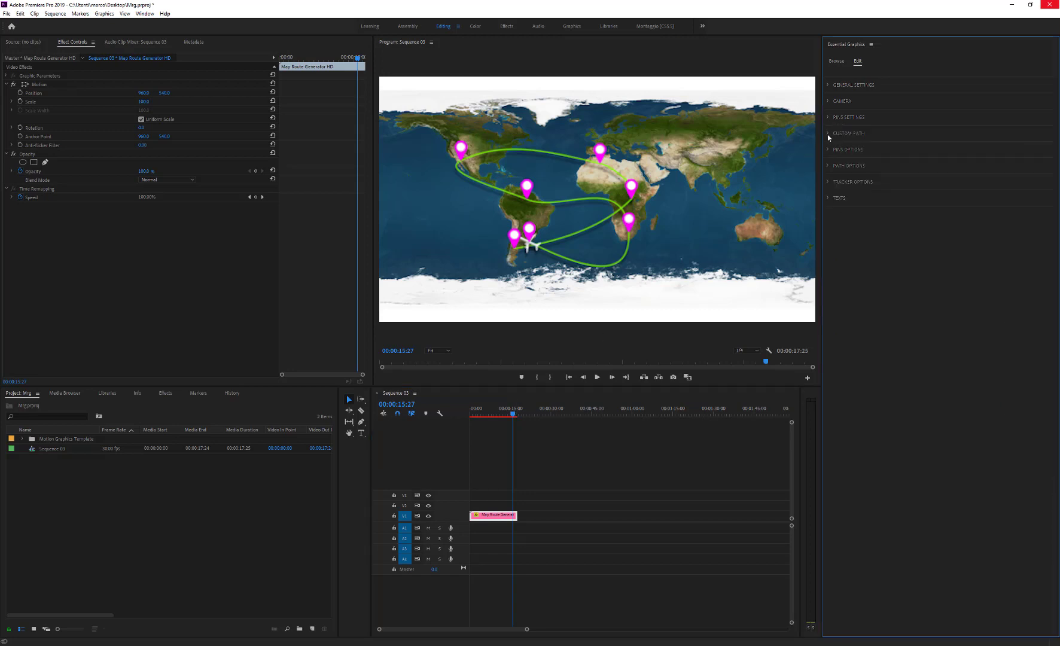
left_click(830, 132)
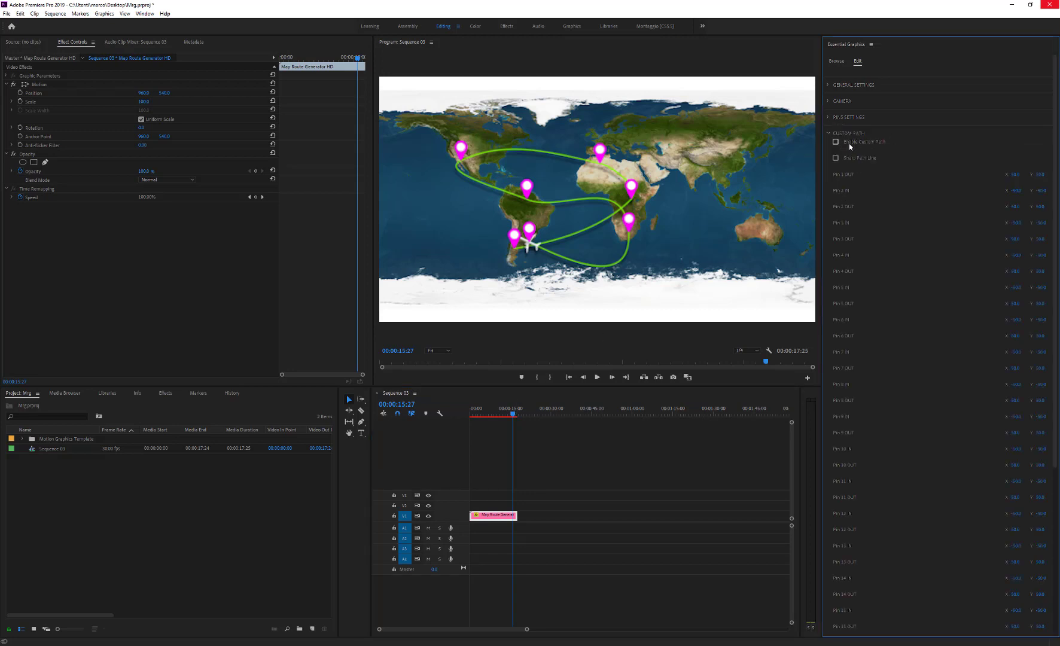
left_click(835, 142)
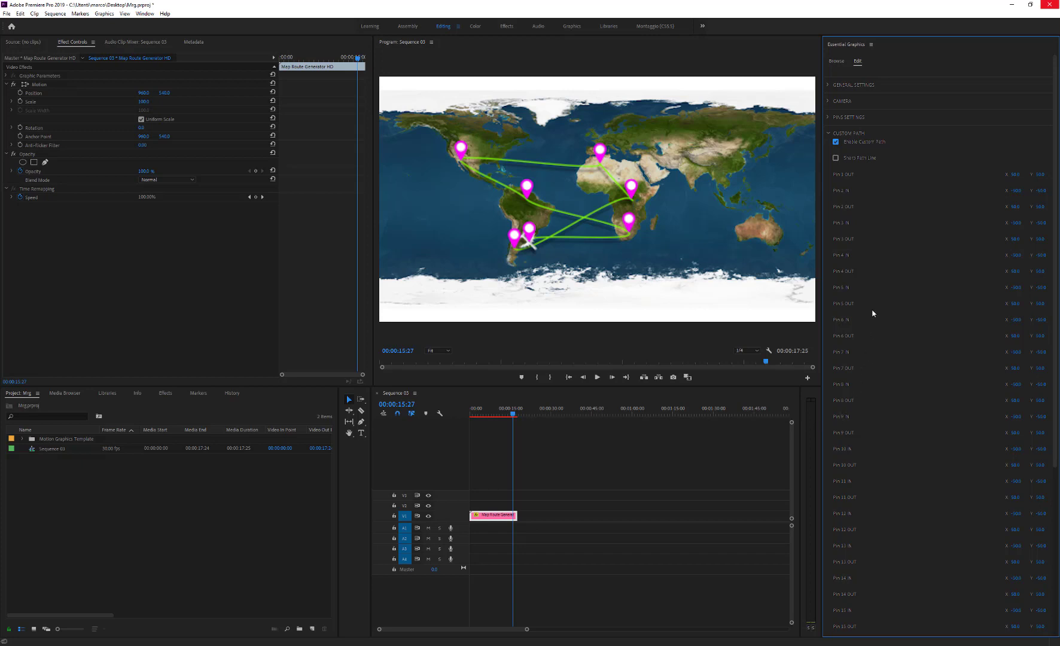
mouse_move(871, 251)
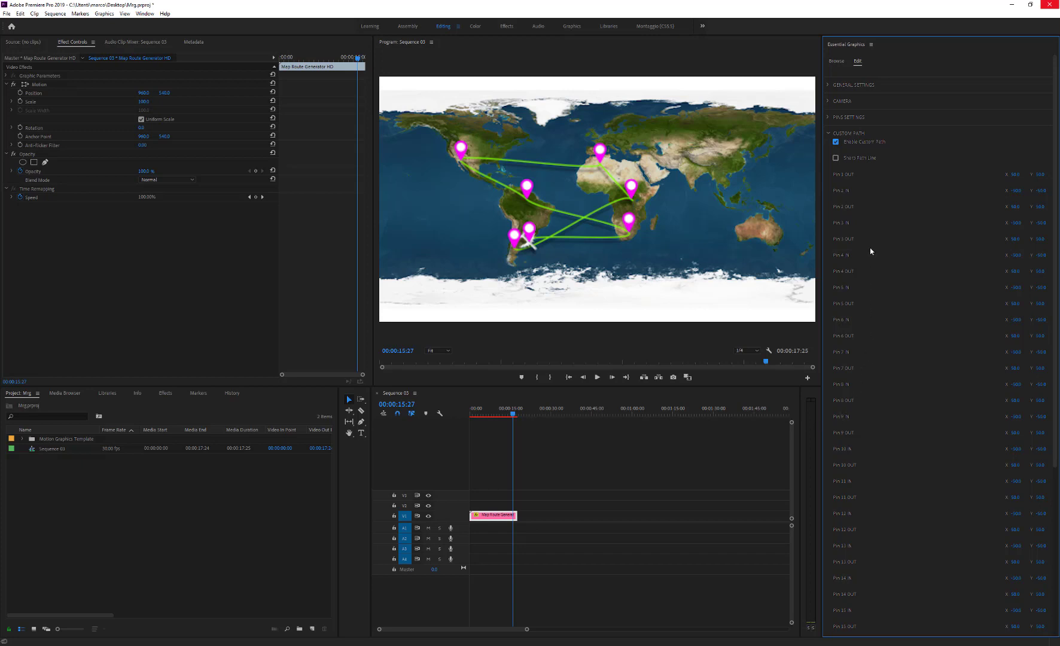
mouse_move(662, 216)
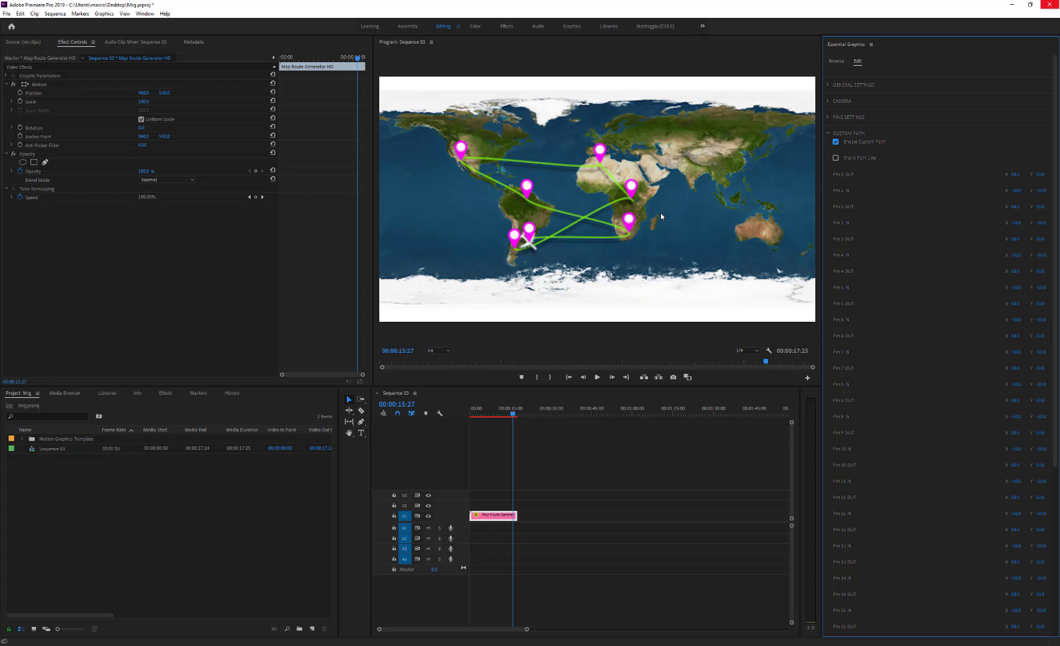
mouse_move(646, 194)
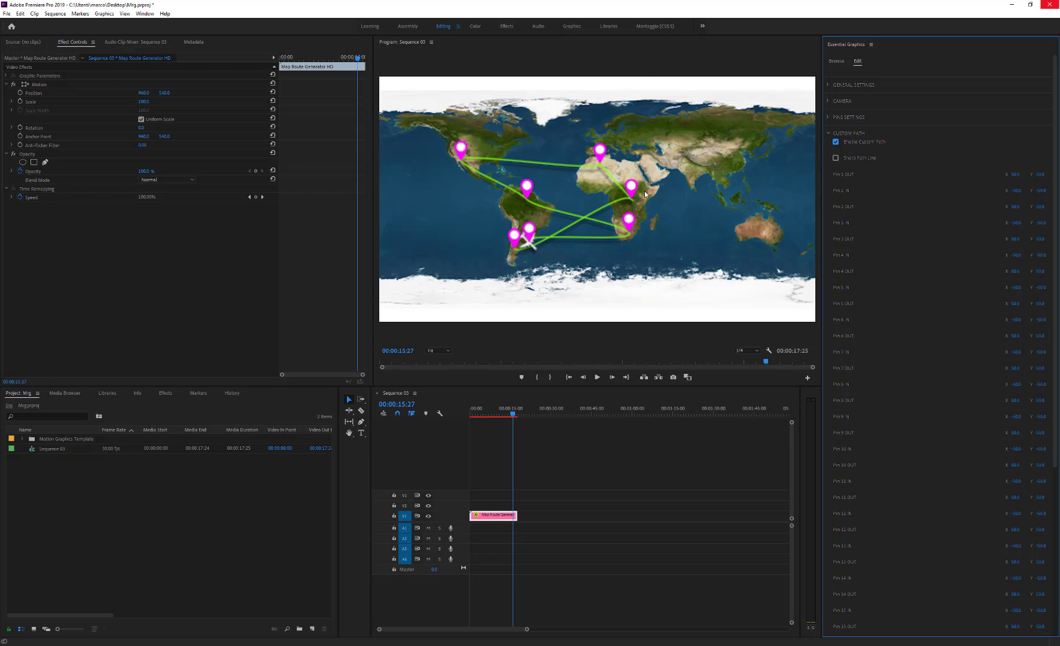
mouse_move(640, 196)
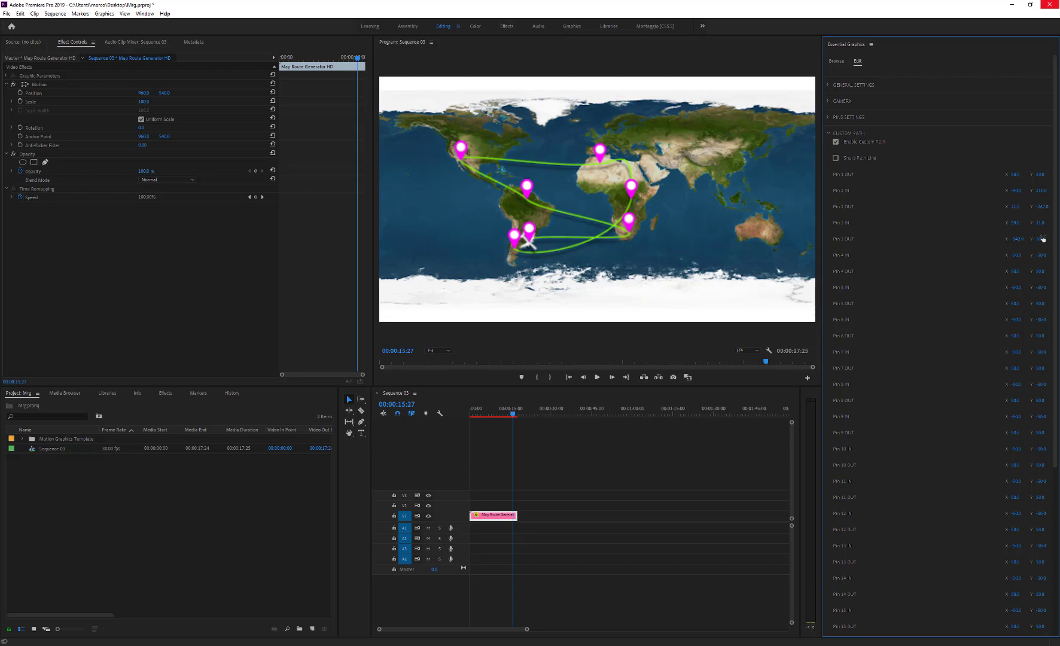
left_click(837, 158)
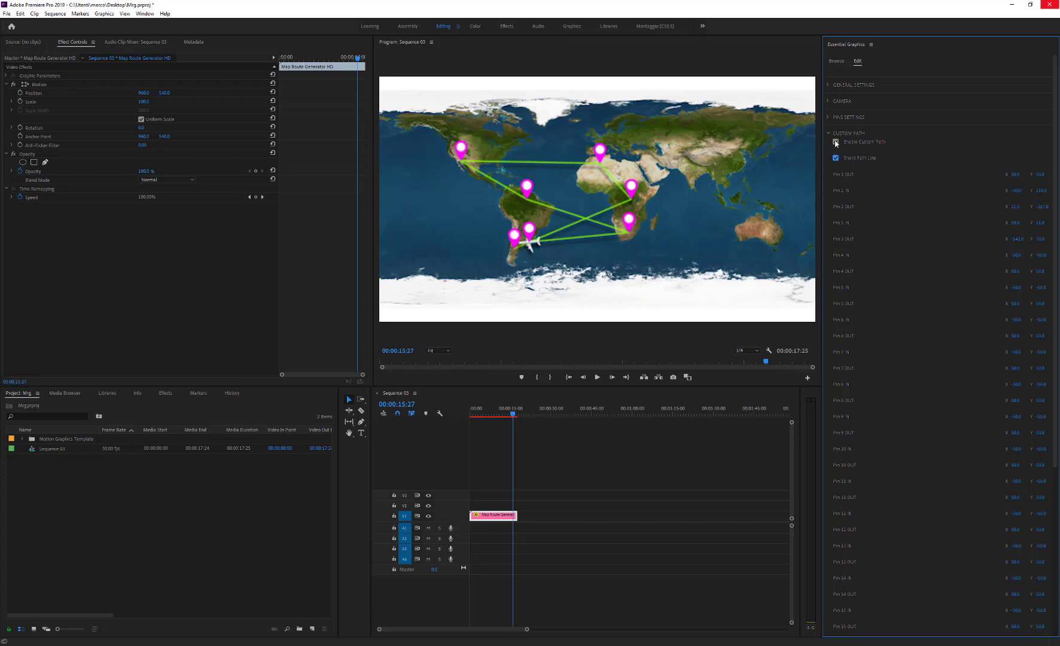
Step: Restore curved routes, then bring the camera closer and tilt its rotation over the map
left_click(836, 142)
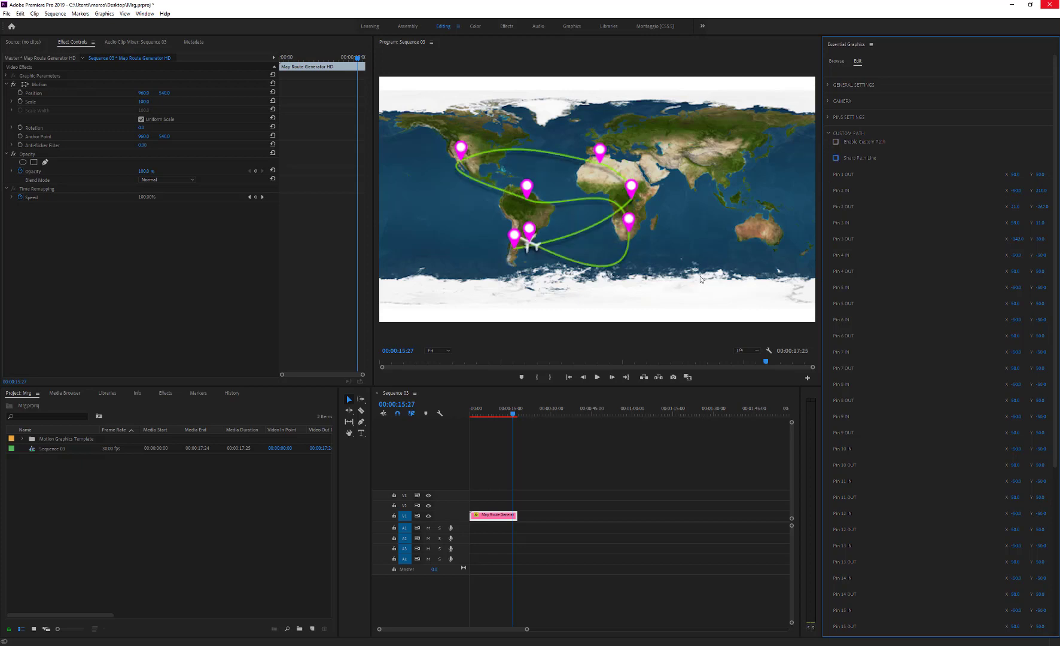
left_click(828, 100)
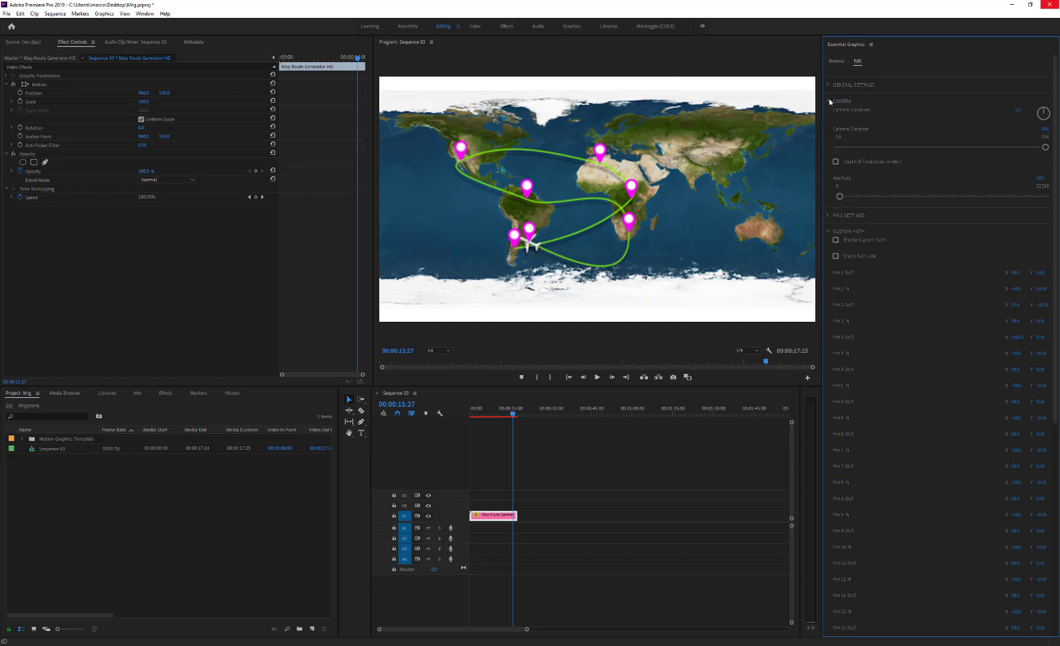
mouse_move(1035, 147)
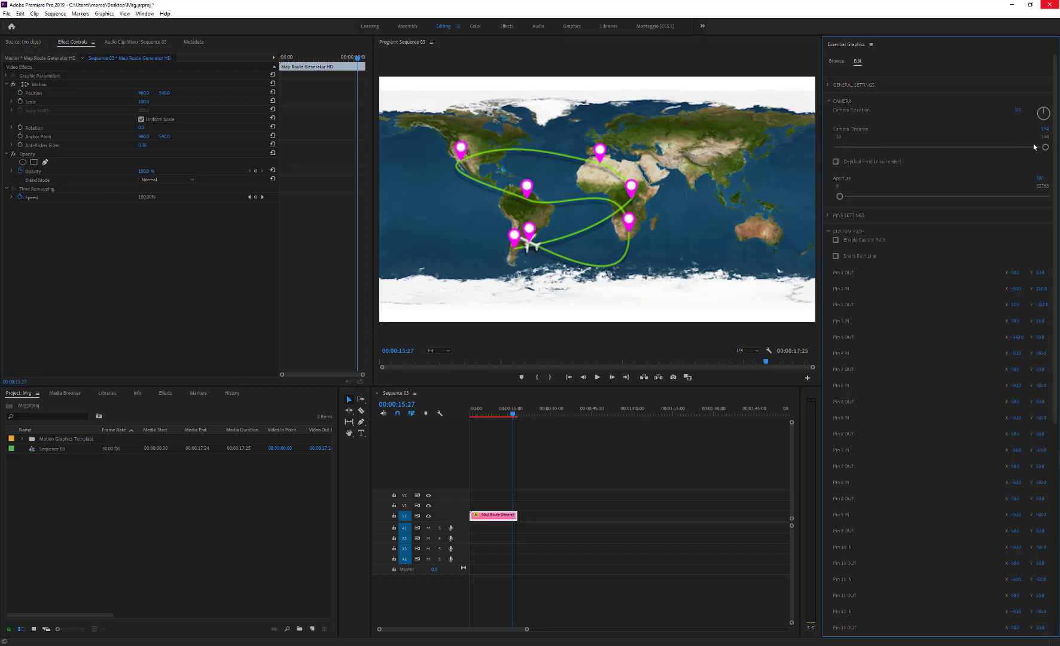
left_click_drag(1027, 147, 979, 147)
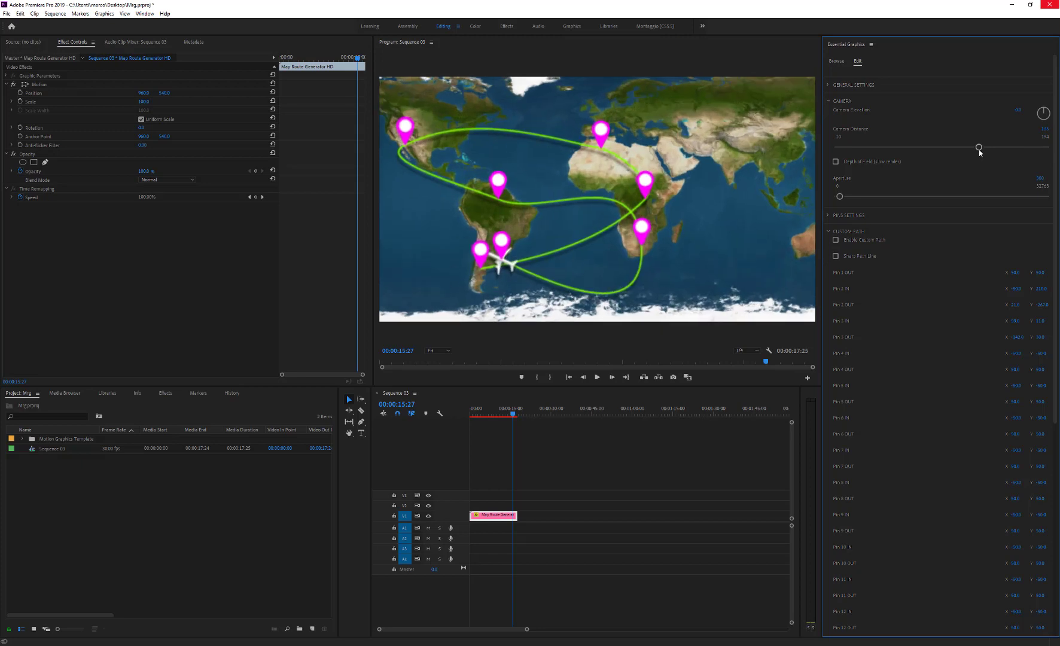
left_click_drag(979, 147, 970, 147)
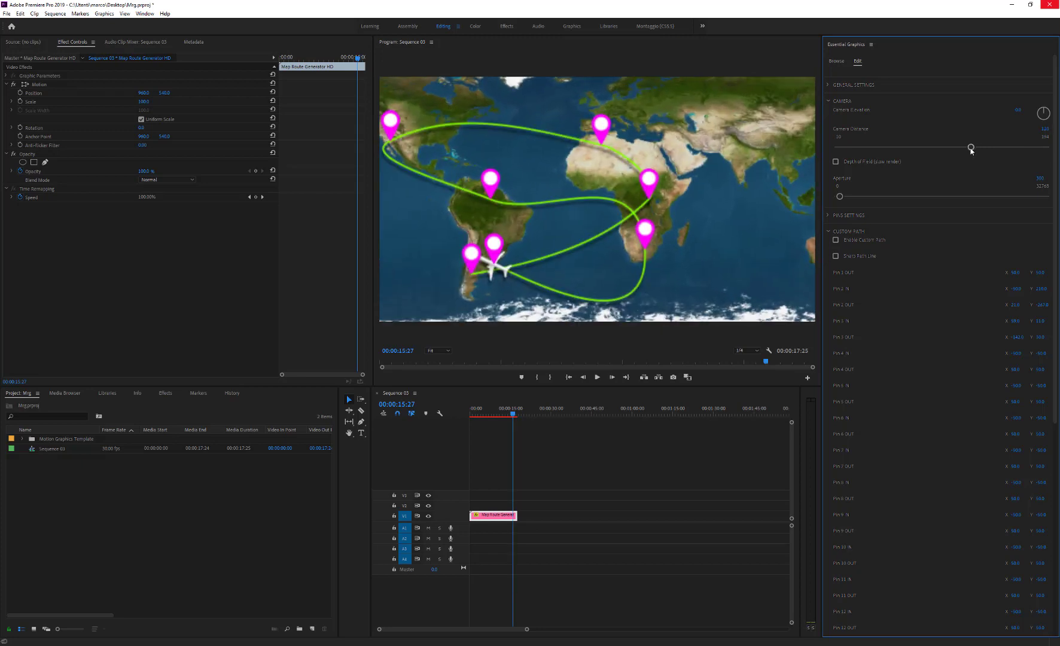
left_click(1017, 110)
type("-50")
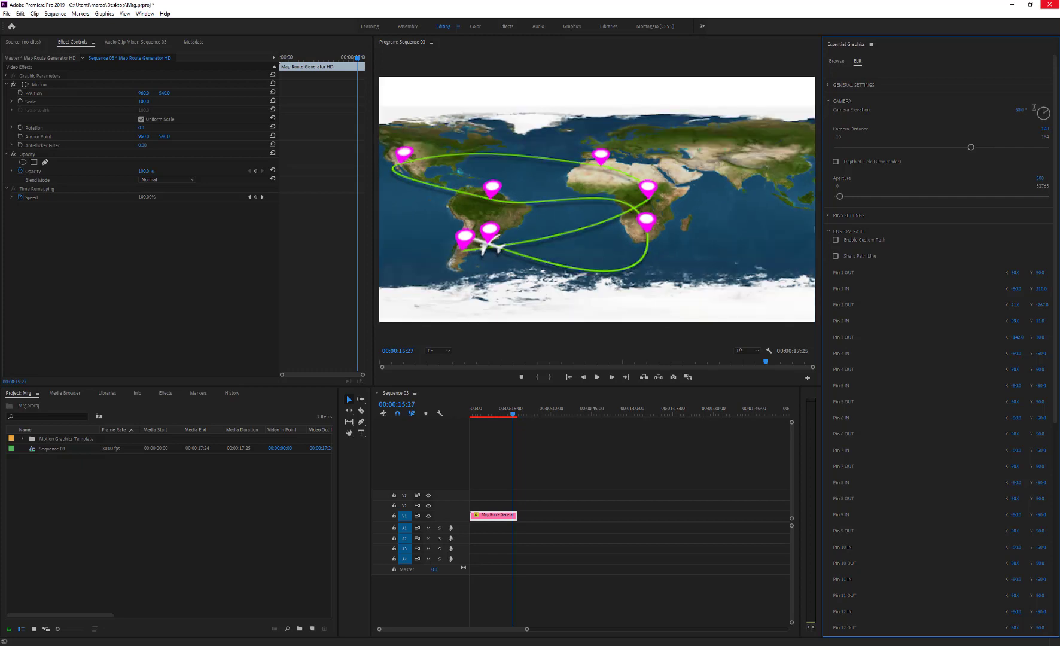
left_click_drag(969, 148, 958, 147)
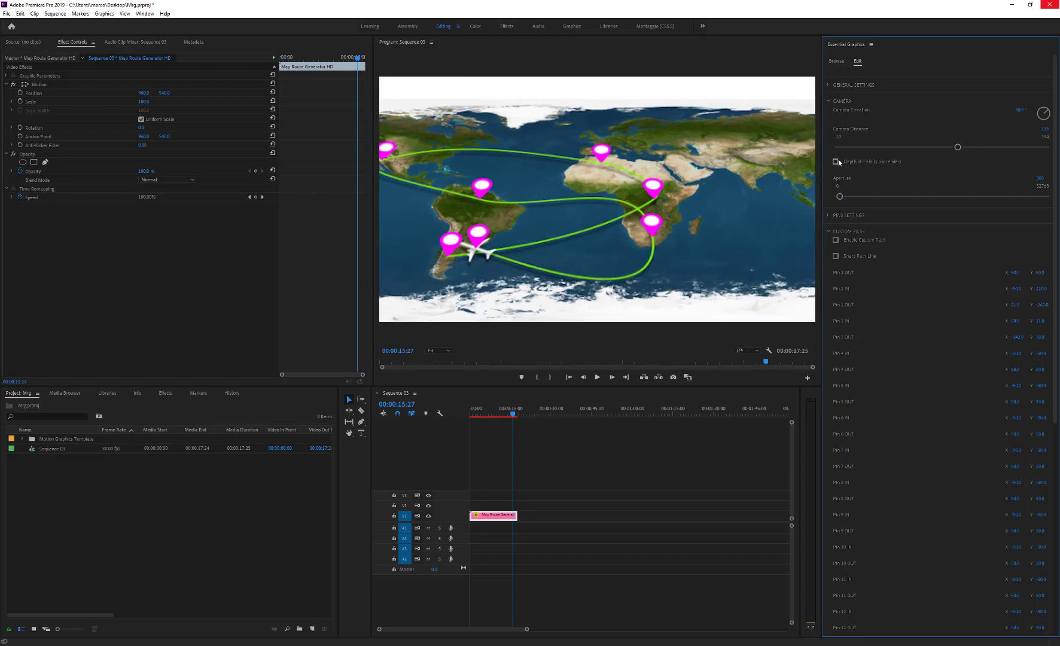
Step: Enable Depth of Field and raise the Aperture to blur the map's far edges
left_click(836, 161)
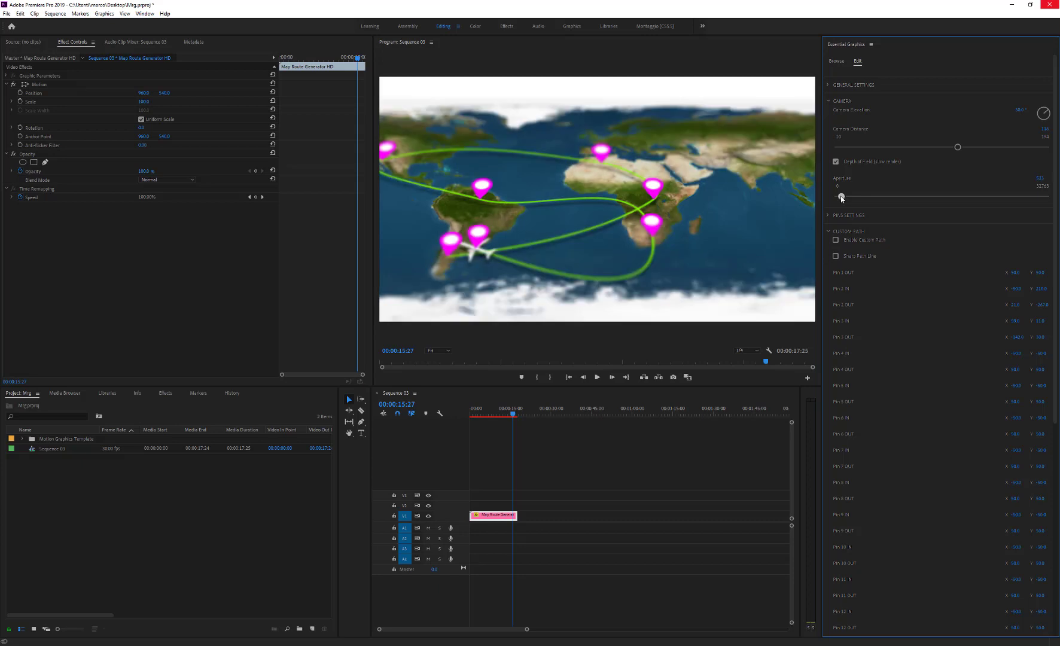
left_click_drag(841, 196, 840, 196)
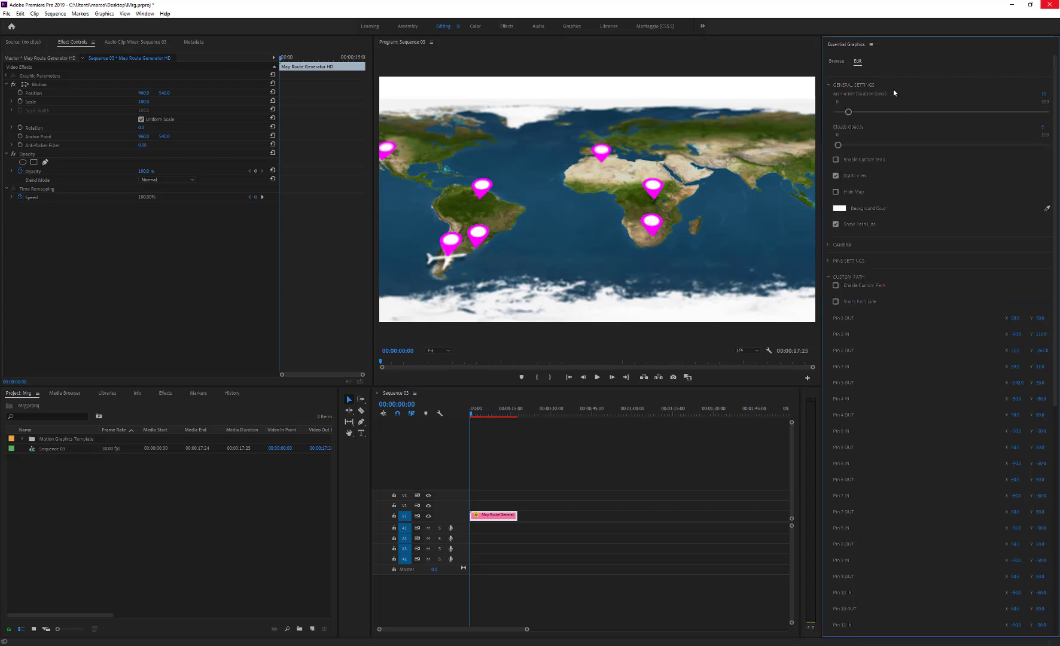
Step: Drag the Add/Remove Pins slider left to show fewer pins on the map
left_click(836, 176)
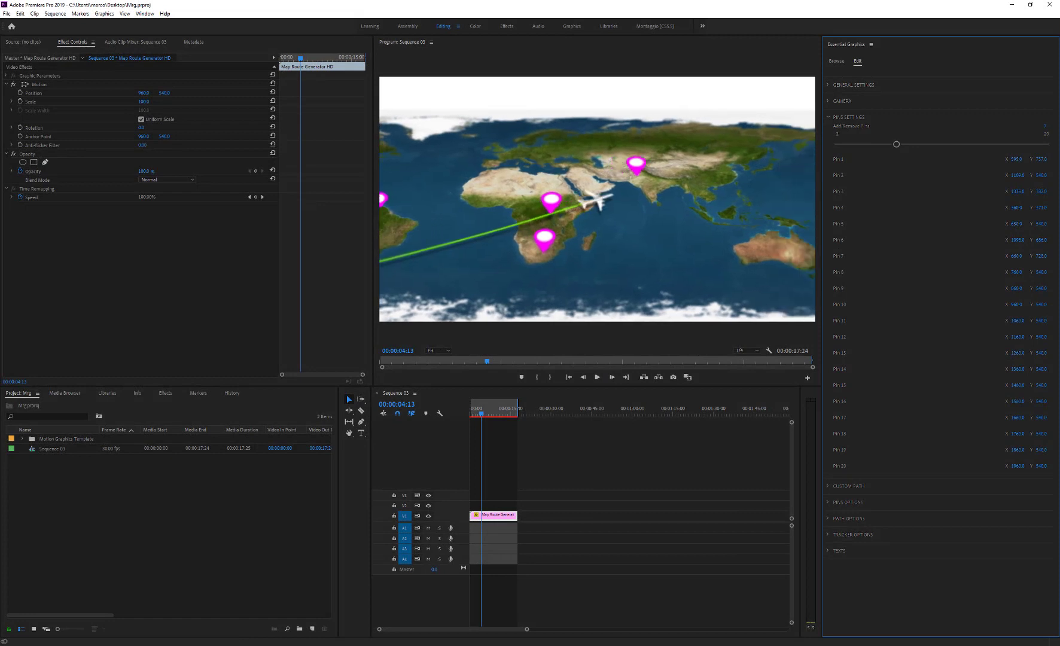
left_click_drag(896, 143, 862, 144)
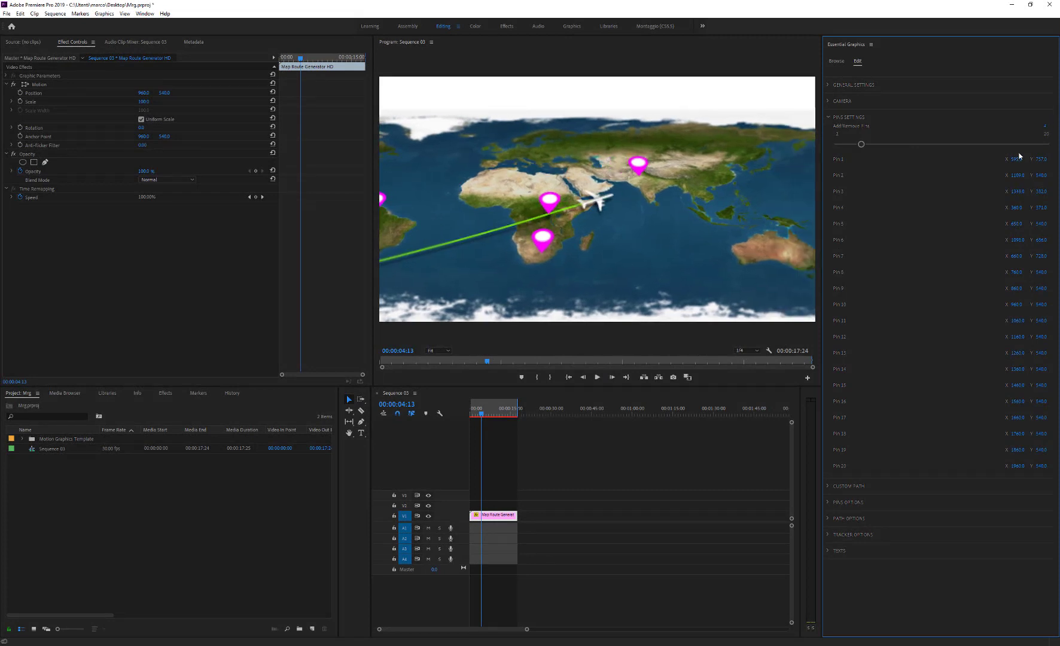
left_click(853, 85)
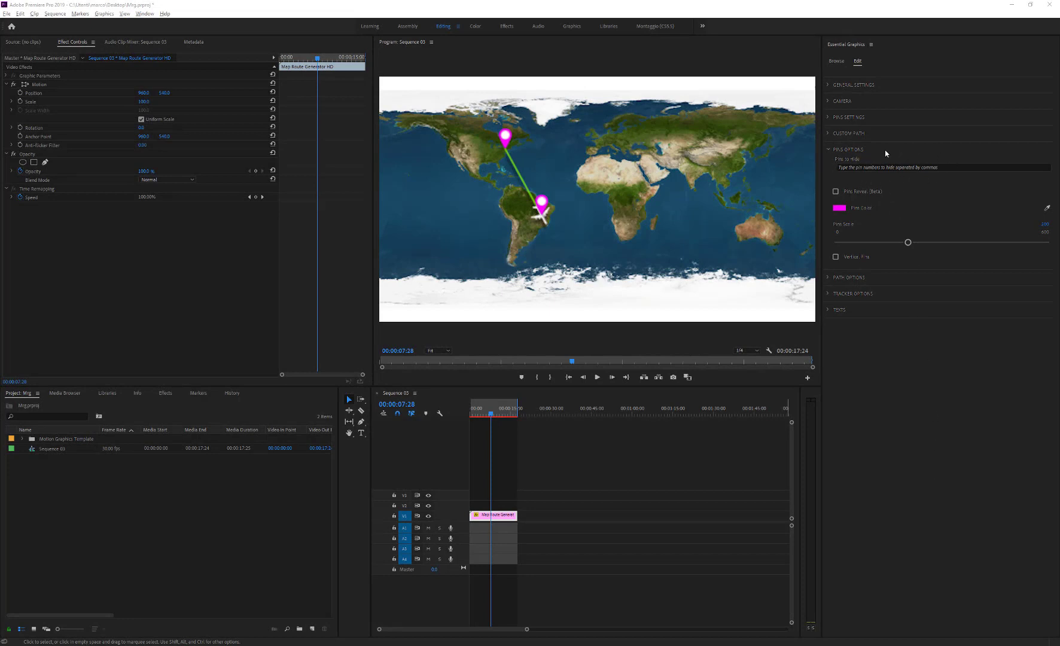
mouse_move(933, 180)
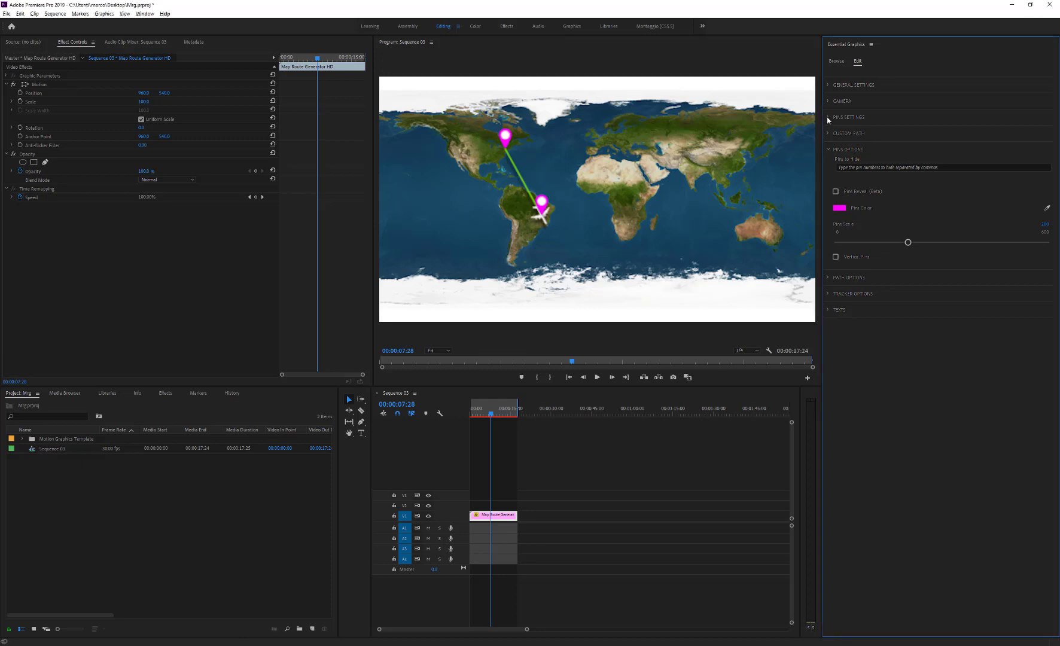
Step: Preview the route with the path lines hidden, then restore them in General settings
left_click(850, 117)
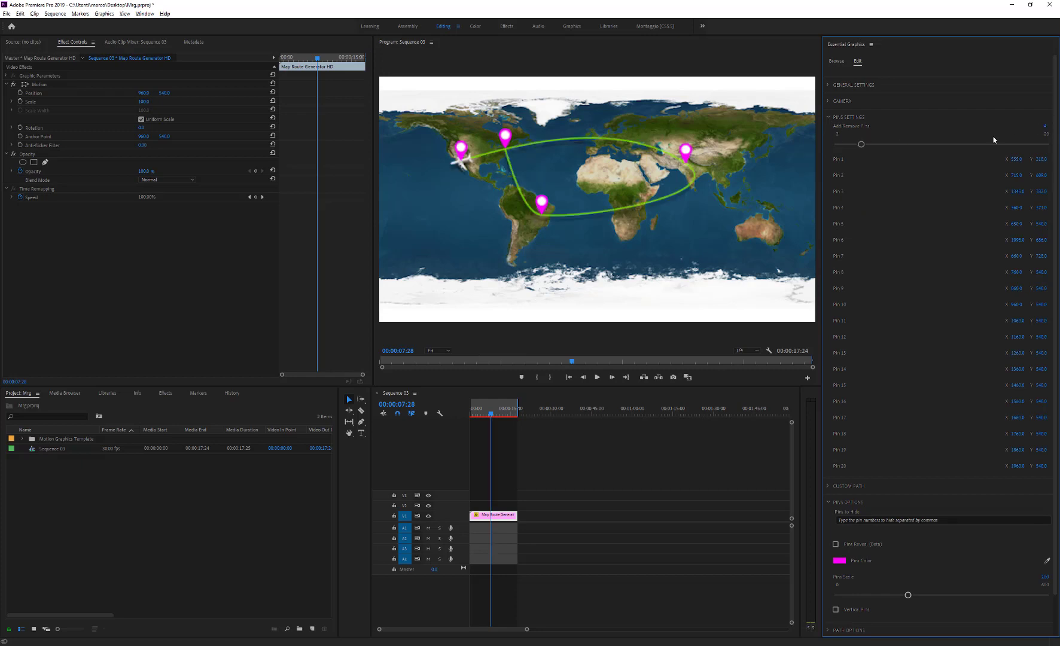
left_click(853, 85)
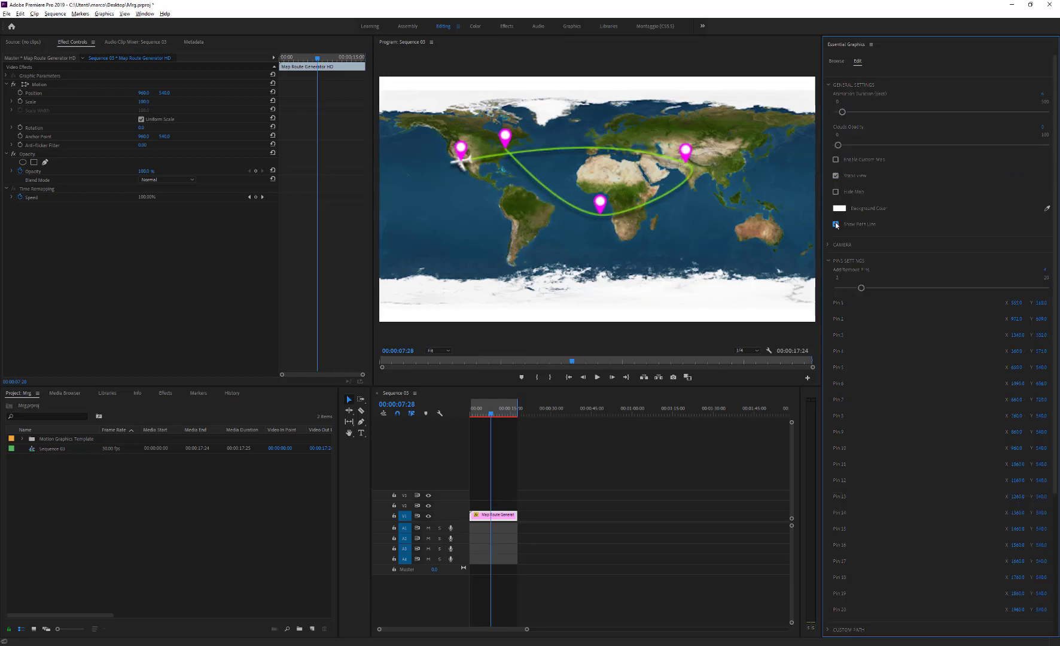
left_click(836, 225)
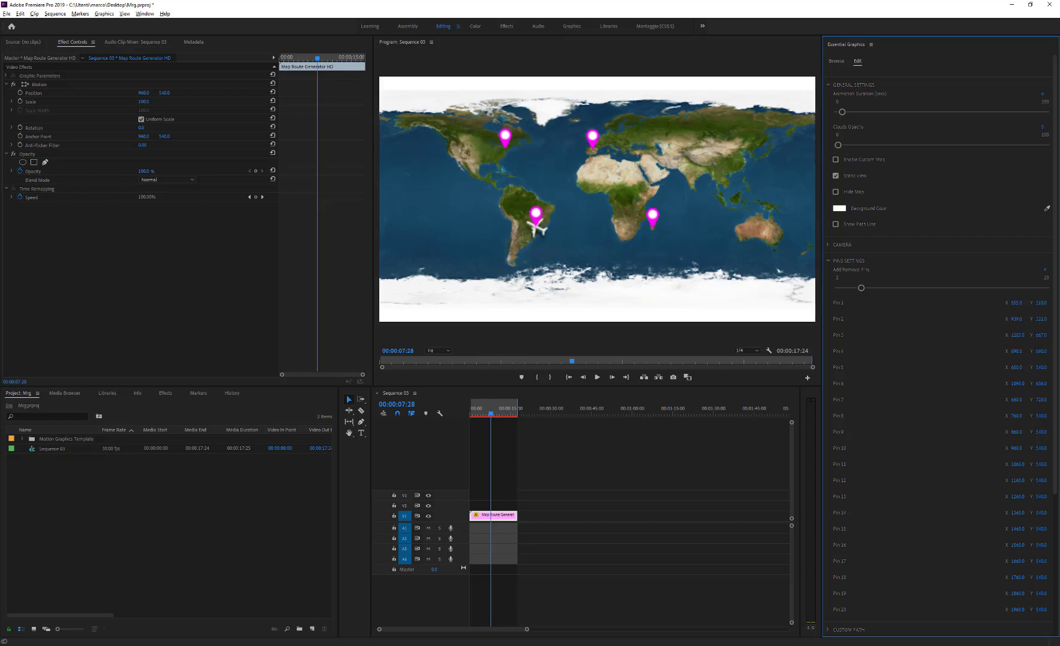
left_click(835, 224)
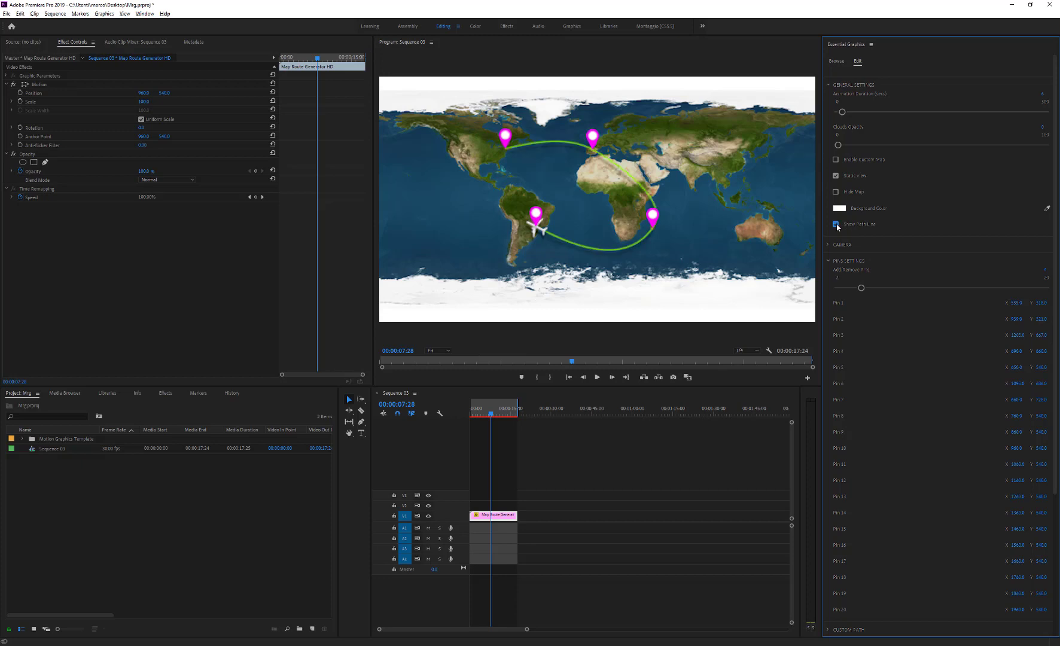
left_click(836, 224)
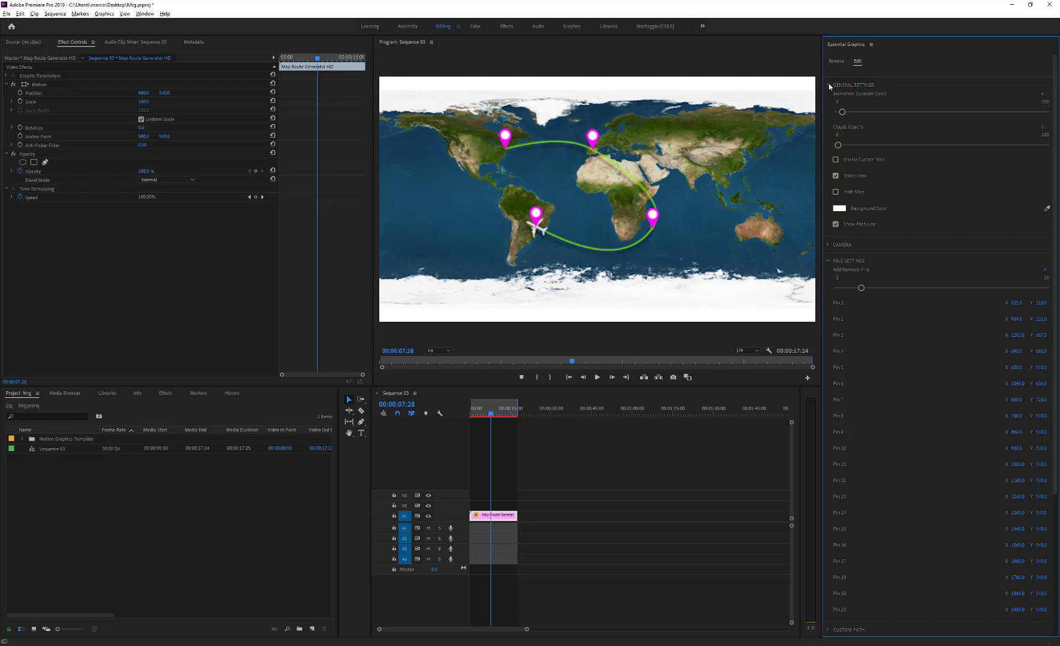
left_click(830, 85)
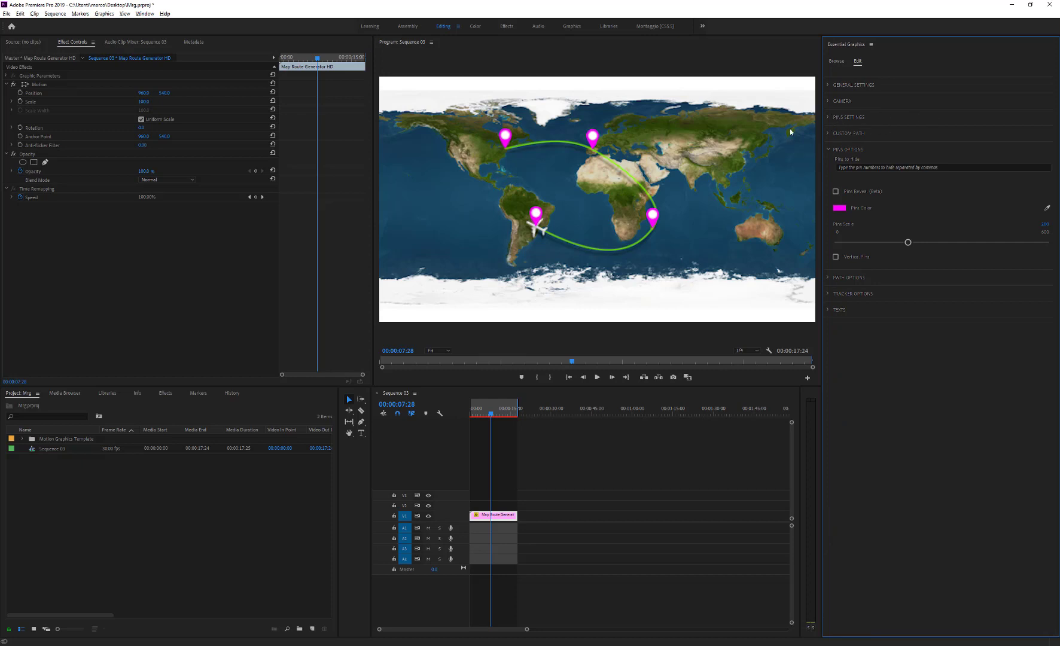
mouse_move(666, 228)
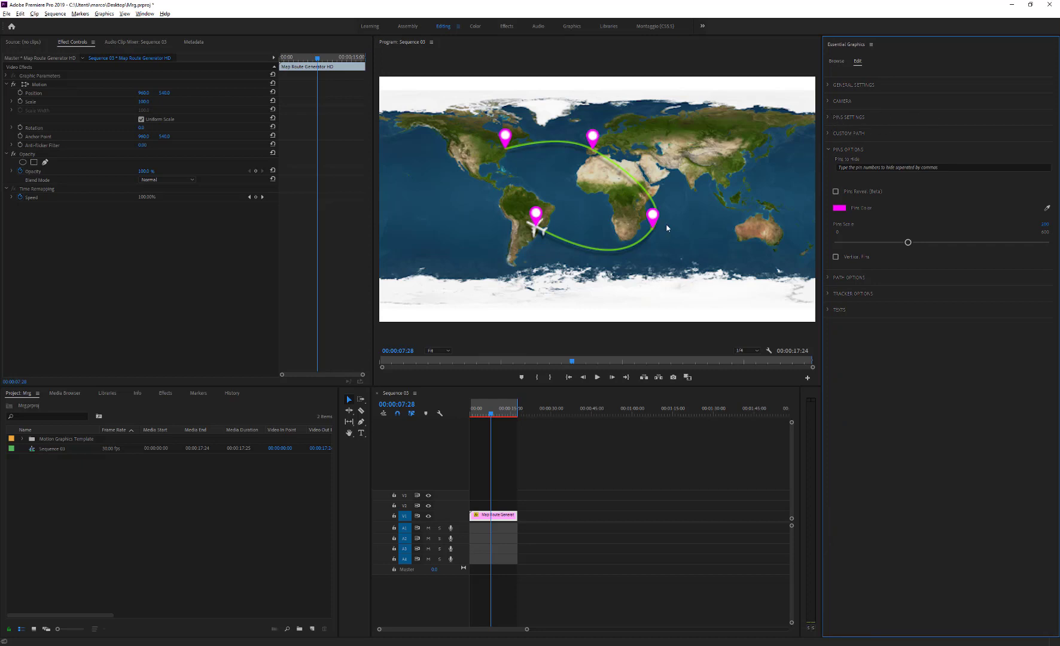
mouse_move(661, 227)
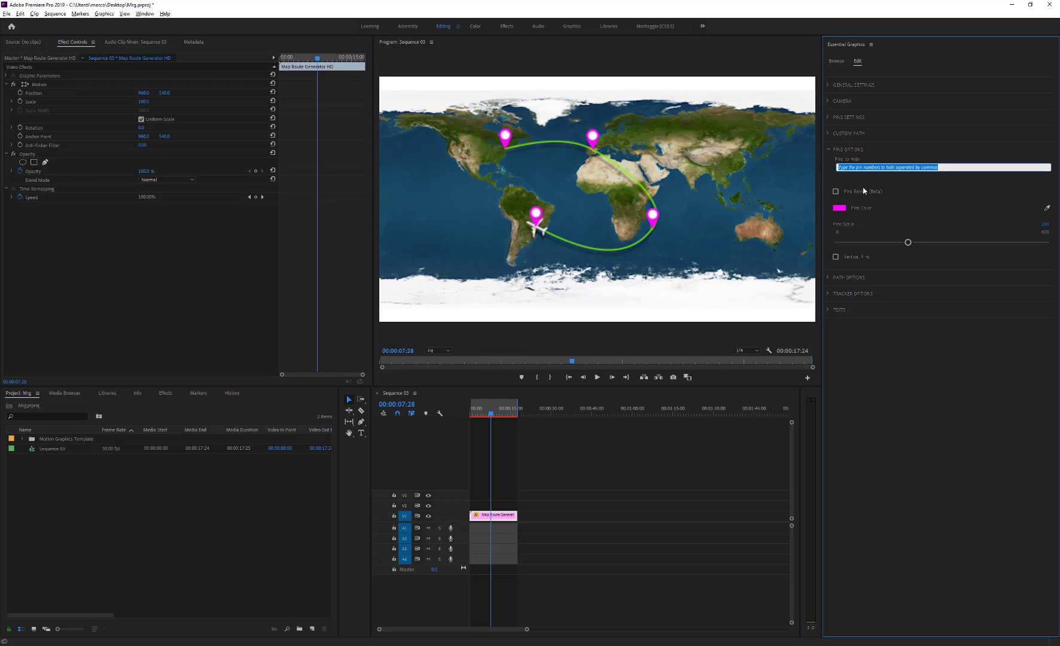
Step: Enter 2,3 in Pins to Hide so pins 2 and 3 disappear from the map
type("2,3")
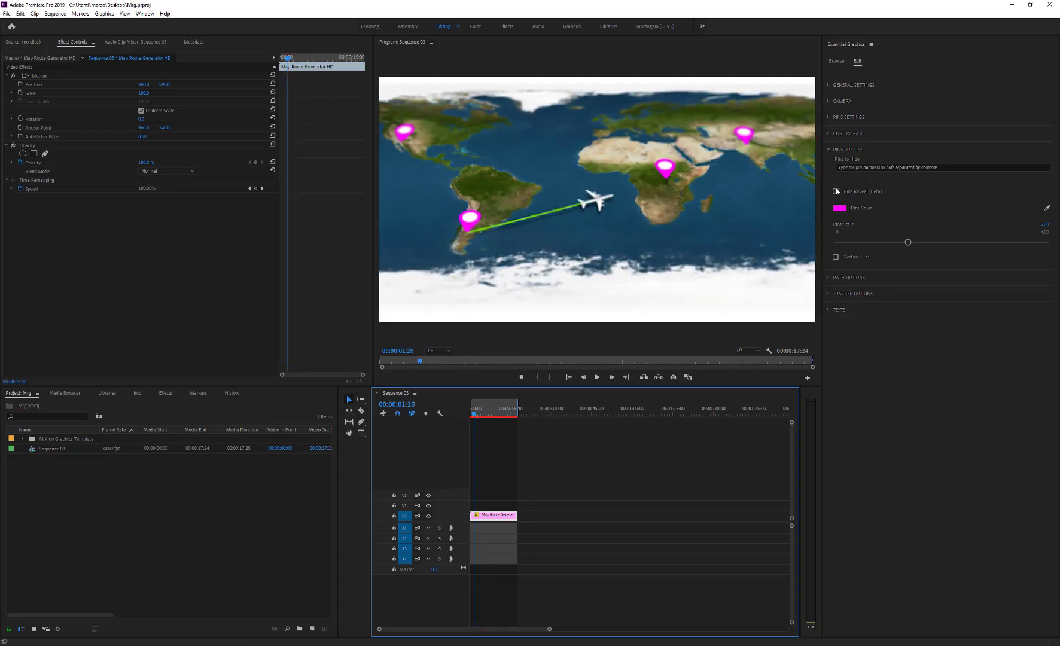
Step: Turn on Pins Pulsate and recolour the map pins teal
left_click(837, 191)
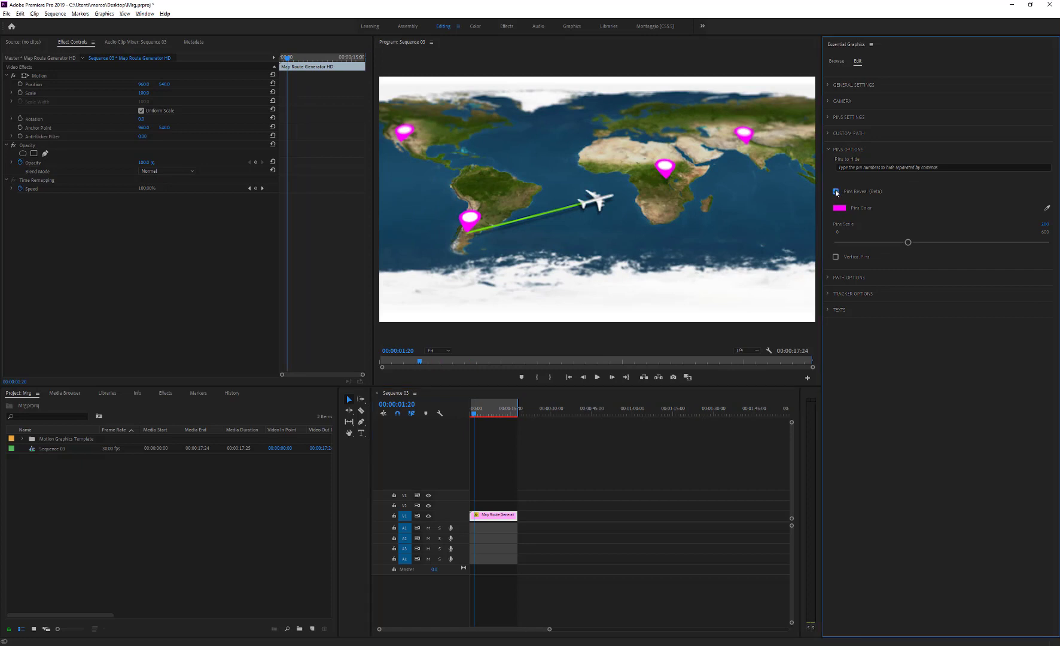
left_click(836, 191)
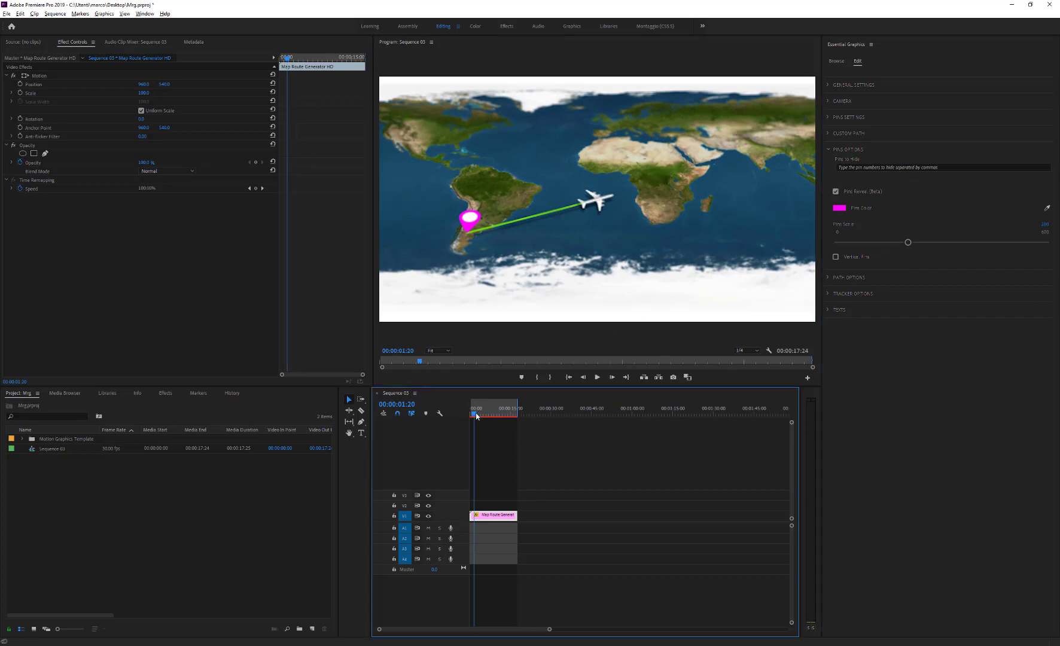
left_click(477, 413)
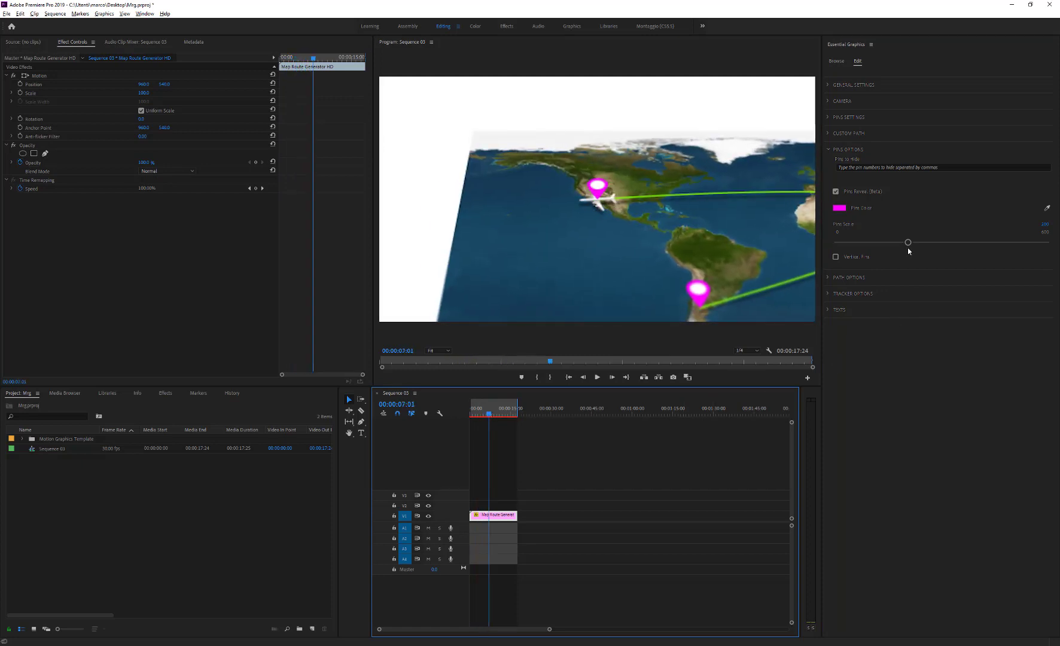
left_click(838, 207)
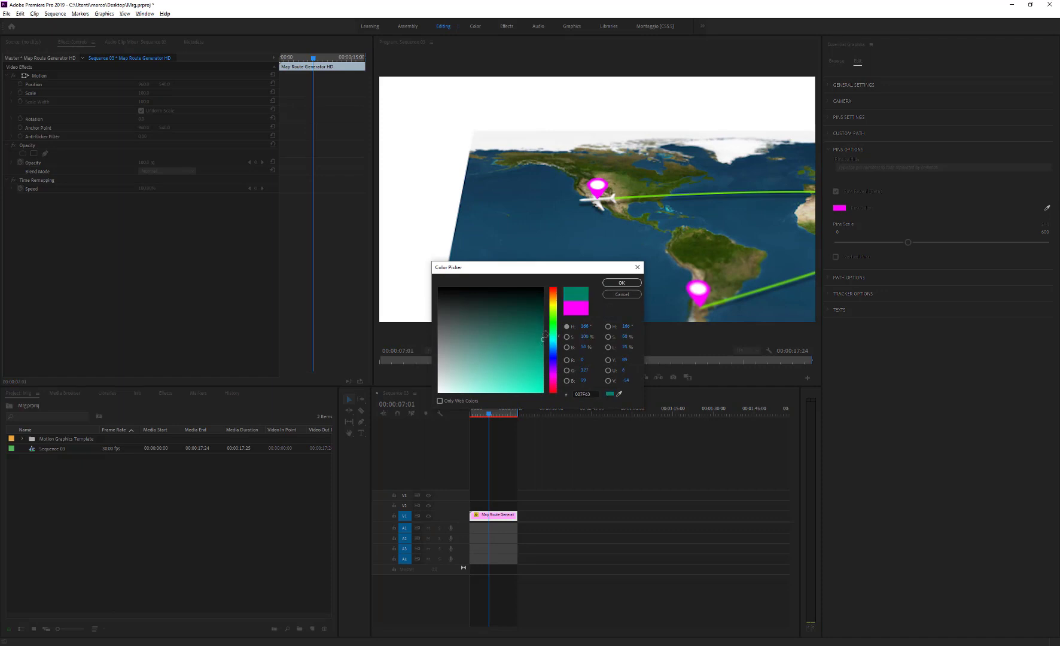
left_click(619, 282)
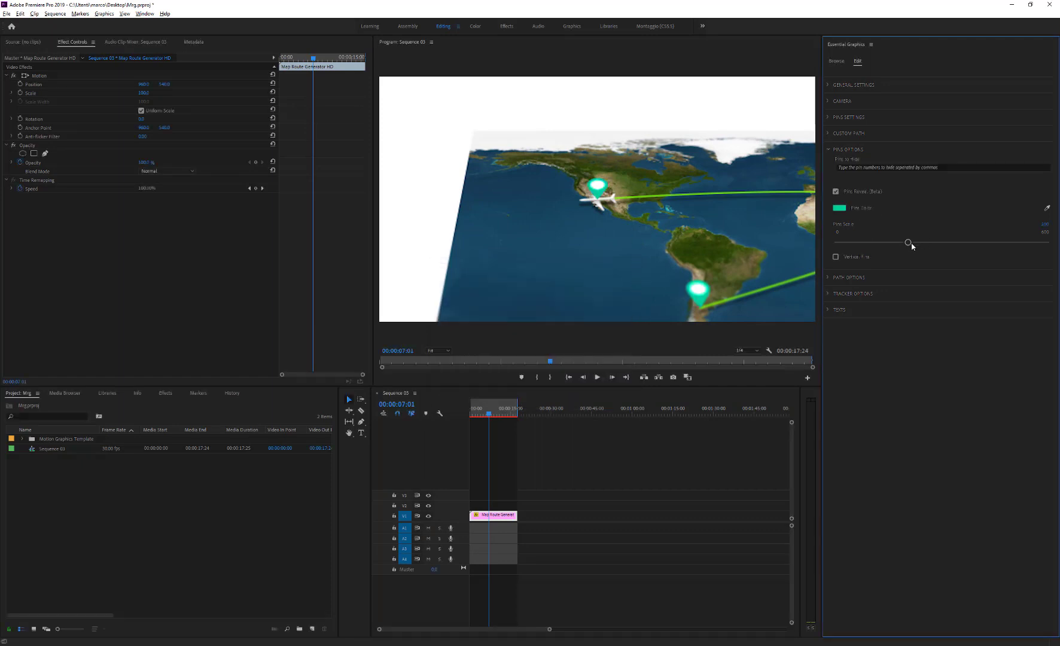
Step: Reduce Pin Size slightly and set the pins Vertical so they stand upright
left_click_drag(908, 243, 891, 243)
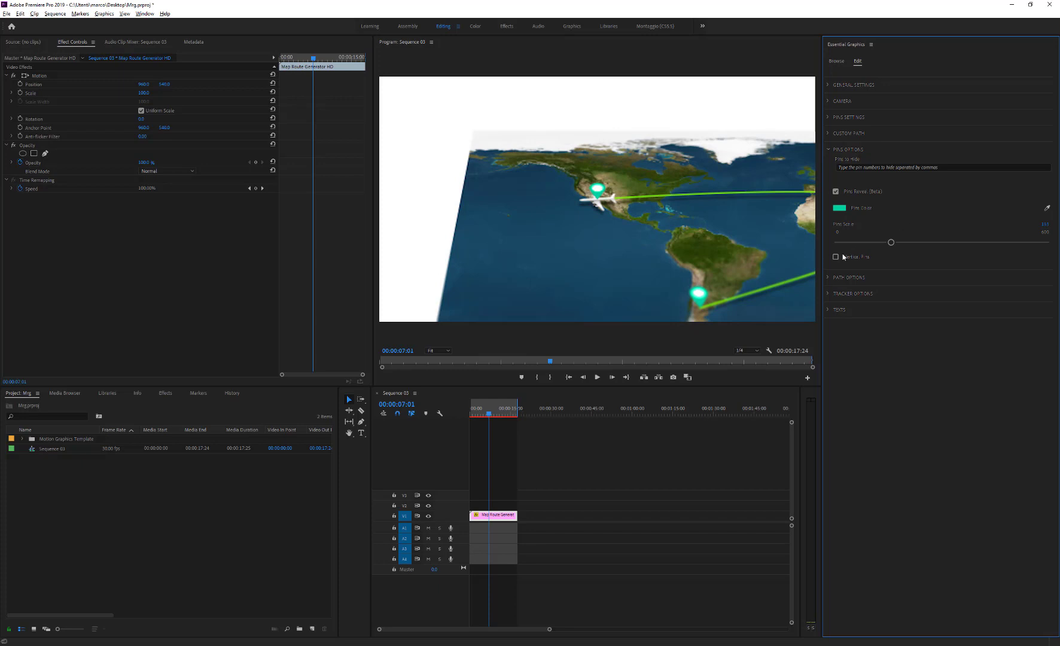
left_click(835, 257)
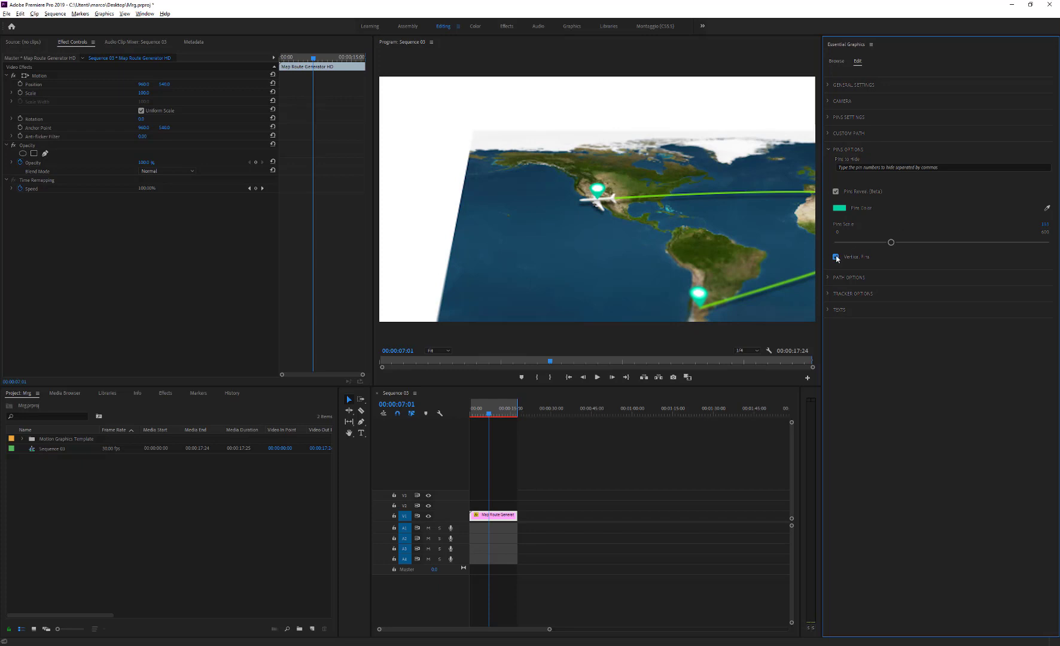
left_click(841, 100)
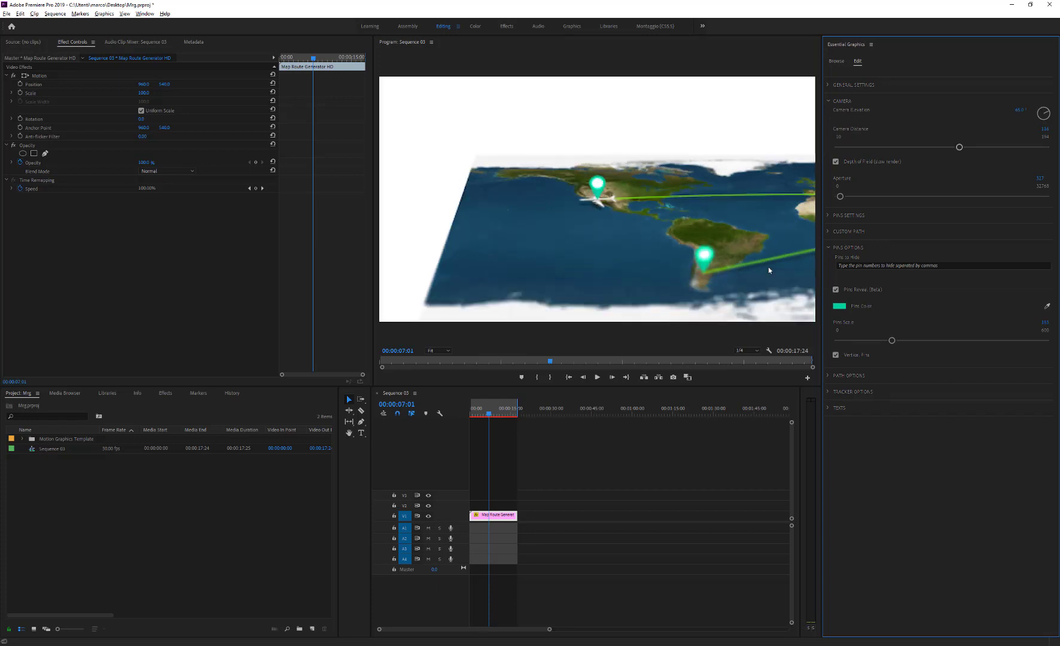
Step: Colour the route path red and switch it from solid to dashed
left_click(837, 355)
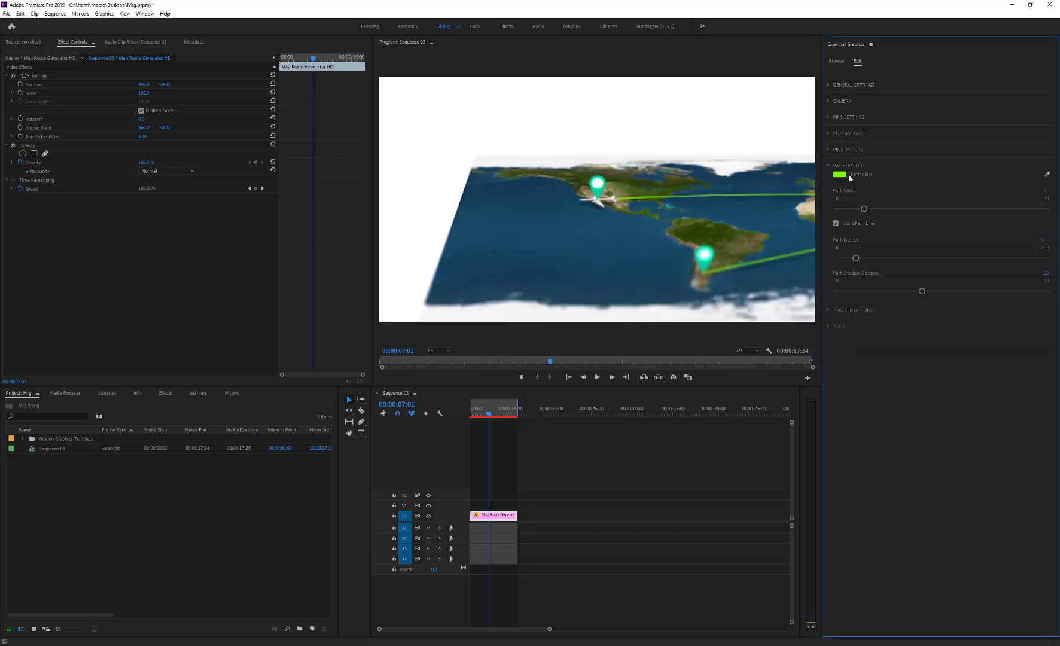
left_click(839, 175)
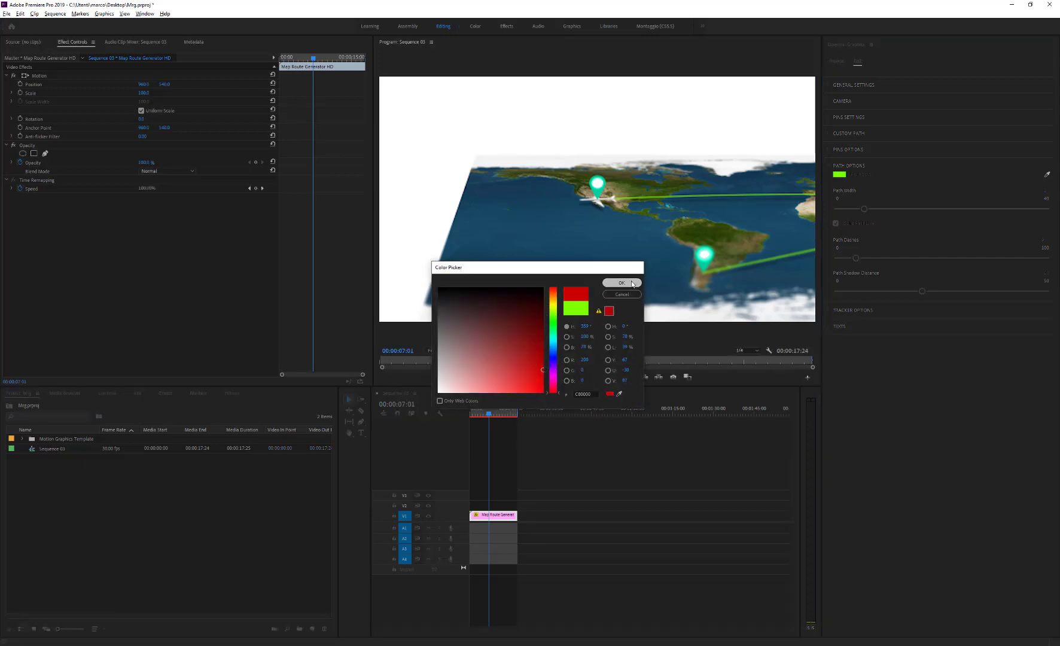
left_click(620, 283)
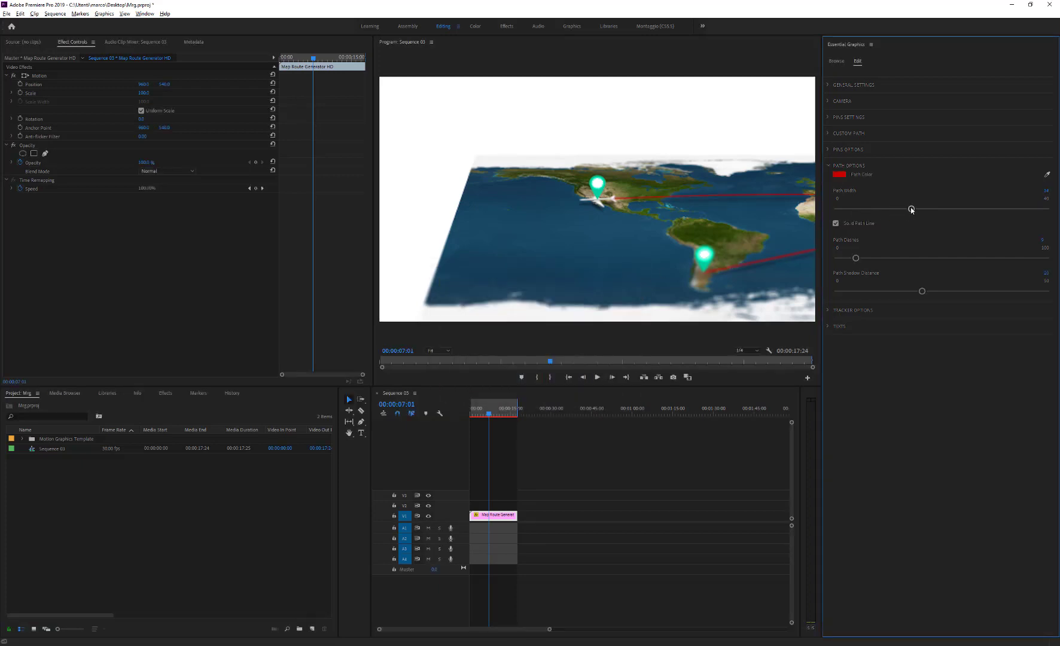
left_click(836, 224)
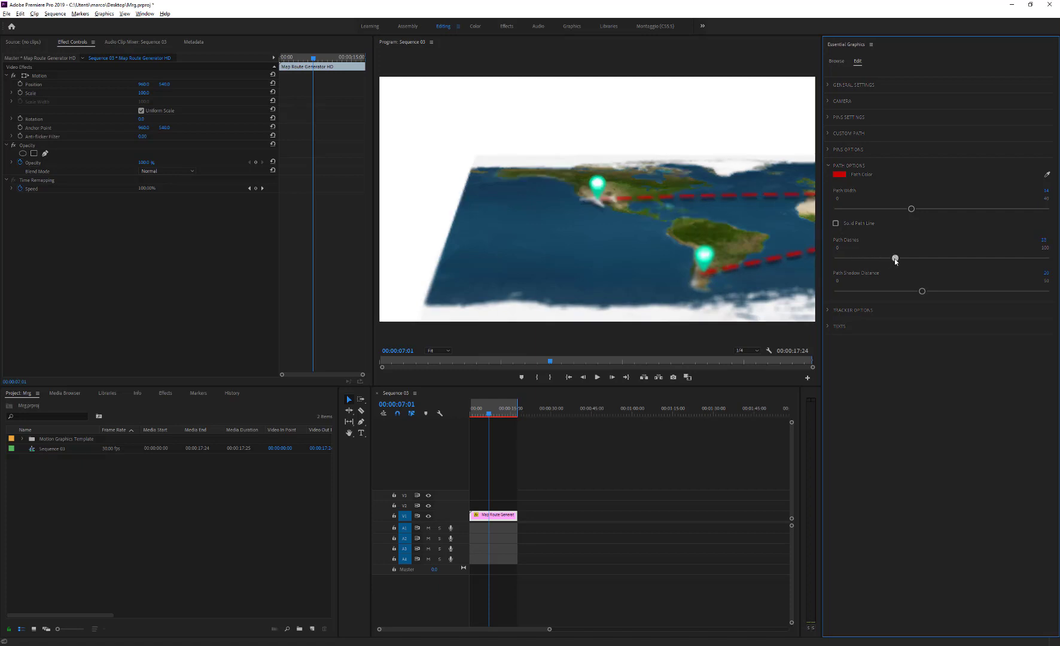
Step: Lengthen the path dashes and push the path shadow farther from the line
left_click_drag(895, 259, 963, 258)
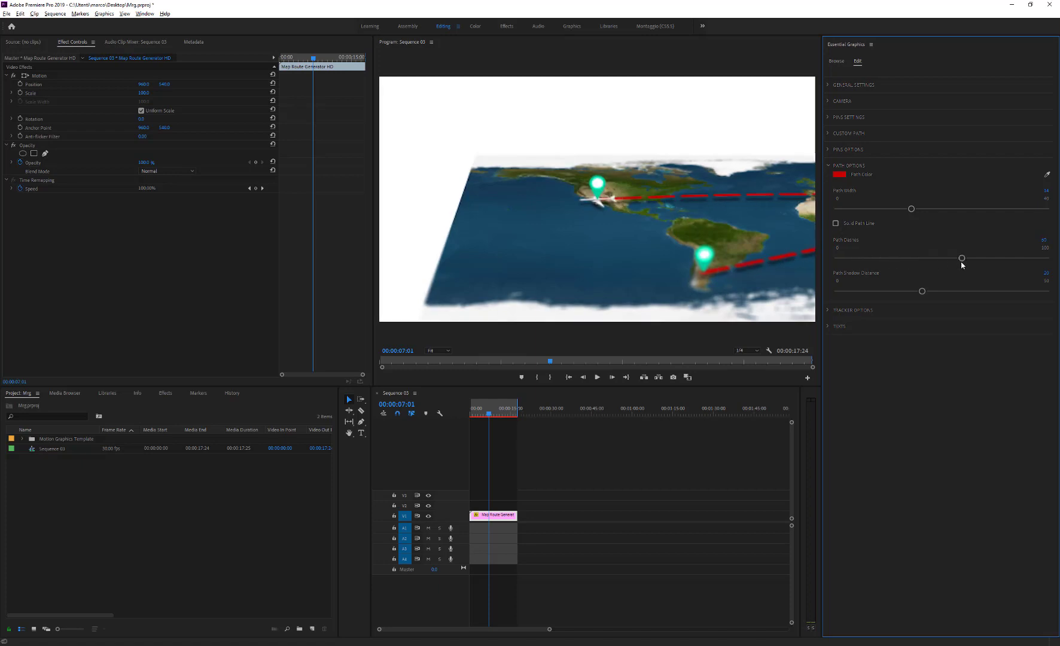
left_click_drag(921, 291, 972, 291)
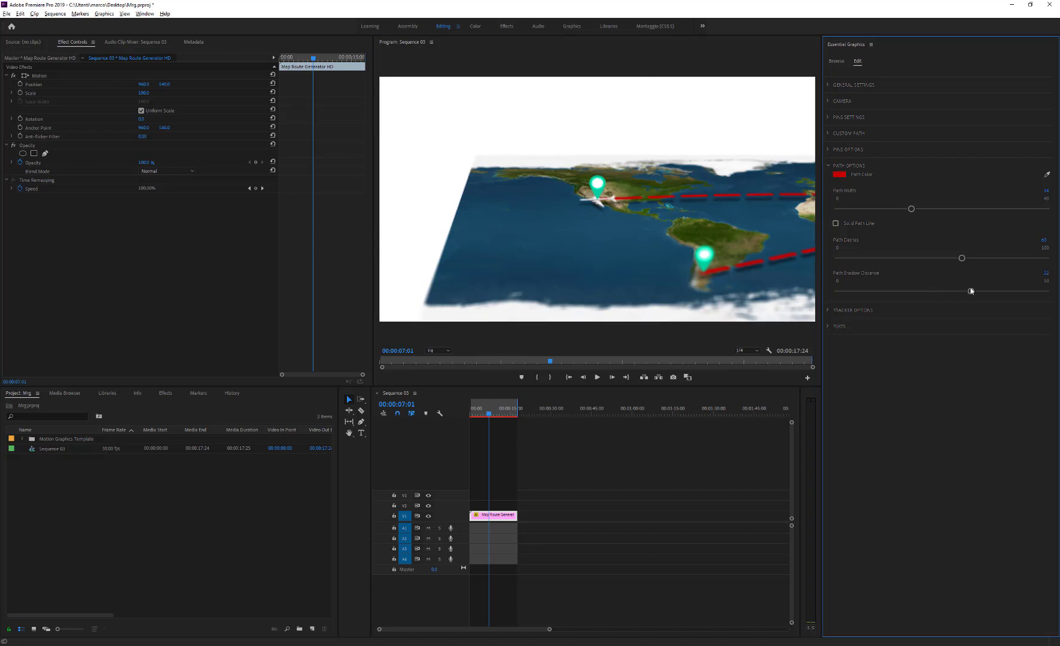
left_click_drag(970, 291, 1023, 293)
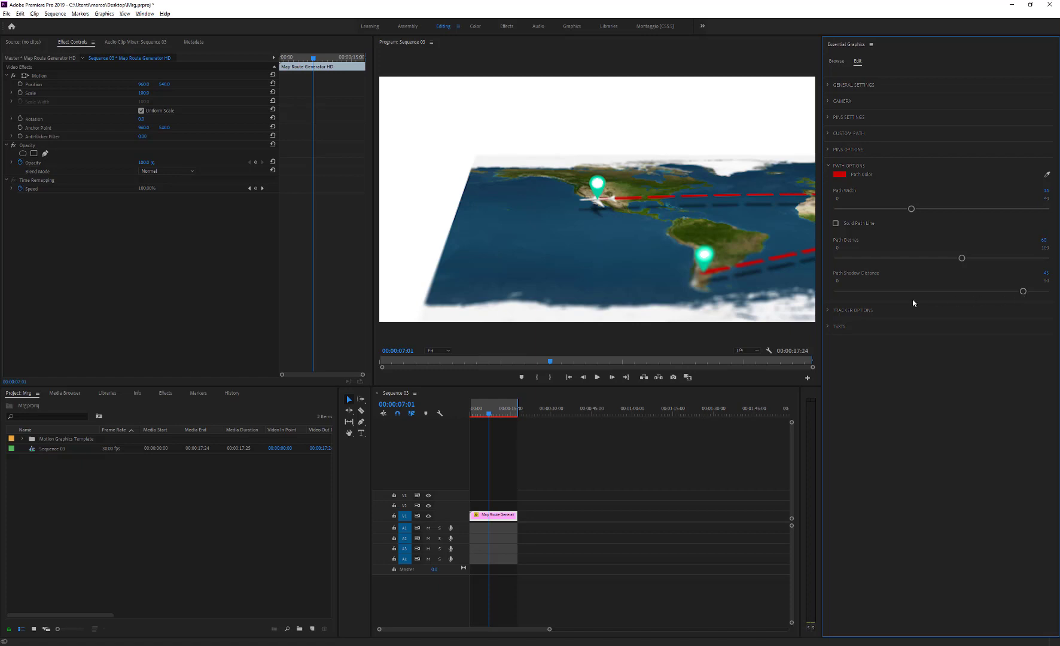
Step: Set the Tracker Color to yellow in Tracker Options
left_click(853, 310)
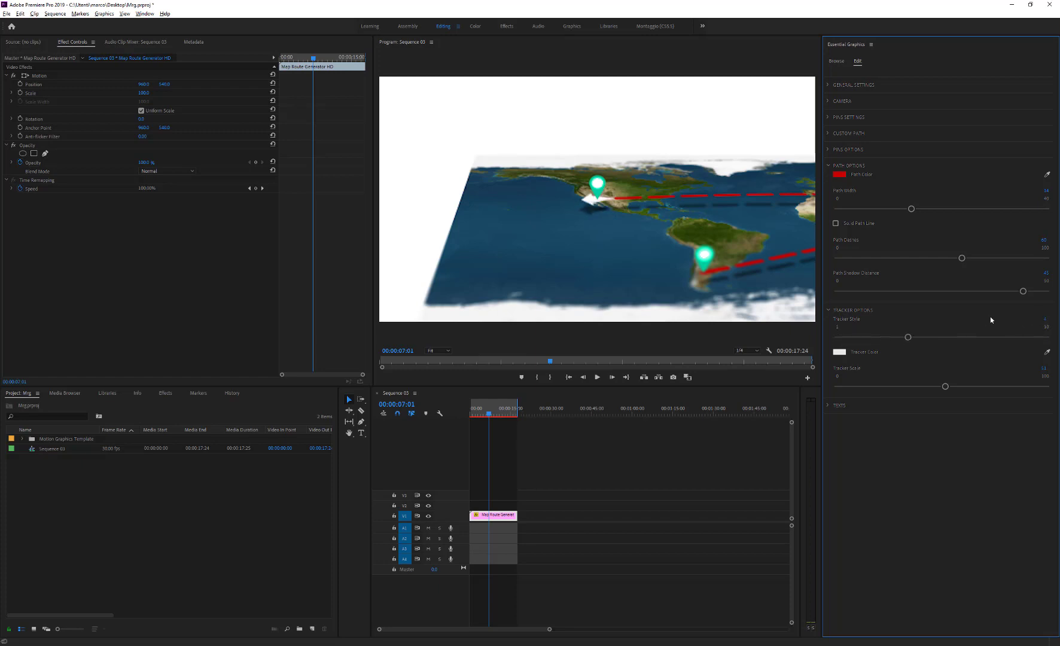
left_click(840, 174)
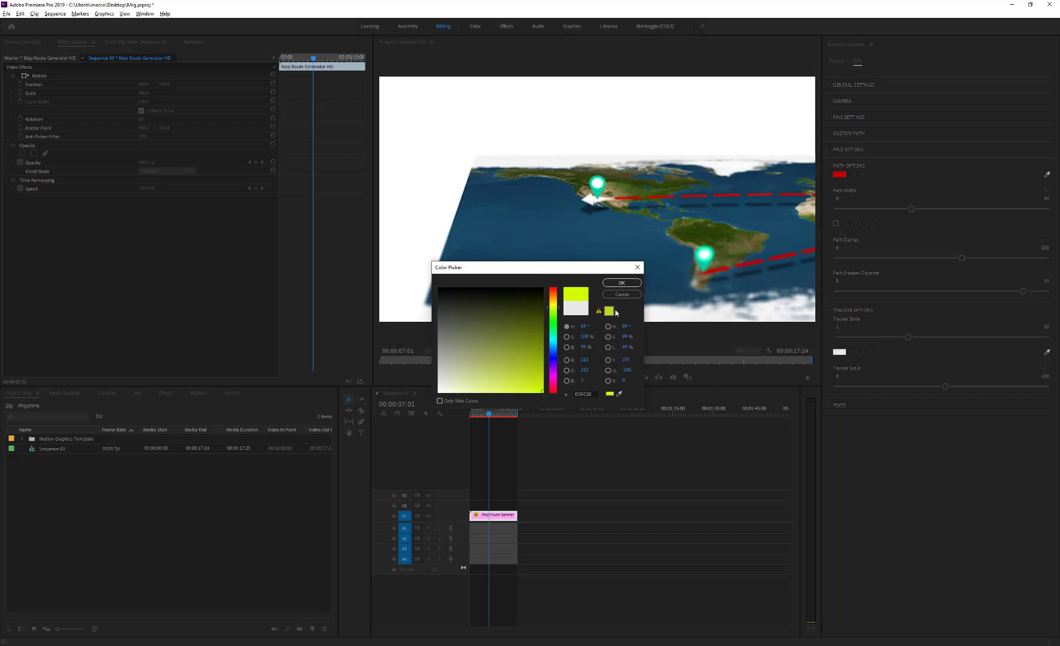
left_click(622, 282)
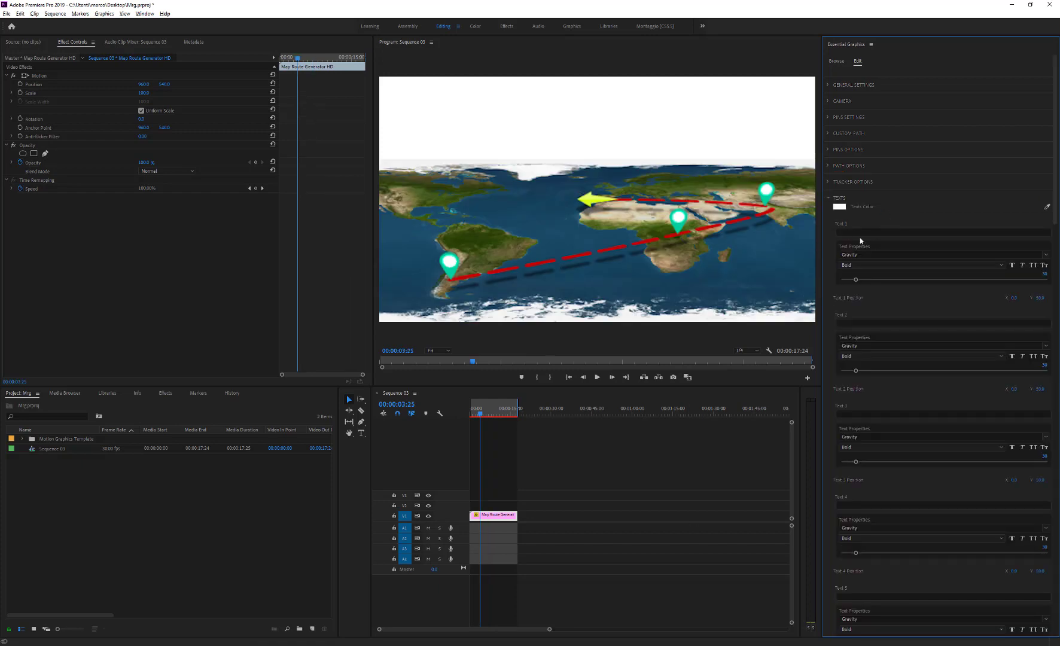
Step: Label Text 1 POINT 1 and Text 2 POINT 2, giving POINT 1 a plain font
type("POINT 1")
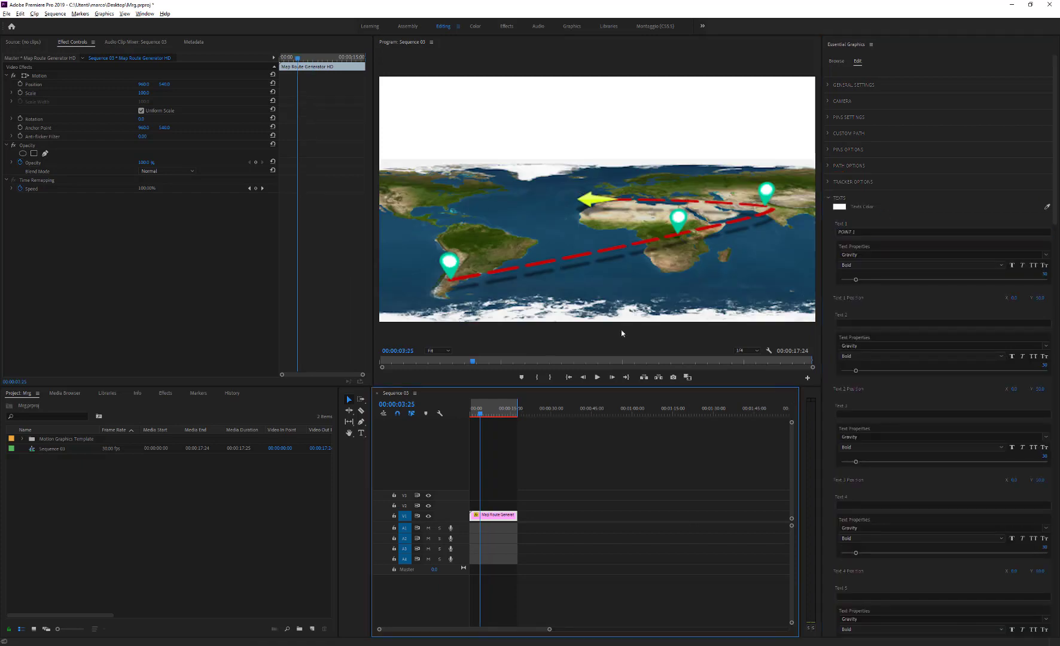
left_click(943, 322)
type("POINT 2")
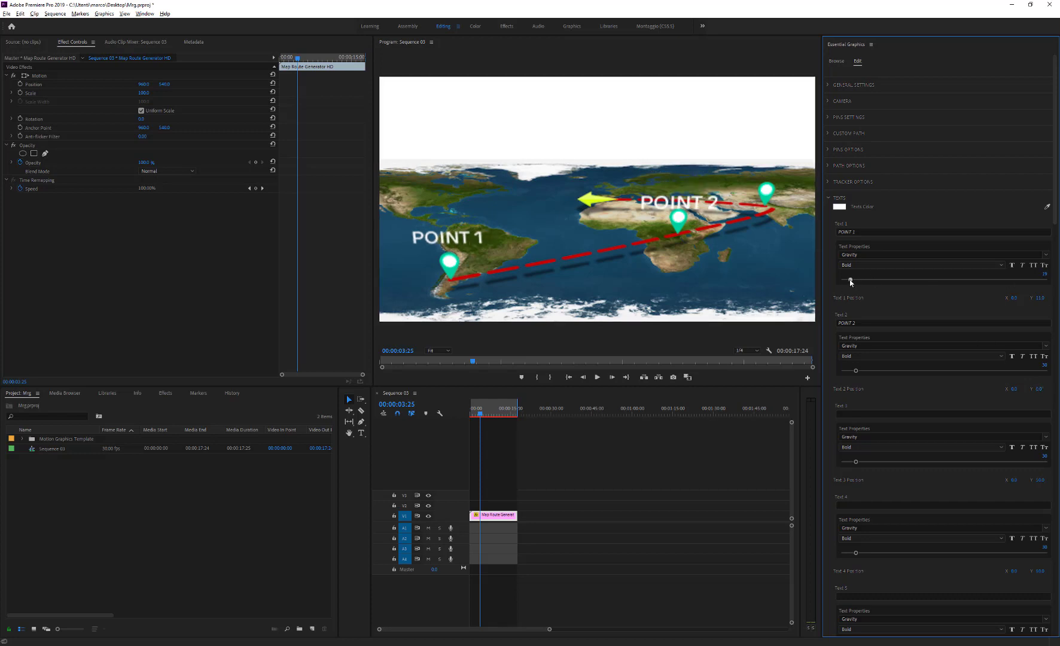
left_click(921, 255)
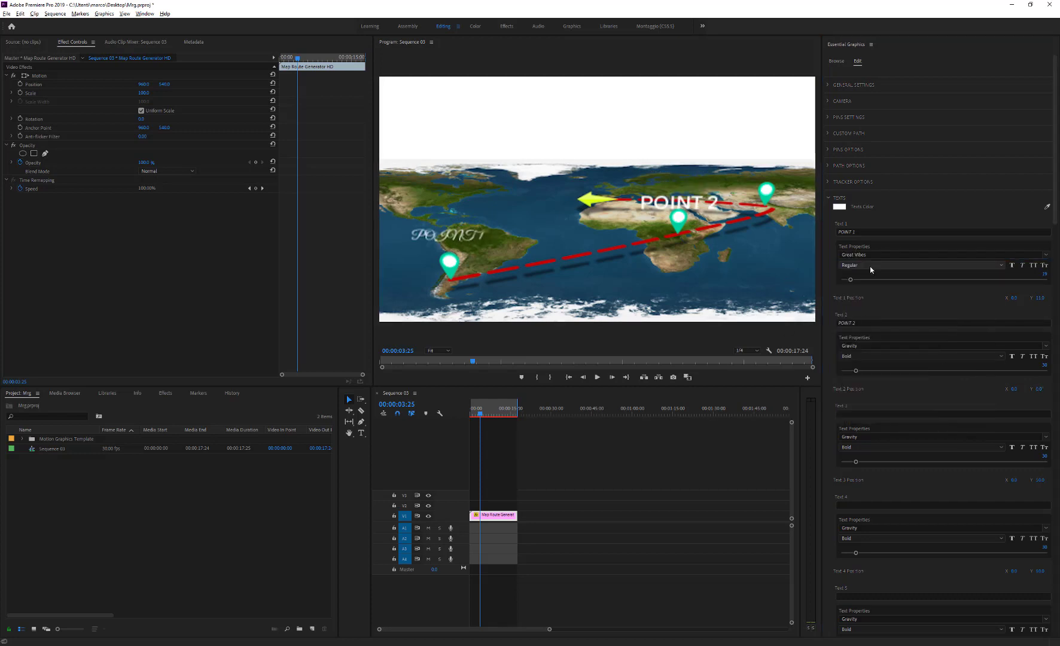
left_click(921, 255)
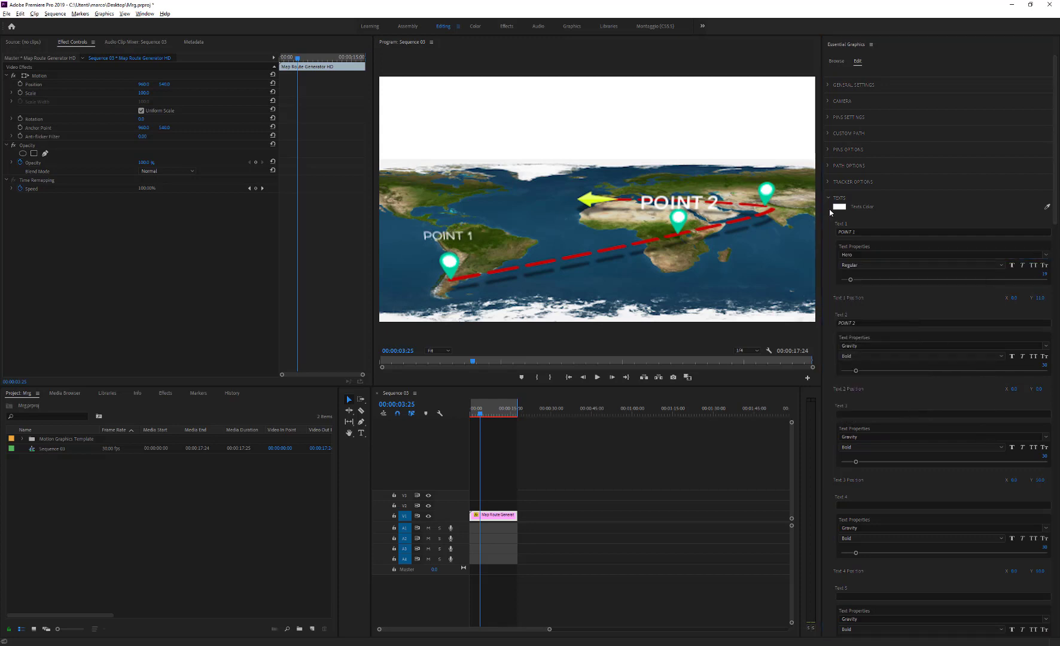
Step: Pick a gold colour for the POINT 1 label text
left_click(838, 207)
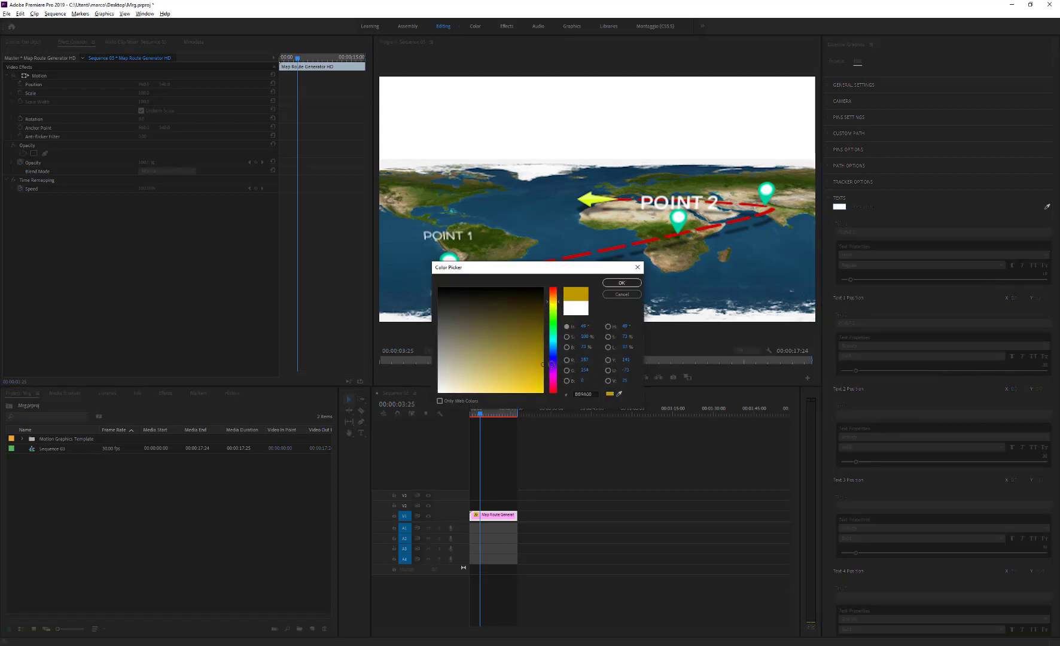
left_click(620, 282)
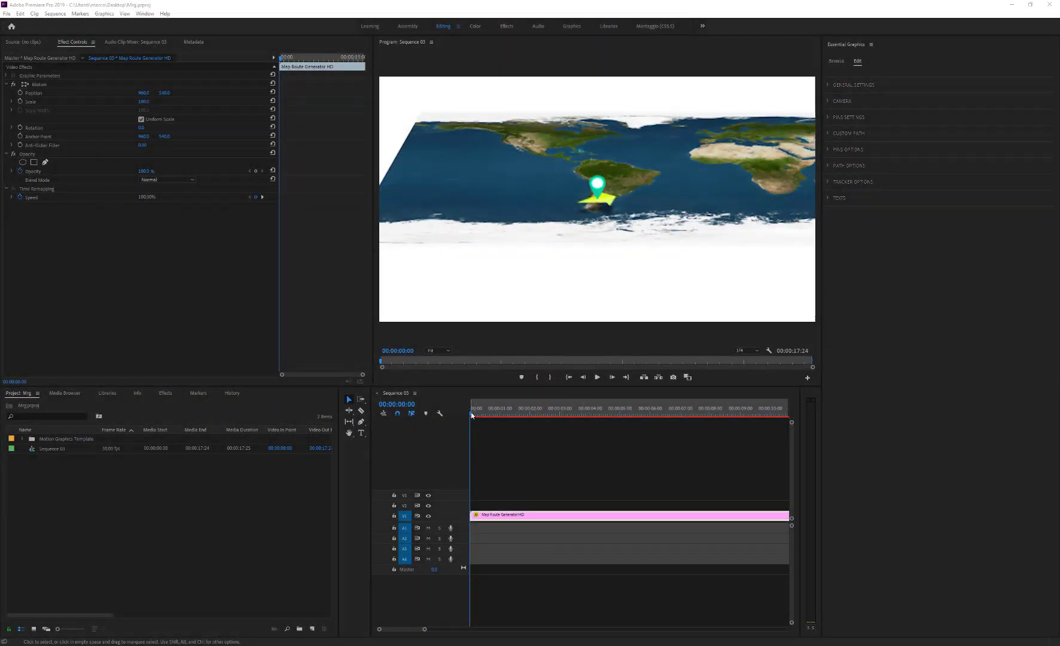
left_click(513, 408)
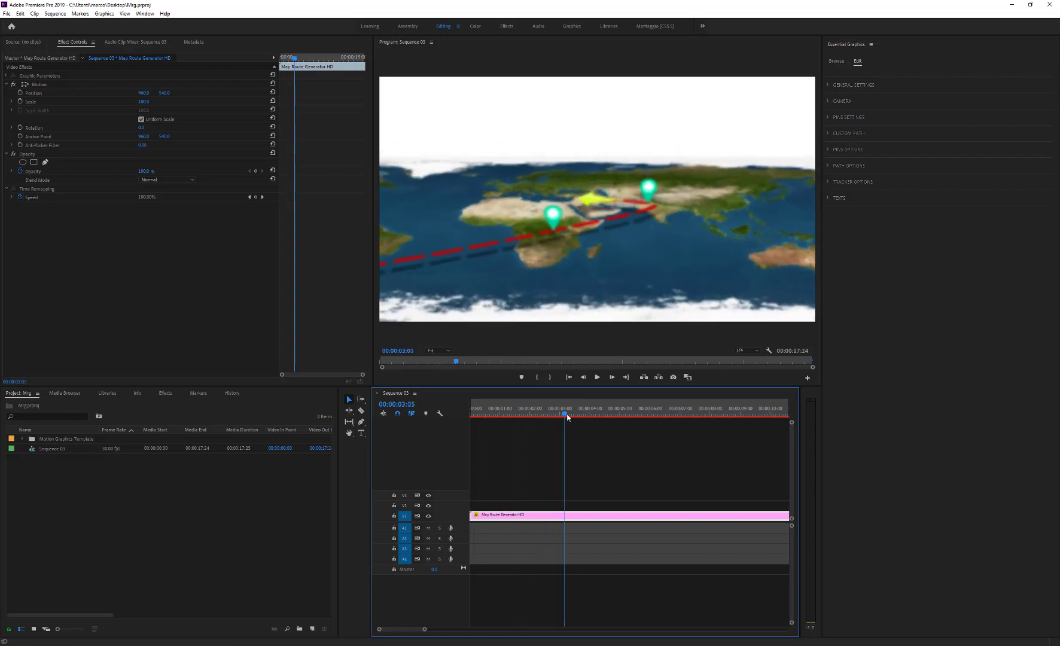
left_click(554, 413)
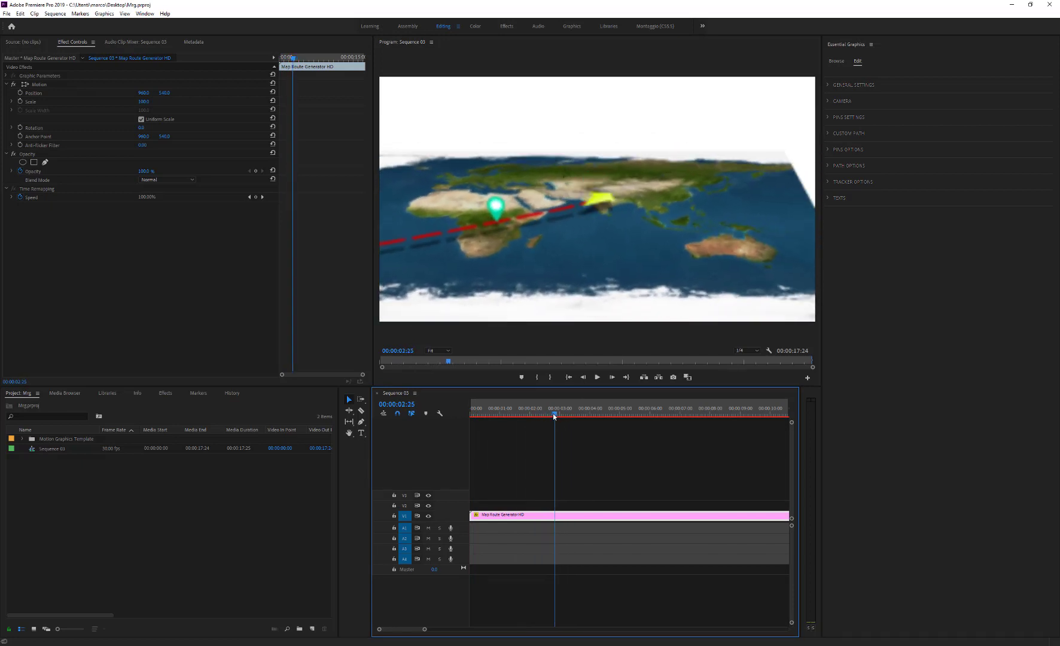
left_click_drag(554, 415, 542, 415)
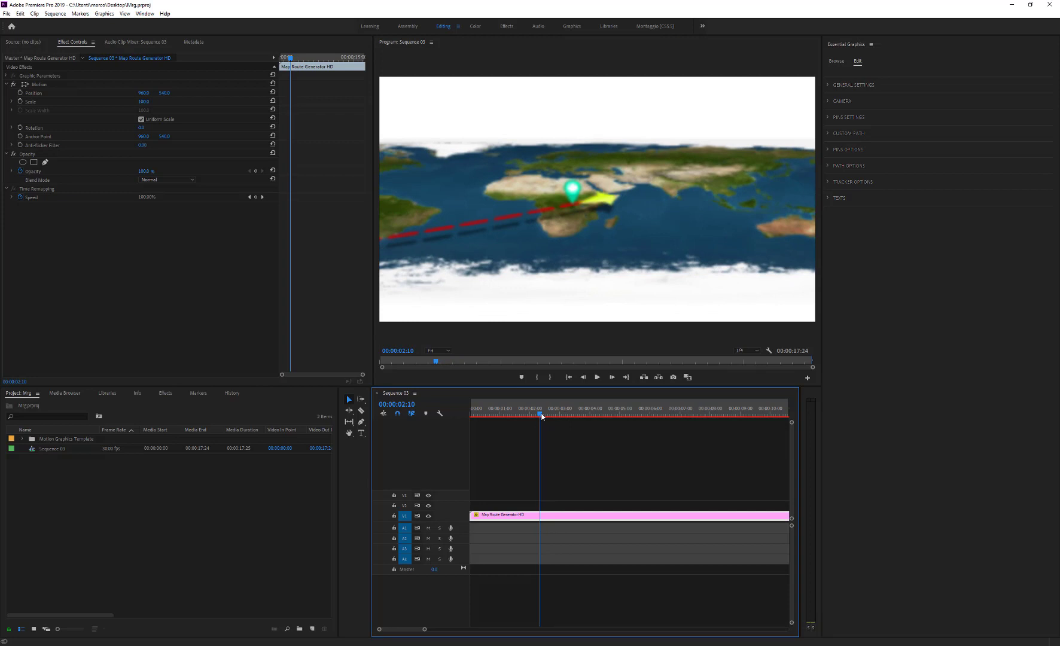
left_click(538, 408)
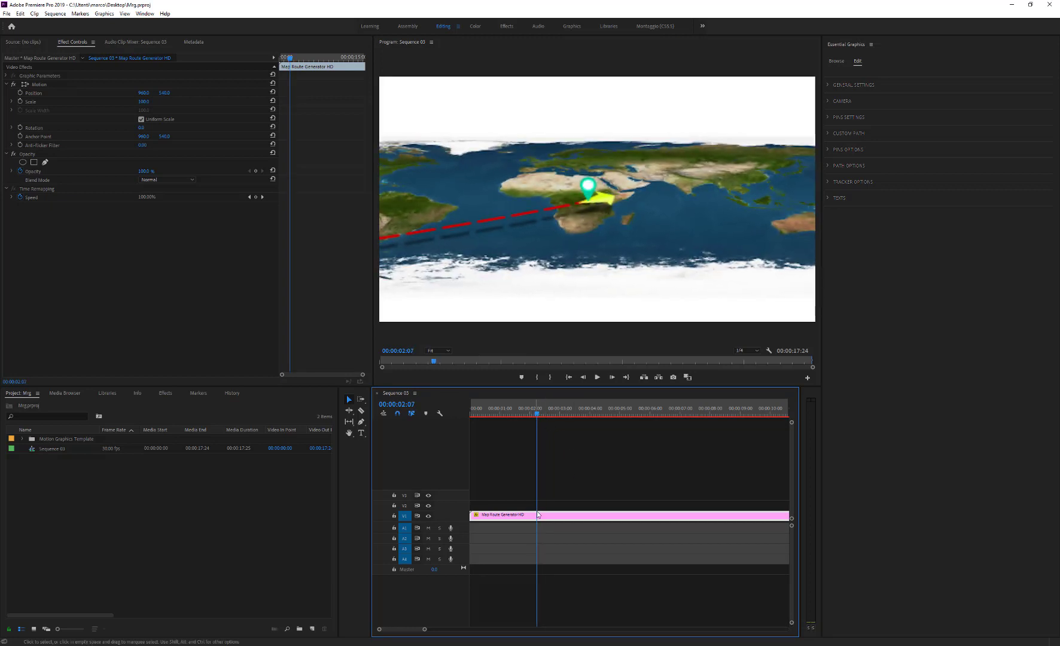
mouse_move(361, 411)
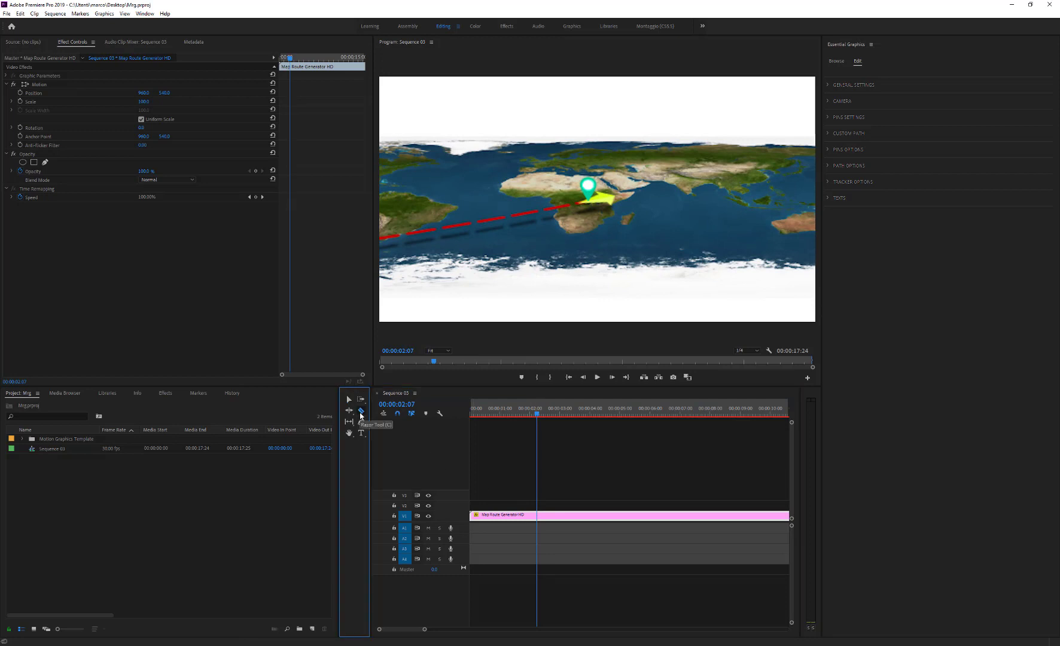
left_click(552, 516)
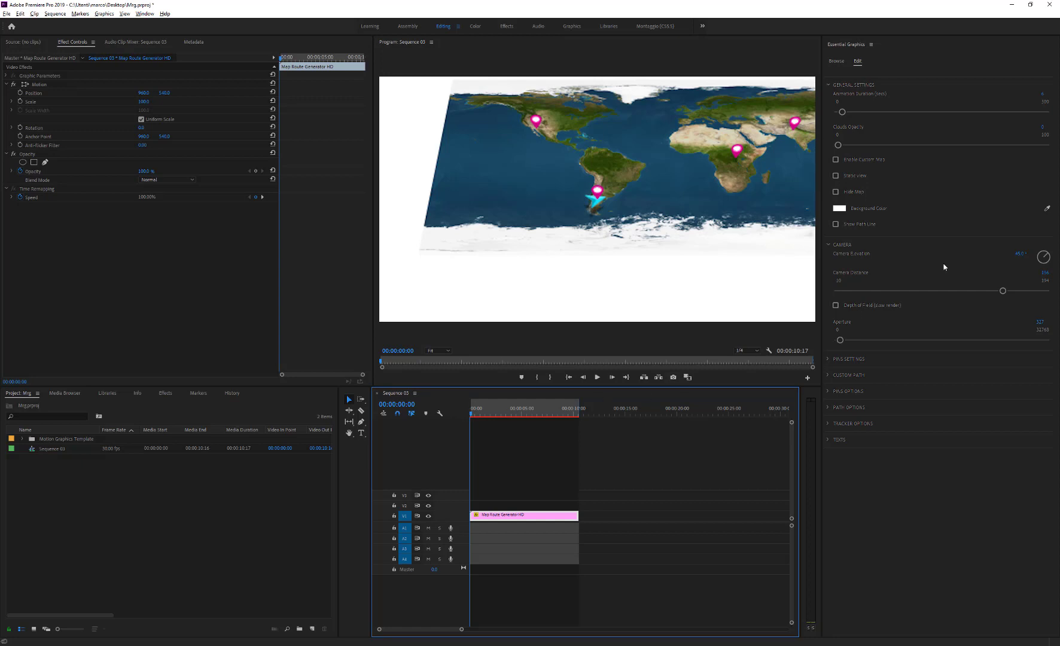
Step: Enable Show Path Line between the pins and expand Pin Settings
left_click(836, 176)
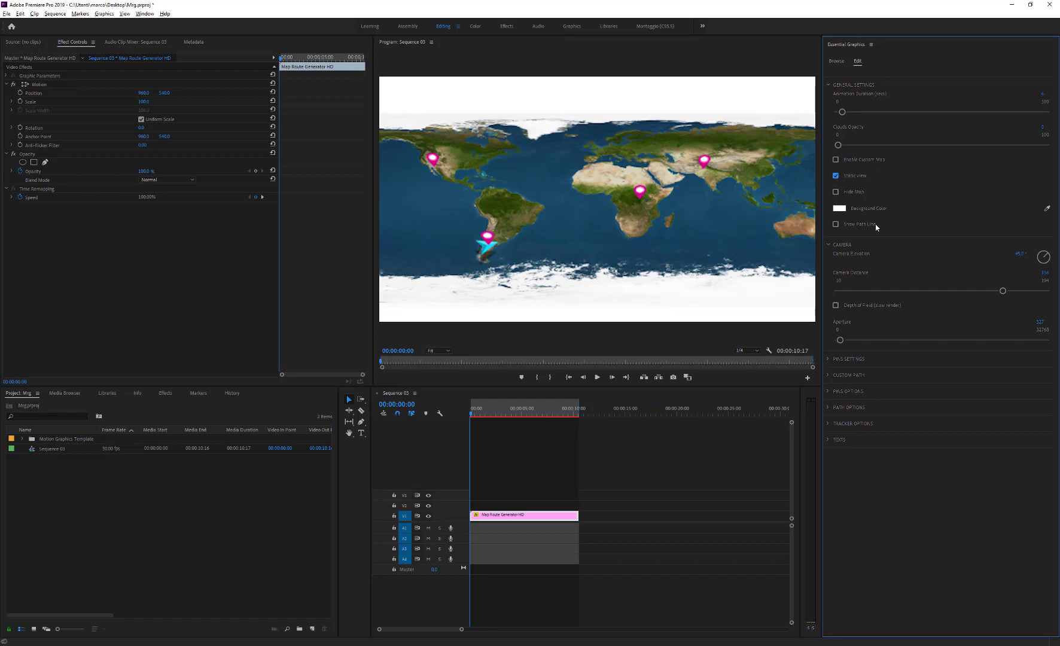
left_click(835, 225)
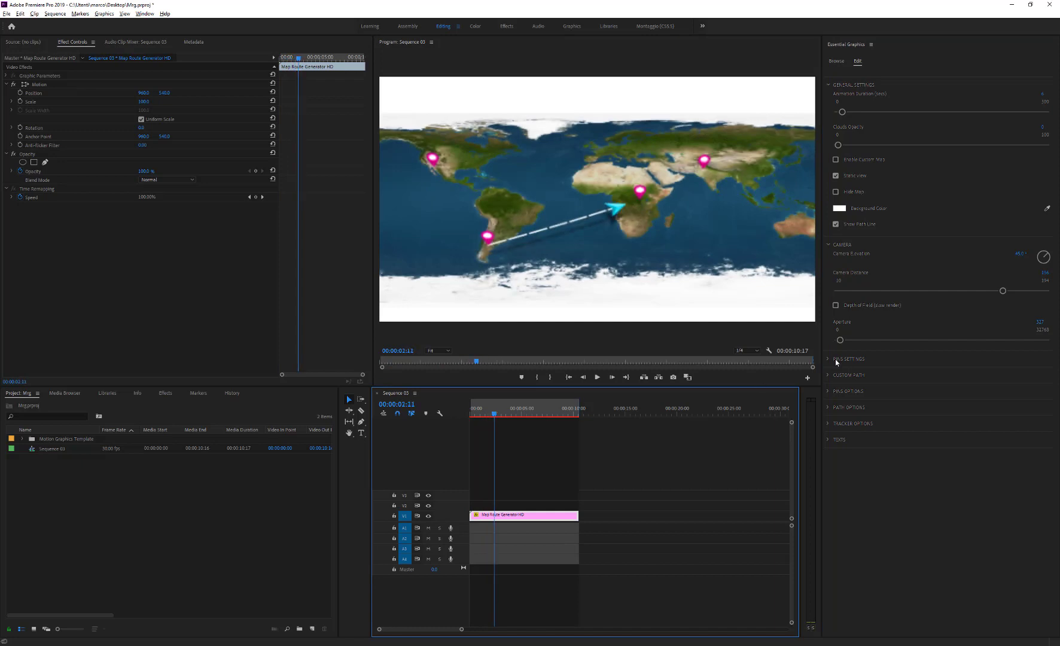
left_click(850, 359)
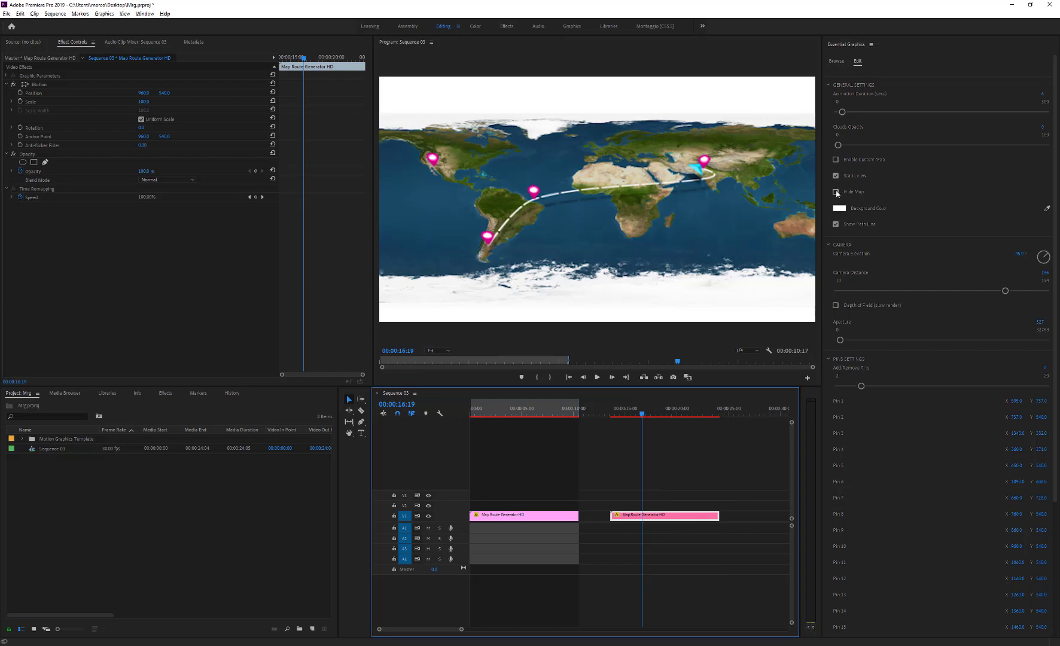
Step: Check Hide Pins, set Pin Color to green and reveal the red Path Color options
left_click(835, 191)
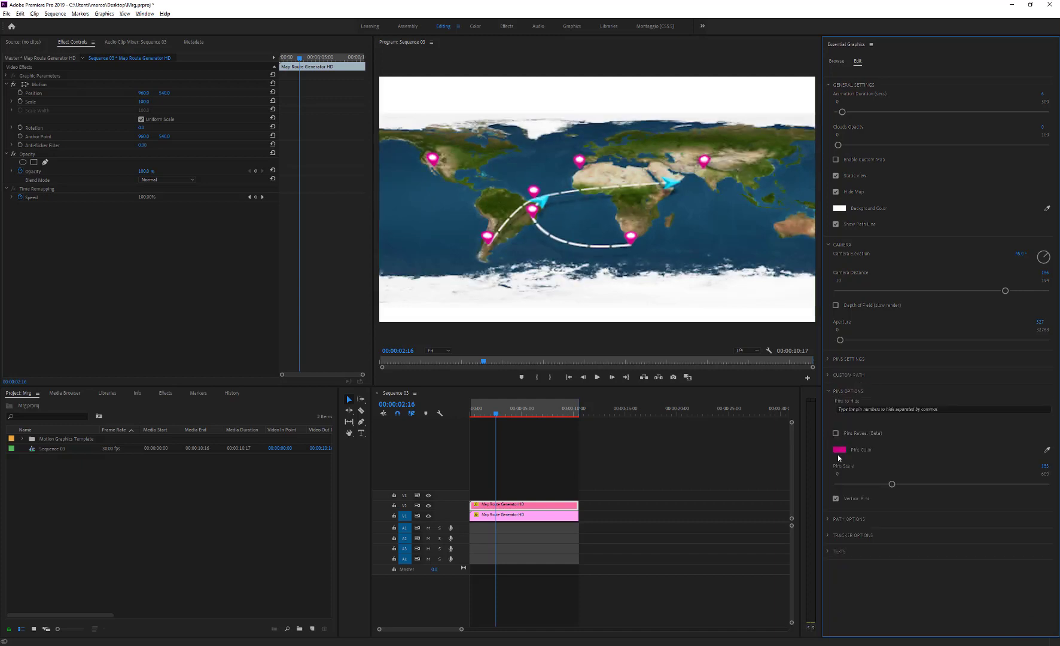
left_click(840, 450)
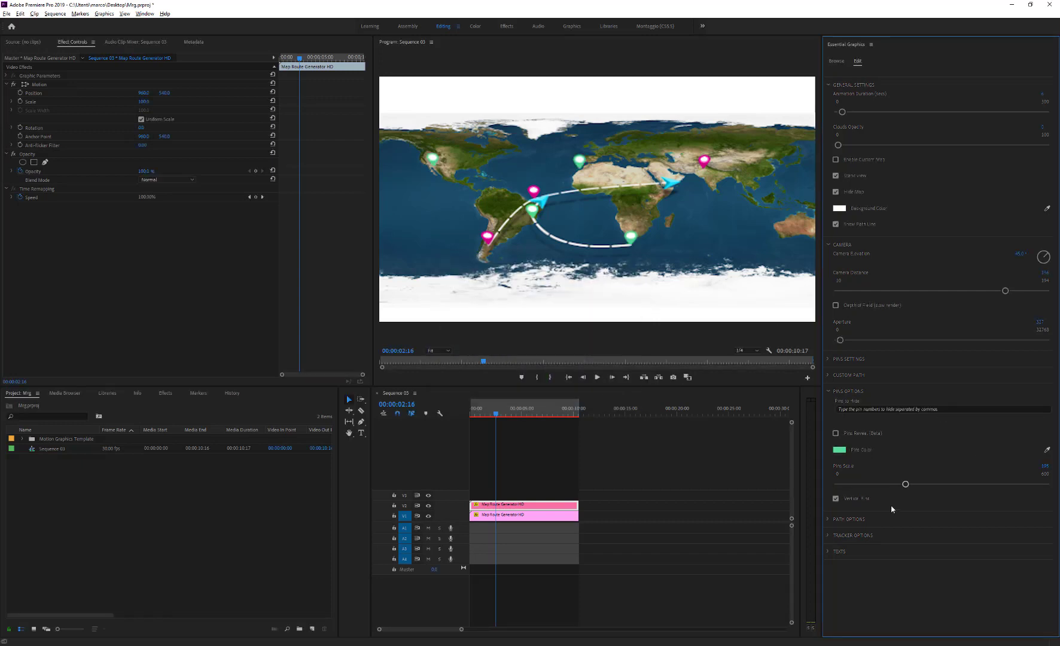
left_click(848, 519)
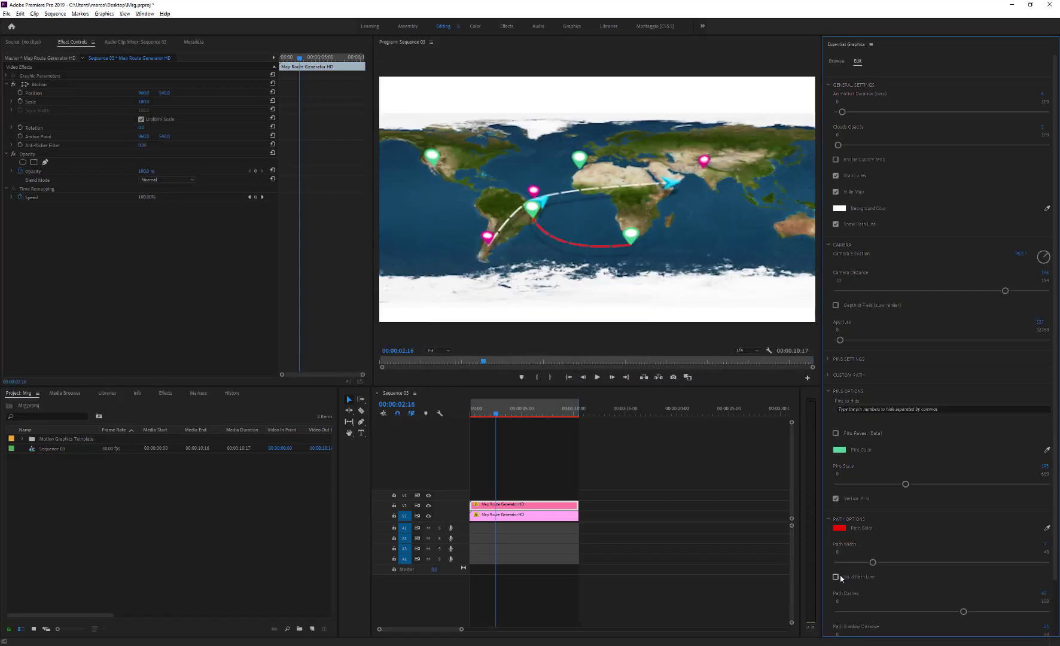
scroll("down", 3)
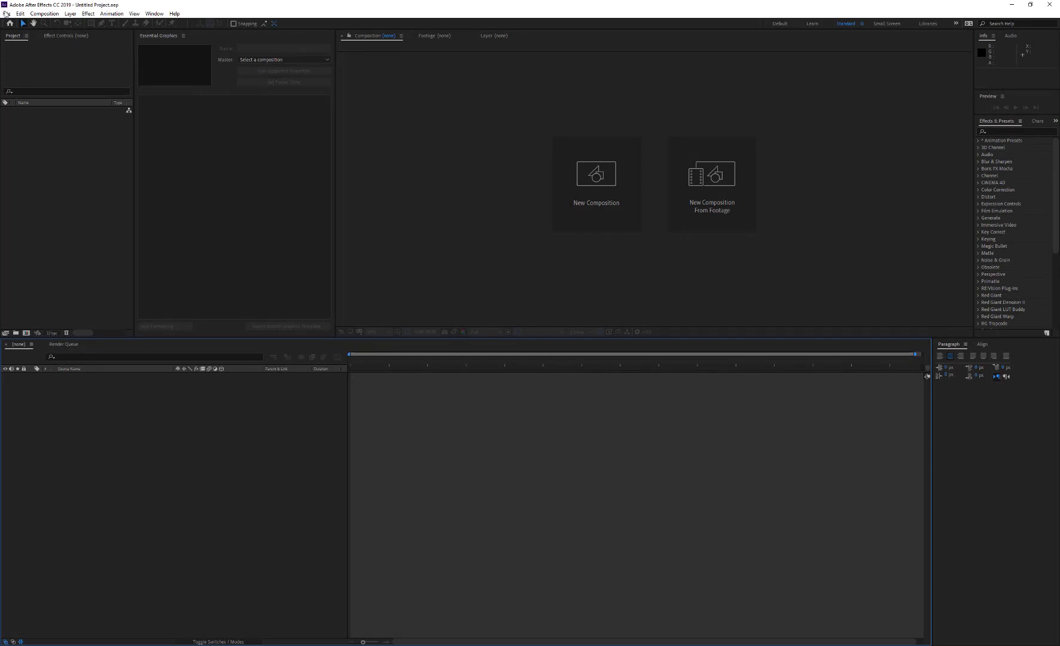
Step: Open Map Route Generator HD.mogrt as a project, extracting it into the MRGpp folder
left_click(7, 13)
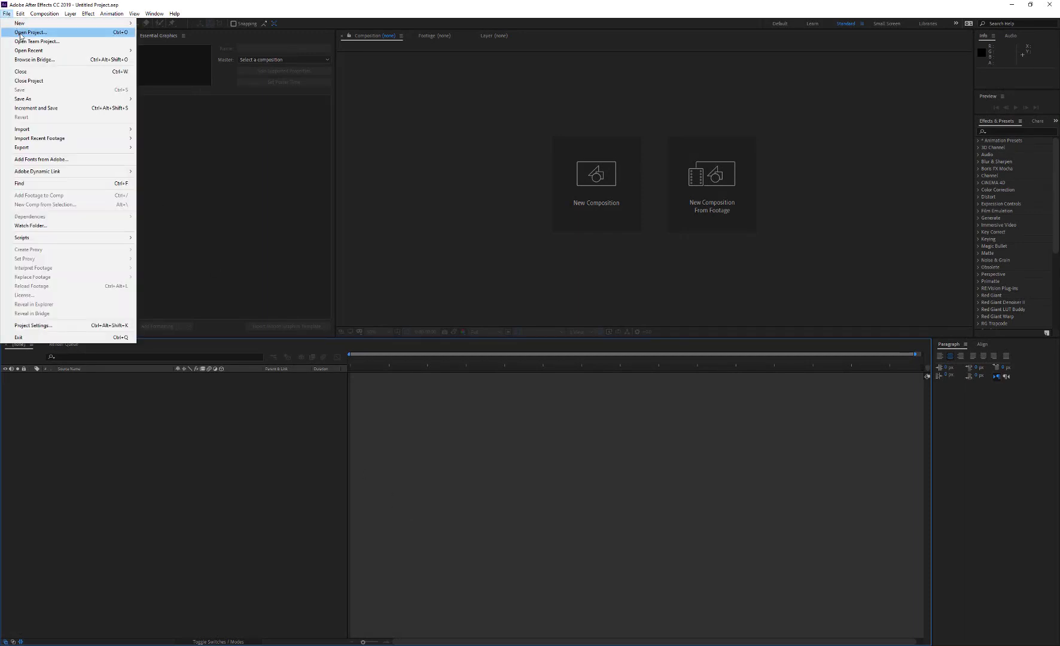
left_click(30, 32)
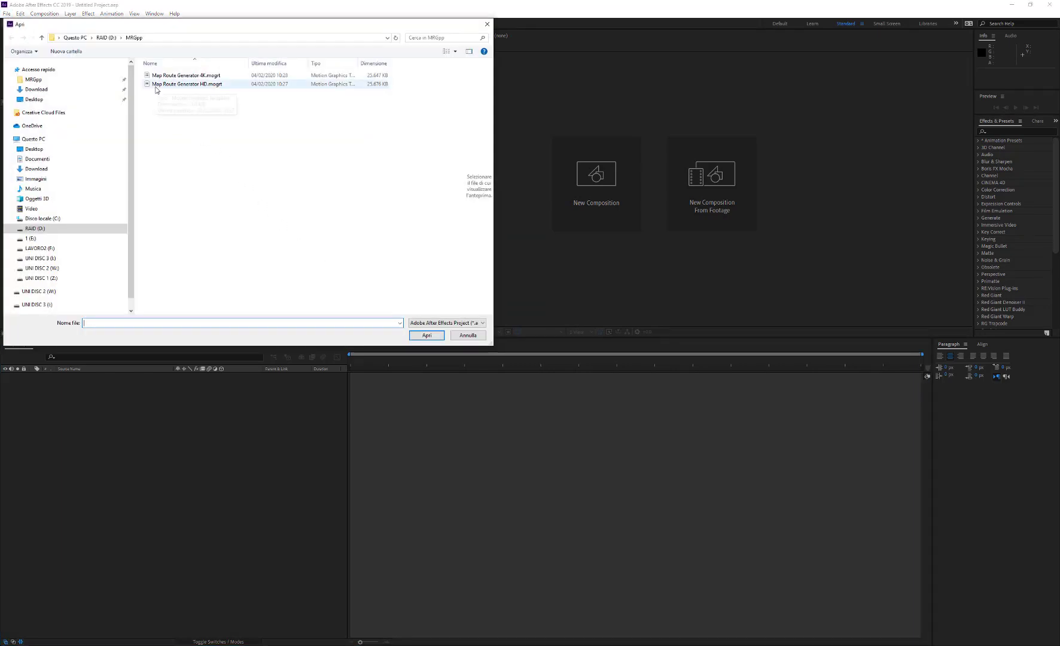
left_click(466, 335)
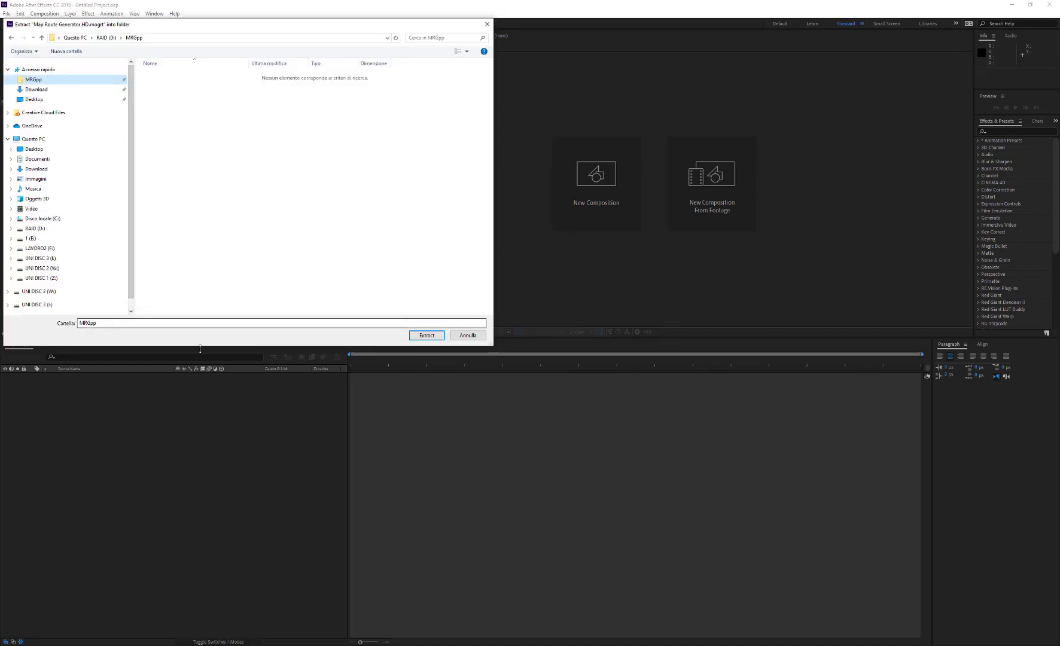
left_click(426, 335)
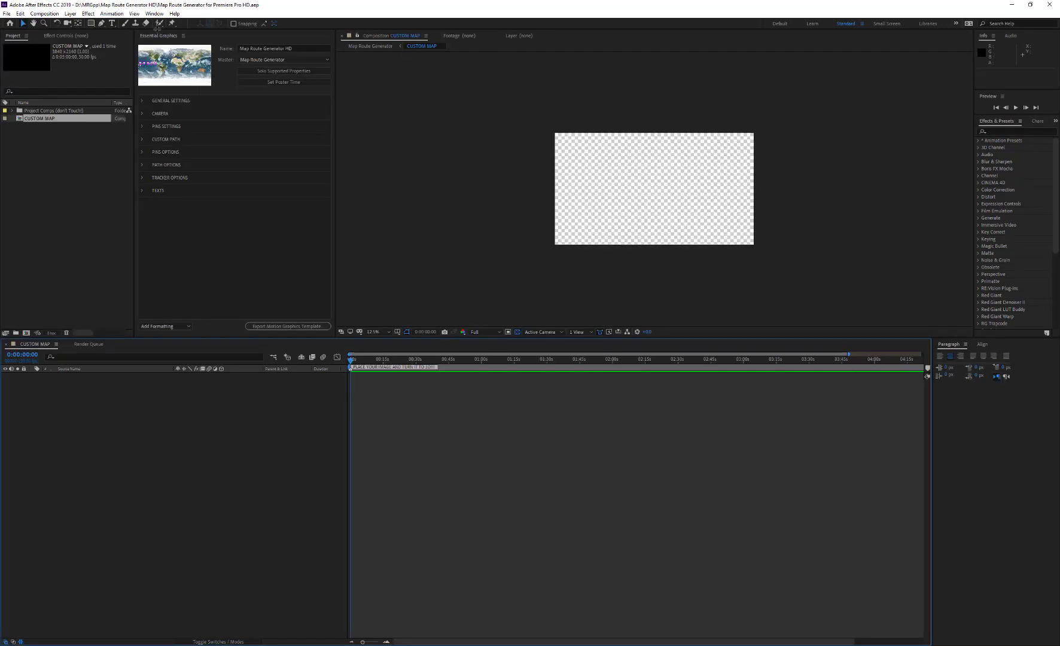
Step: Show the Essential Graphics panel from the Window menu
left_click(155, 13)
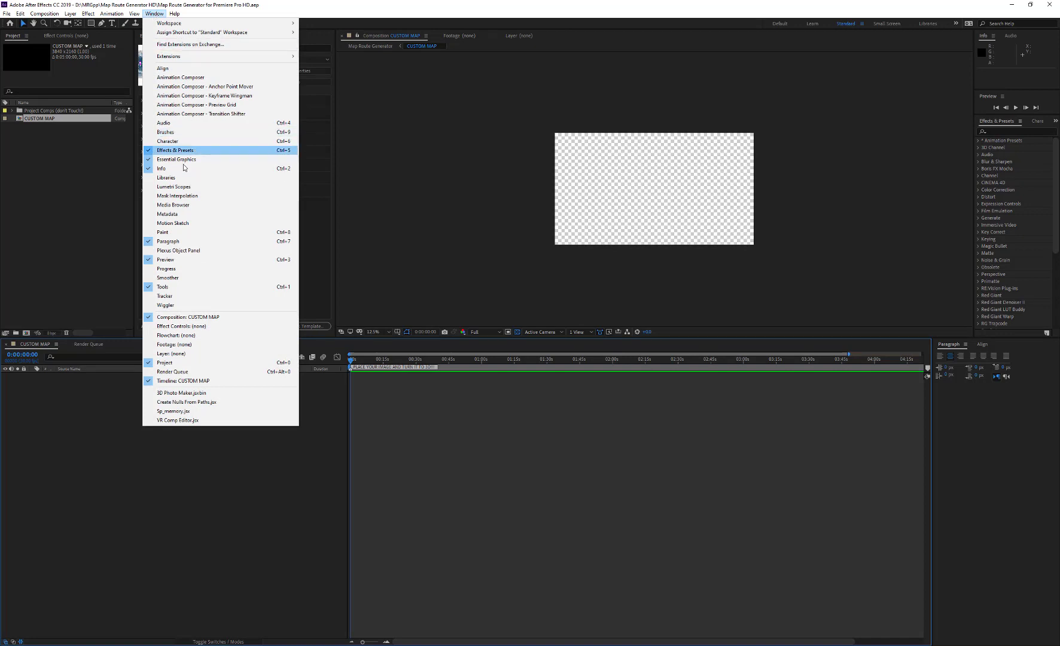
mouse_move(198, 163)
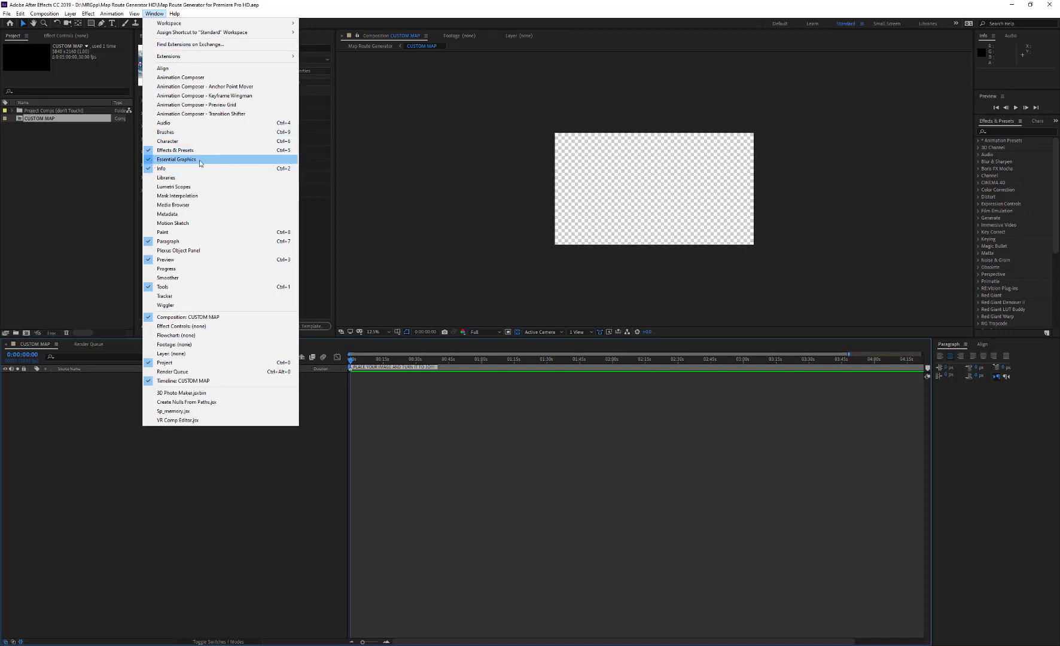
left_click(175, 159)
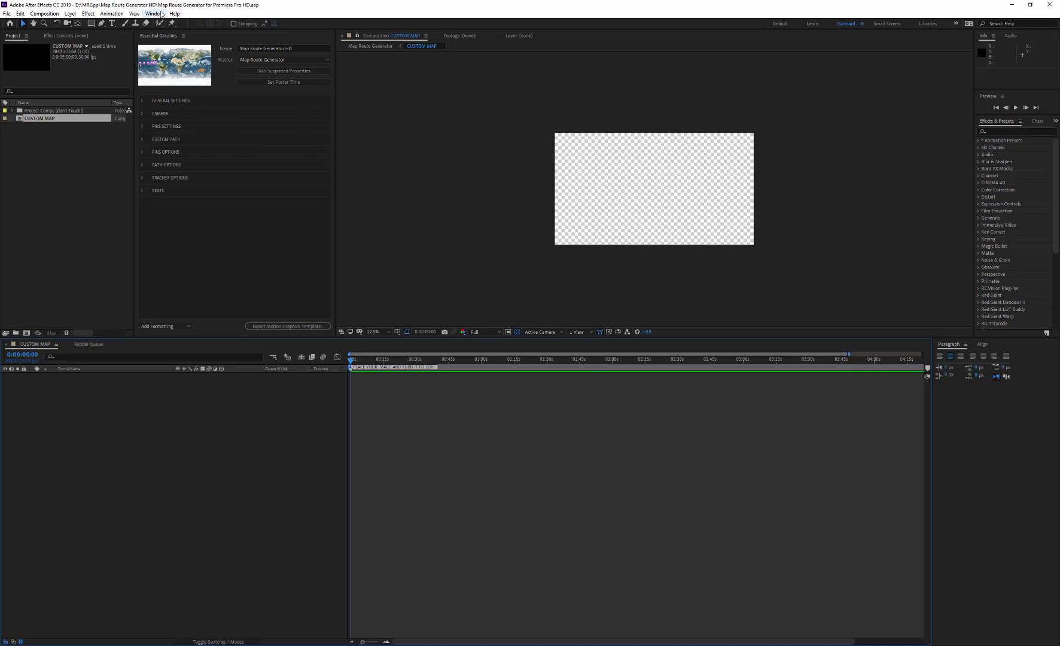
Step: Import myMap.png as a single file into the project
left_click(7, 13)
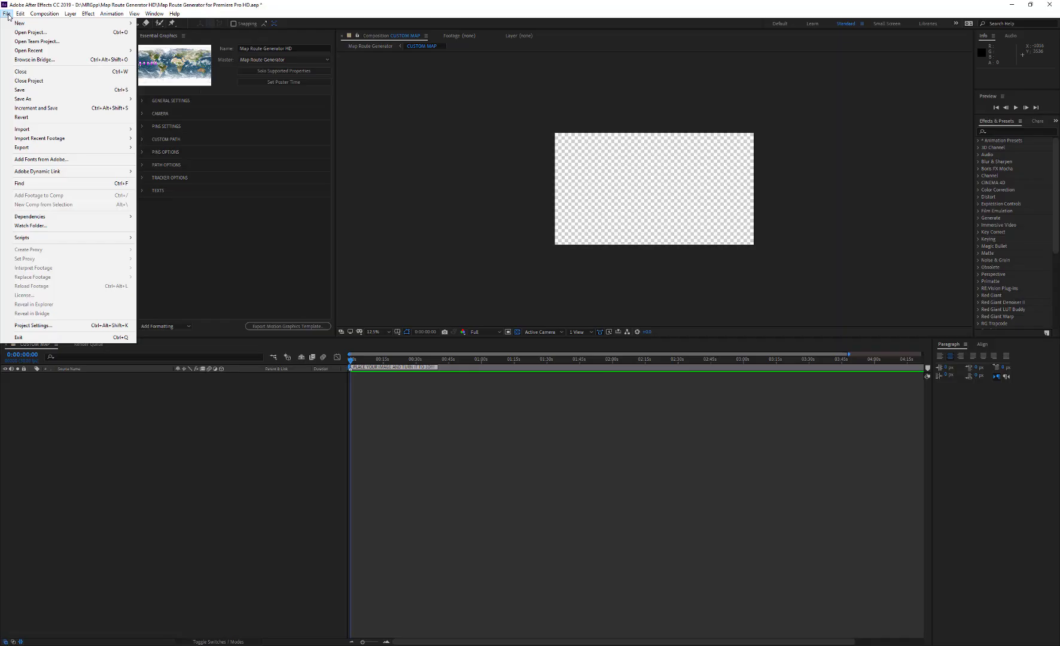
left_click(23, 129)
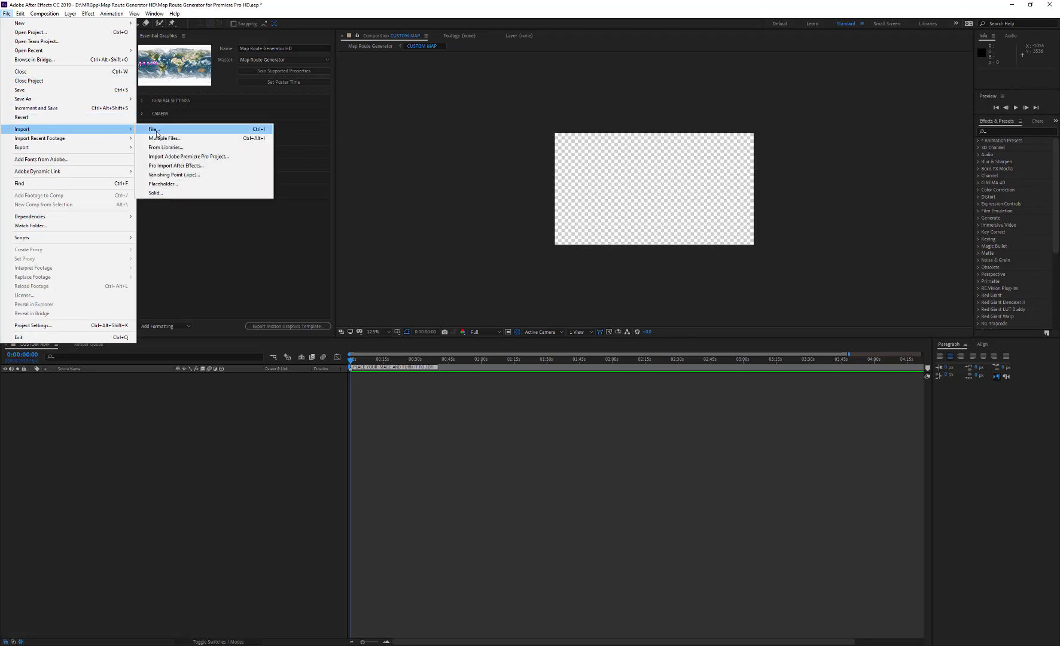
left_click(153, 129)
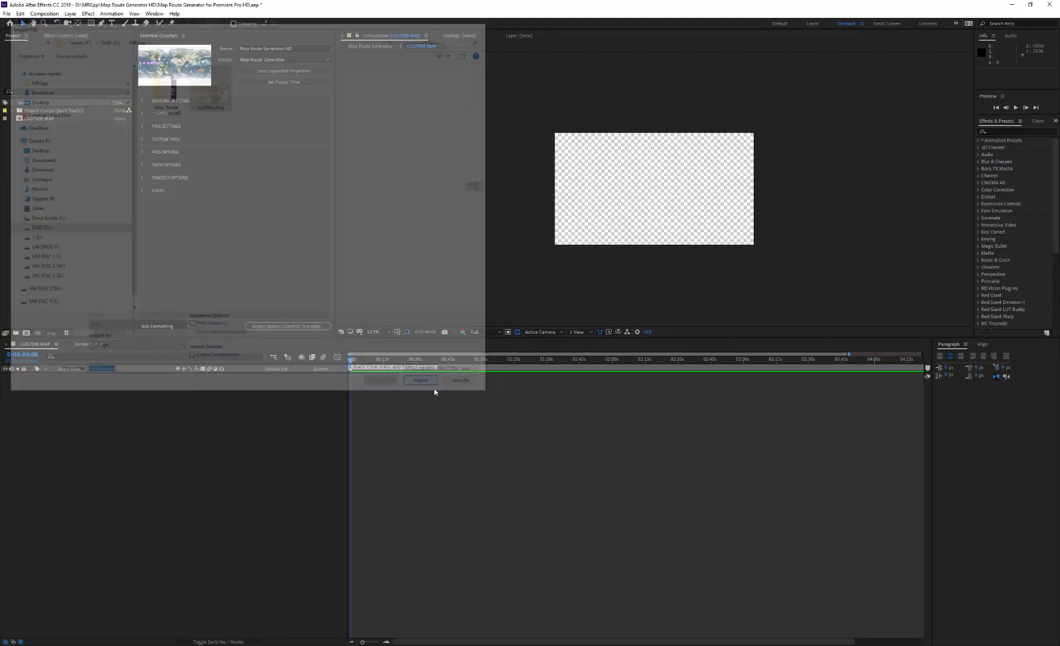
left_click(420, 380)
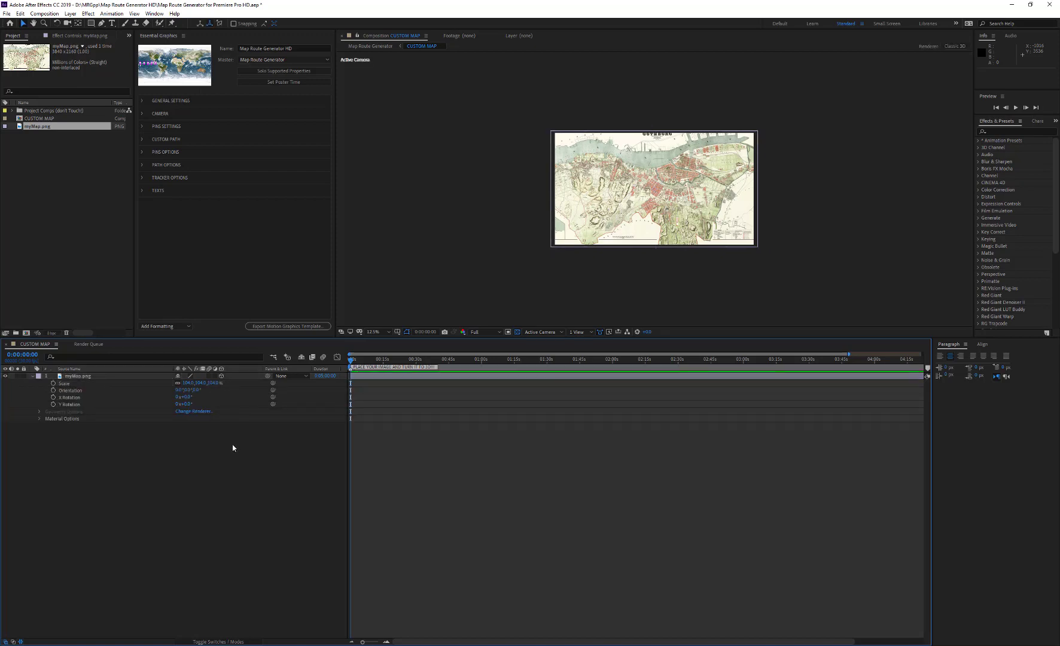
Step: Name the template My custom map and save the project as _custom.aep
left_click(283, 48)
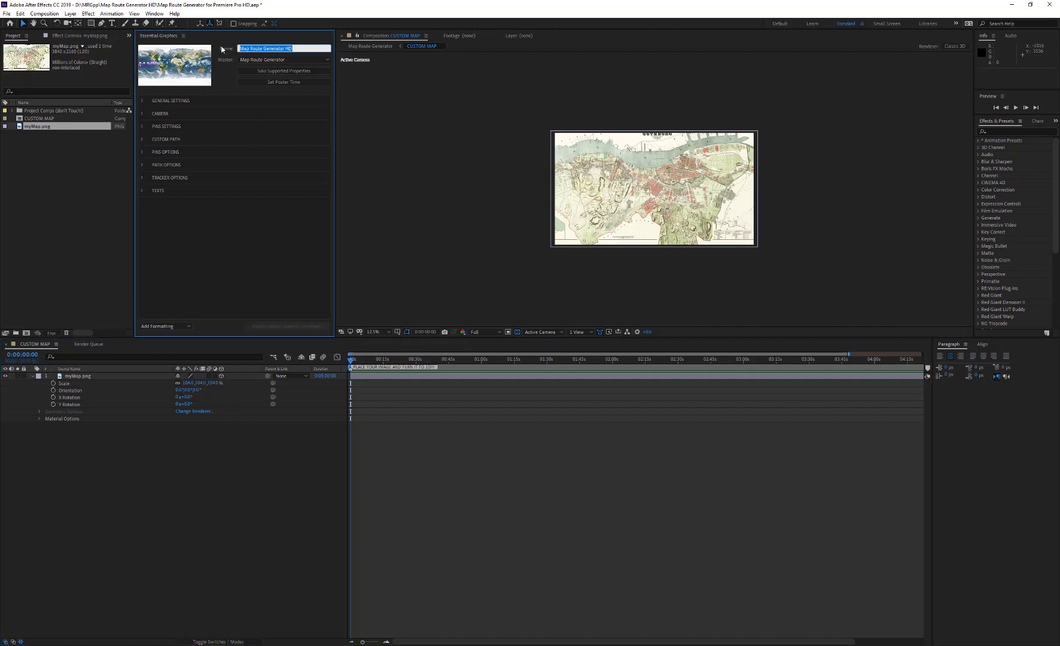
type("My g")
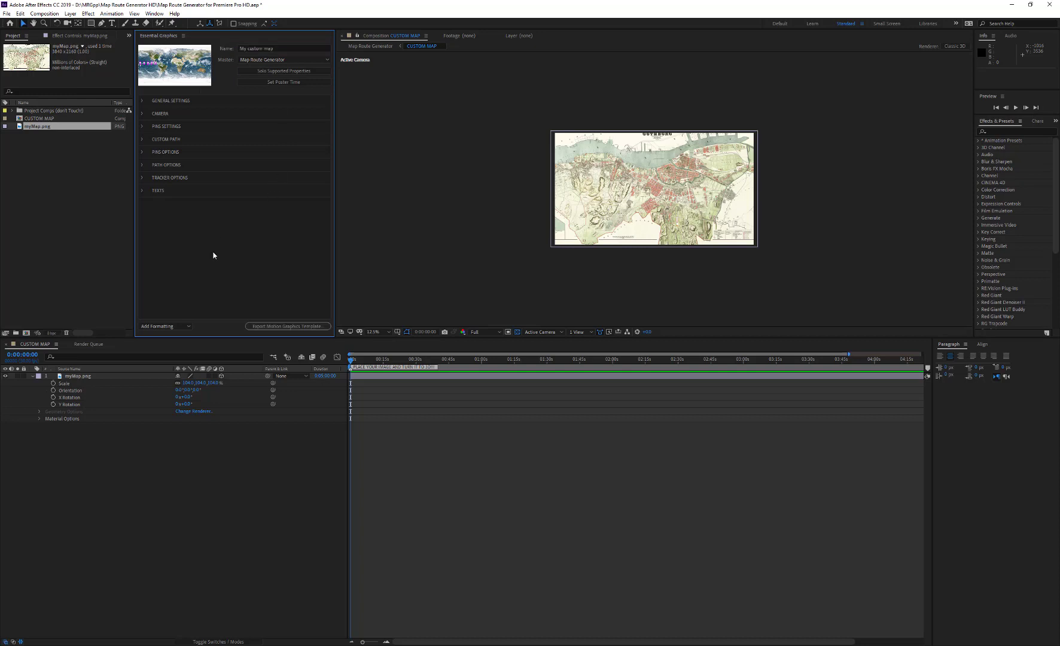
left_click(7, 13)
type("Map Route Generator for Premiere Pro HD_custom.aep")
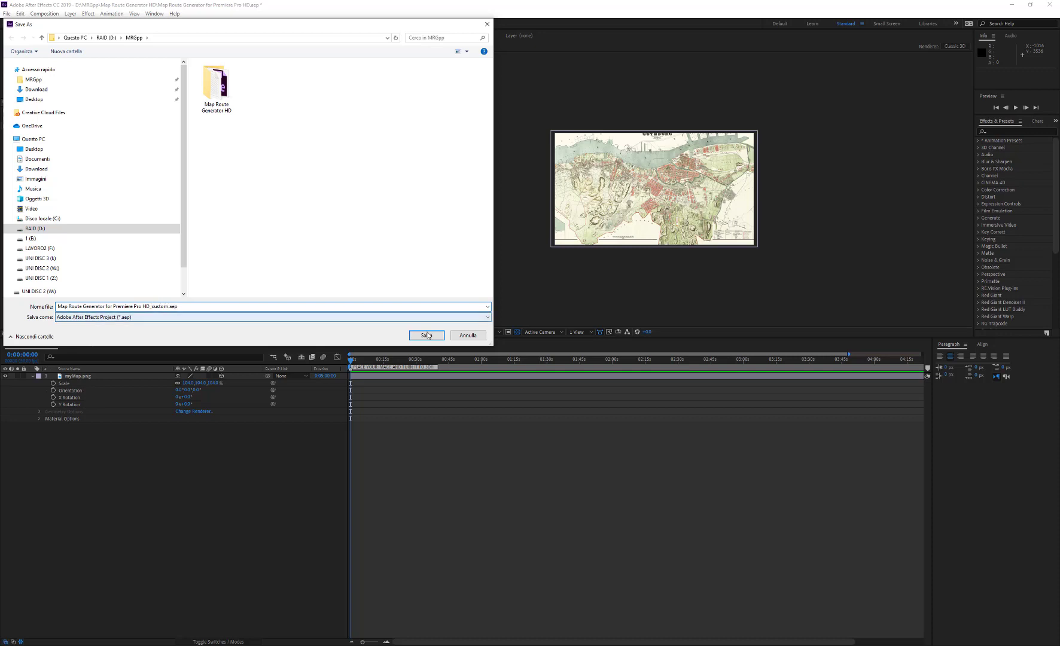
left_click(426, 335)
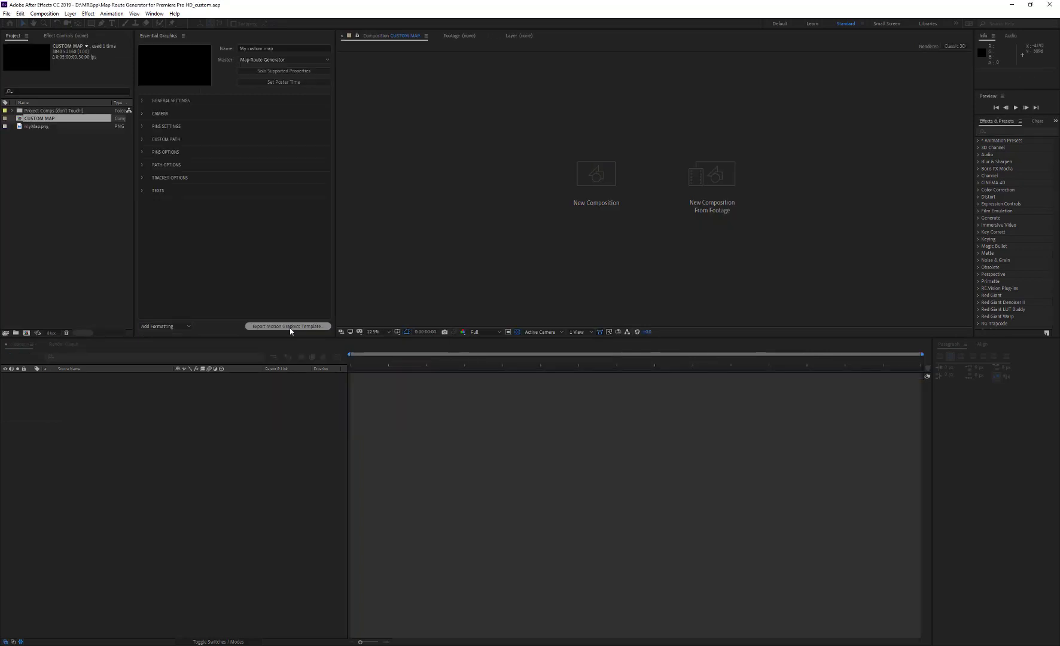
Step: Export it as a Motion Graphics template to the local drive
left_click(287, 327)
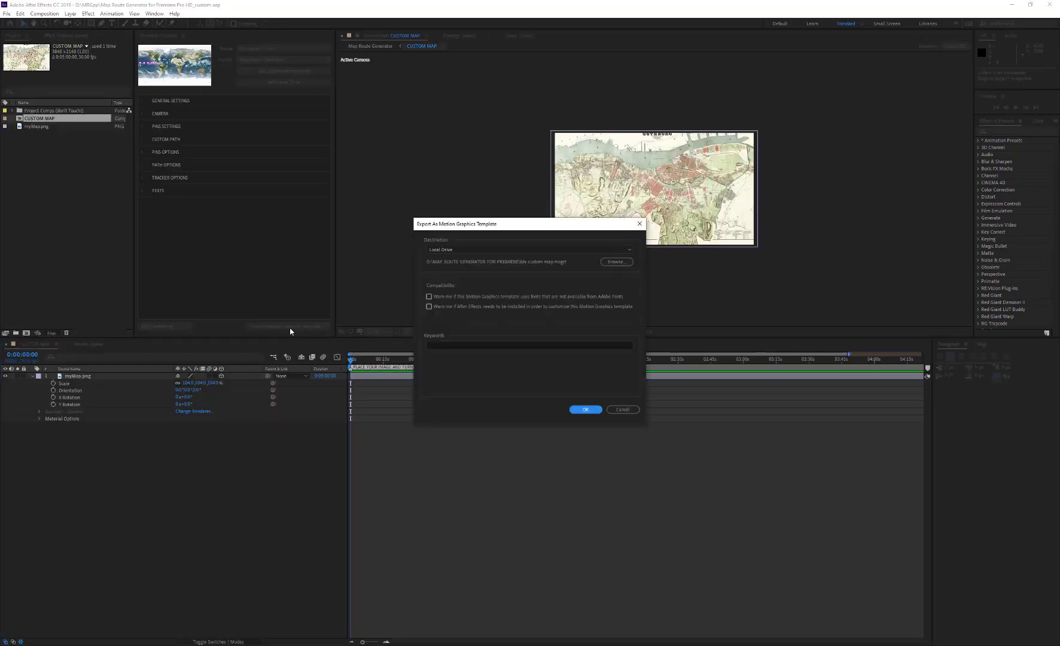
left_click(585, 409)
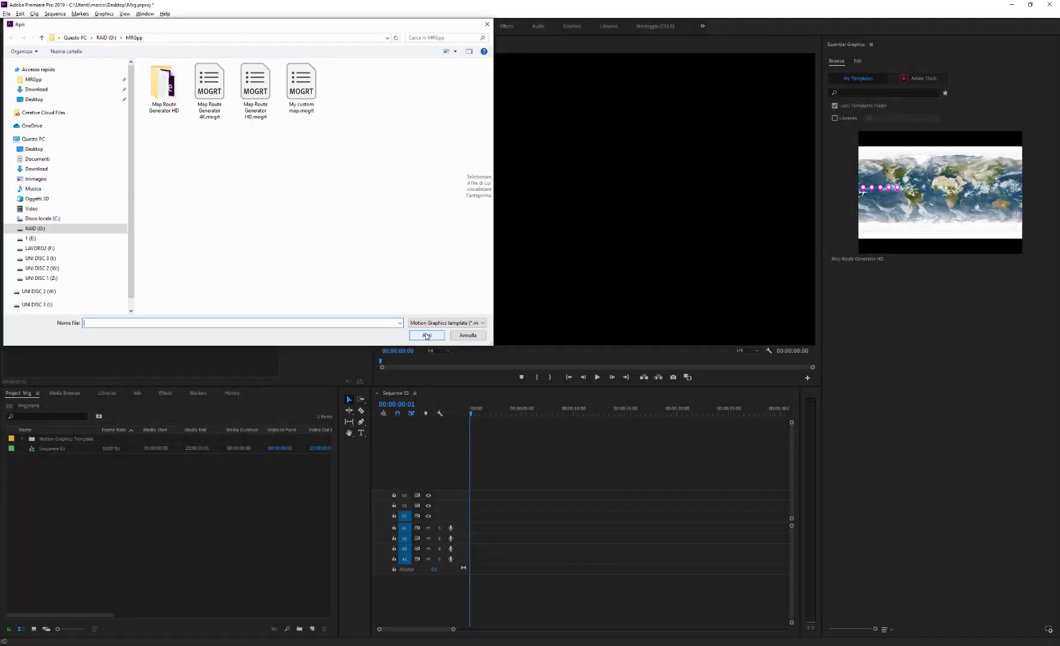
Step: Install the My custom map.mogrt template into Essential Graphics and place it in the sequence
left_click(300, 81)
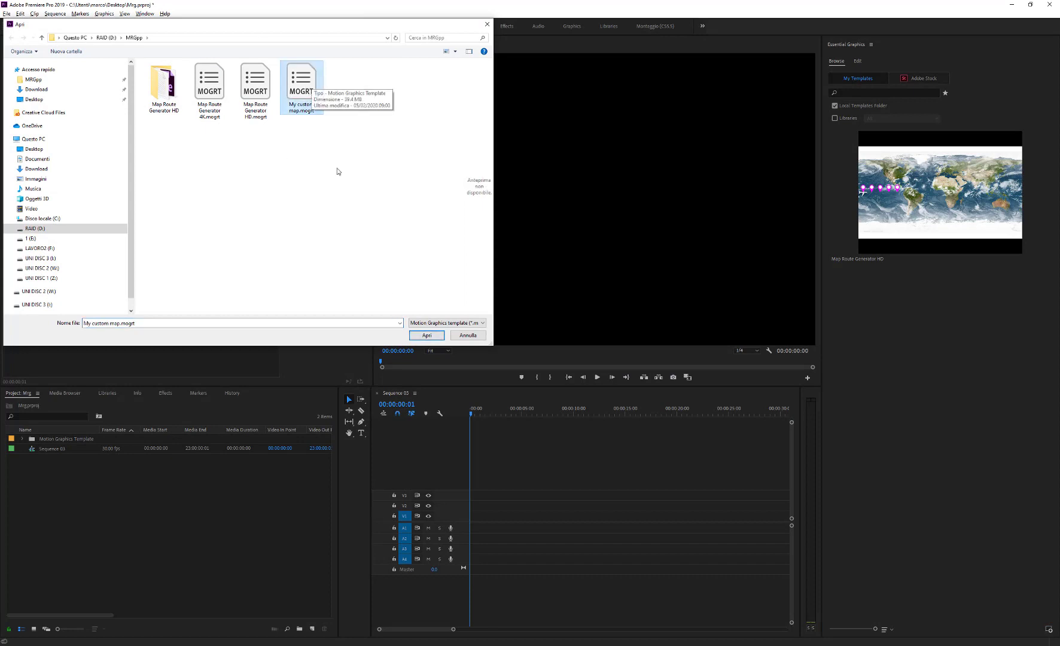
left_click(426, 335)
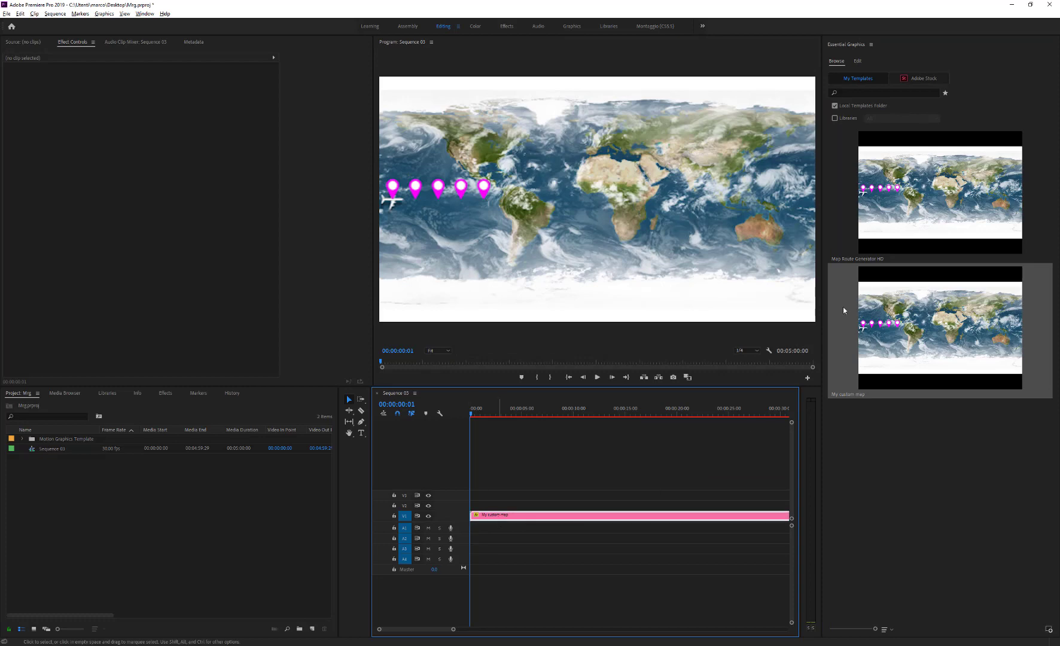
Step: Under the clip's Edit > General Settings, enable the custom map option
left_click(857, 61)
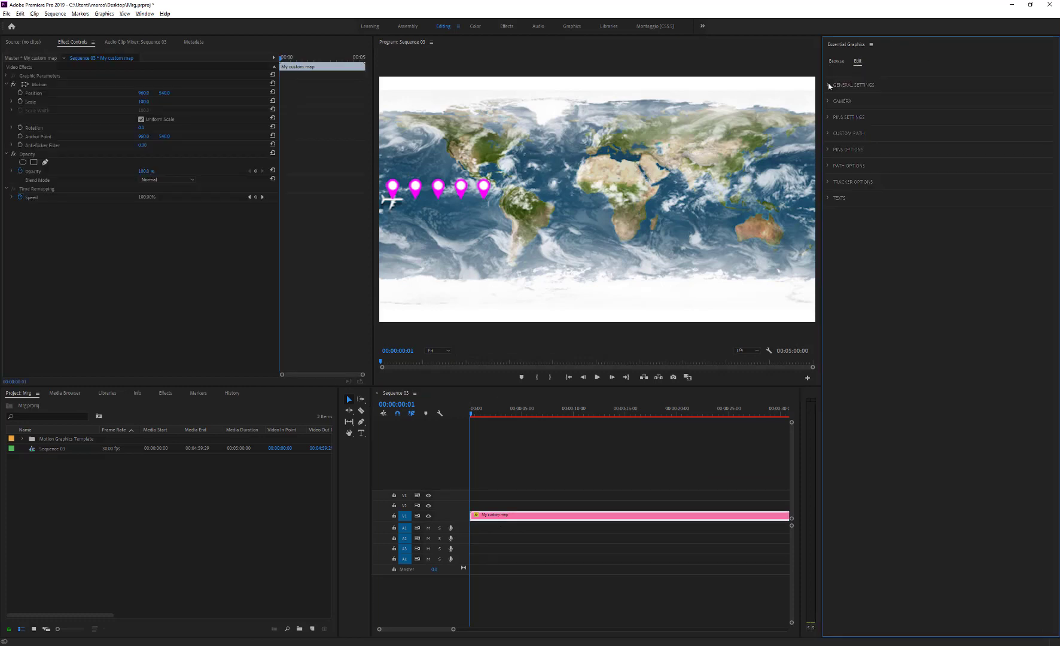
left_click(829, 85)
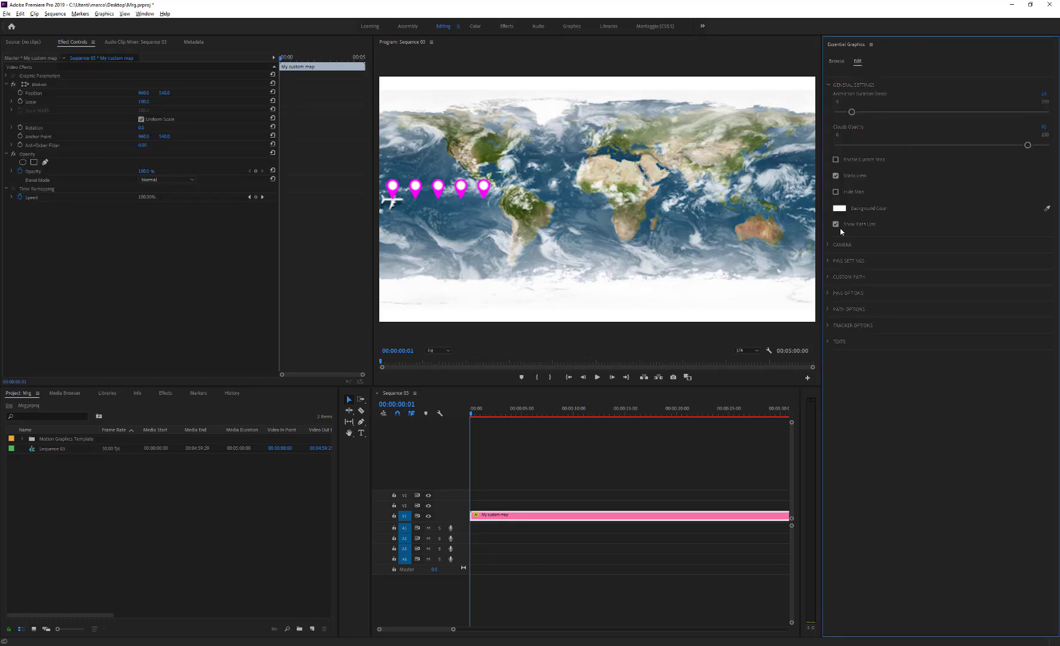
left_click(836, 159)
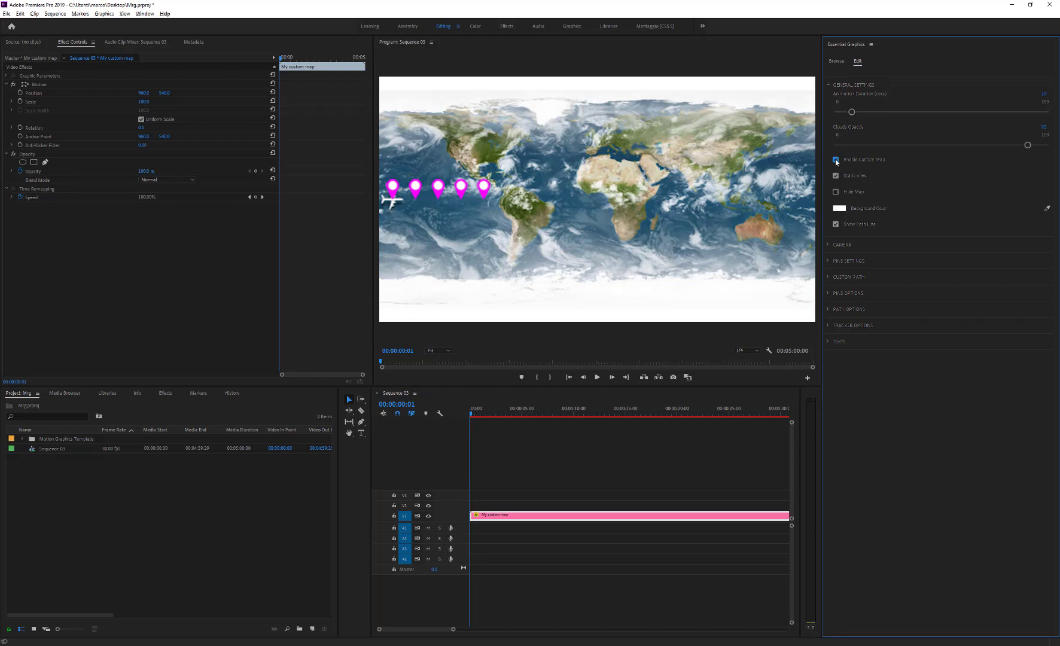